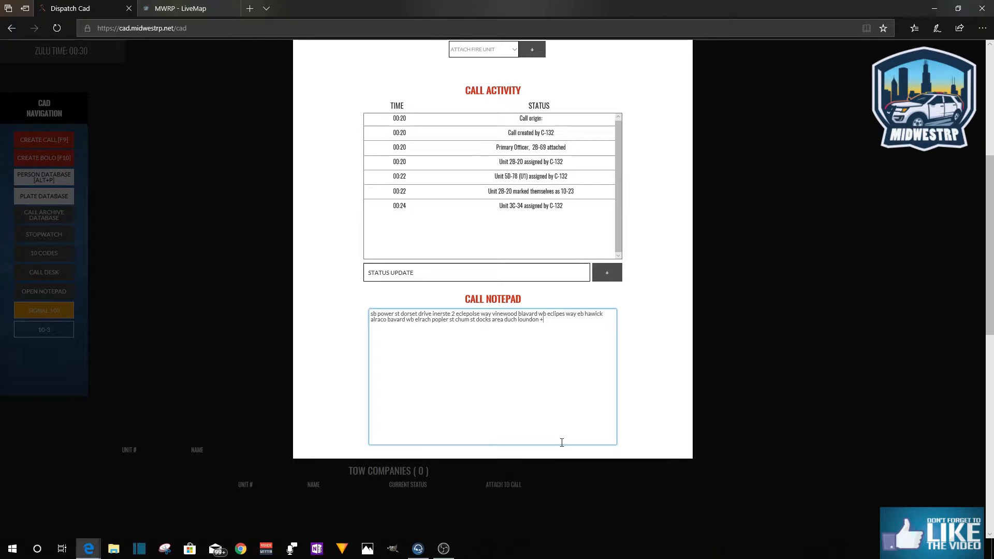
Add 'alta st' to the end of the route notes in the call notepad.
text(a)
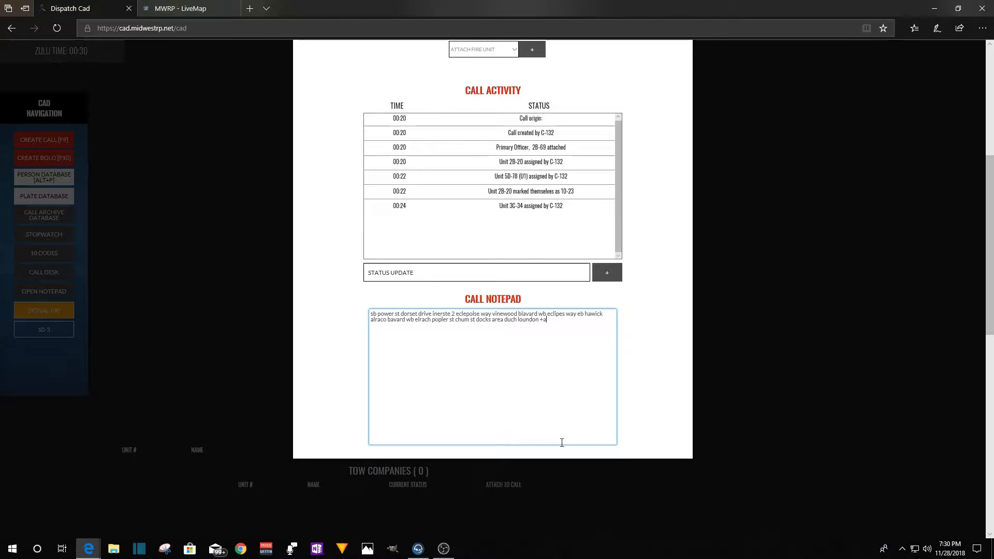
text(lta st)
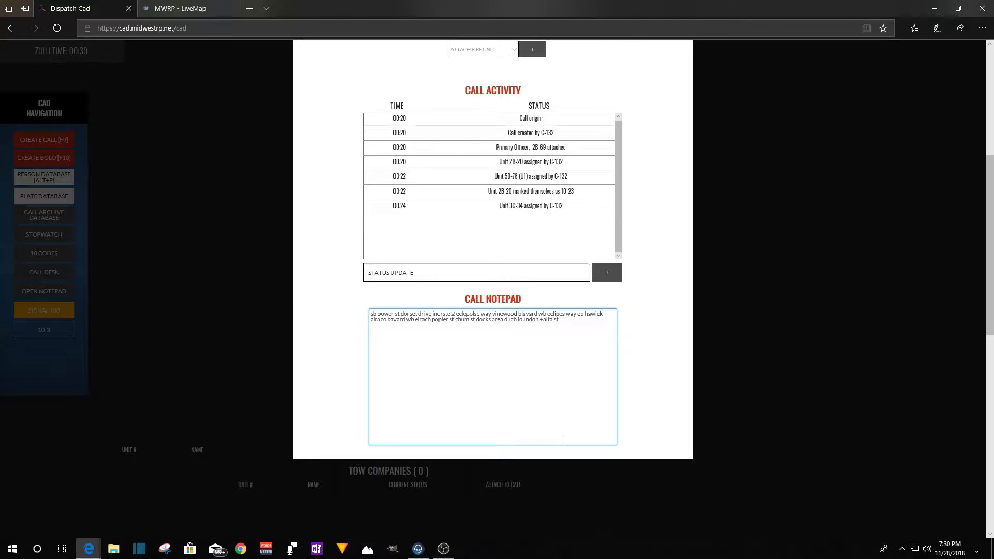
mouse_move(824, 381)
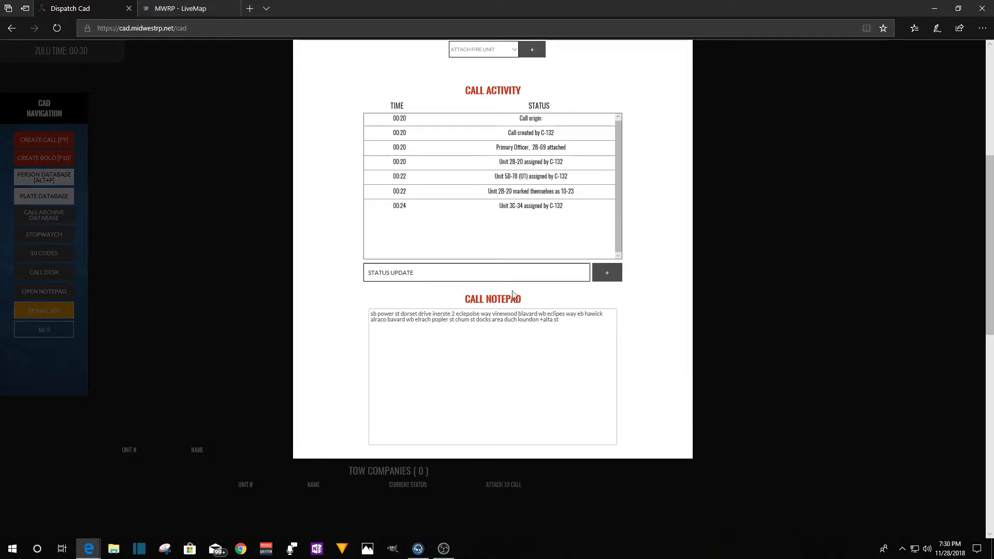
click(563, 319)
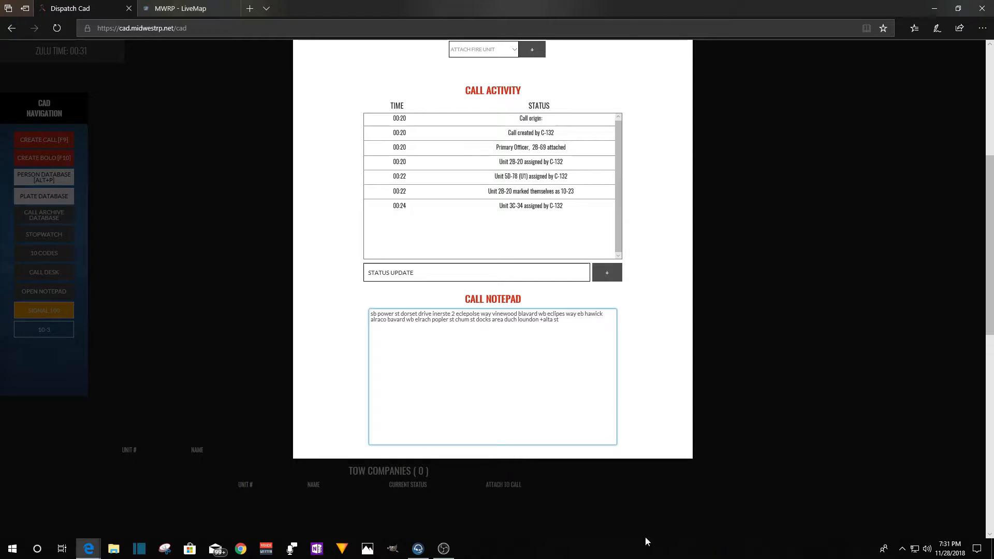
mouse_move(187, 305)
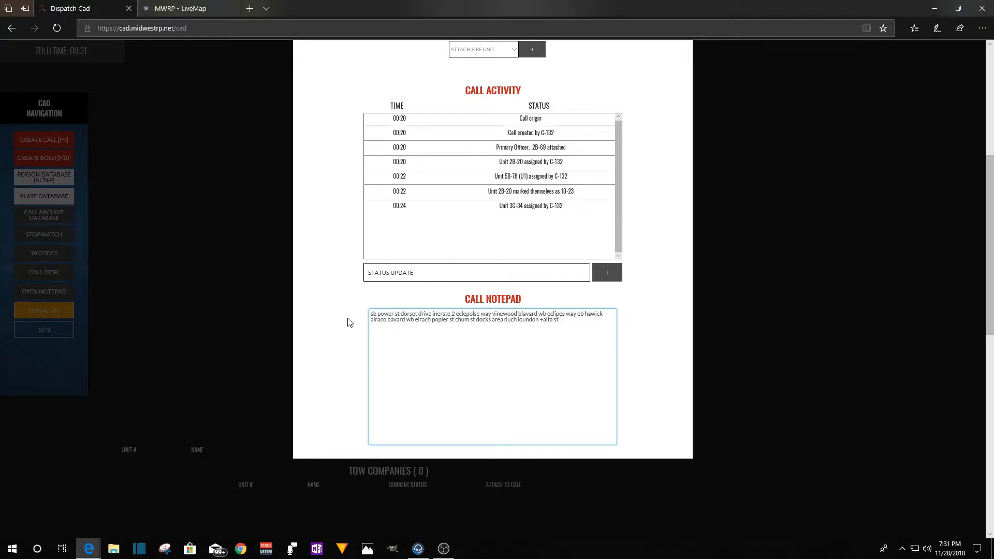
Continue the route notes with 'vesbuschii bv' and 'wb rockferd drive'.
text(vesn)
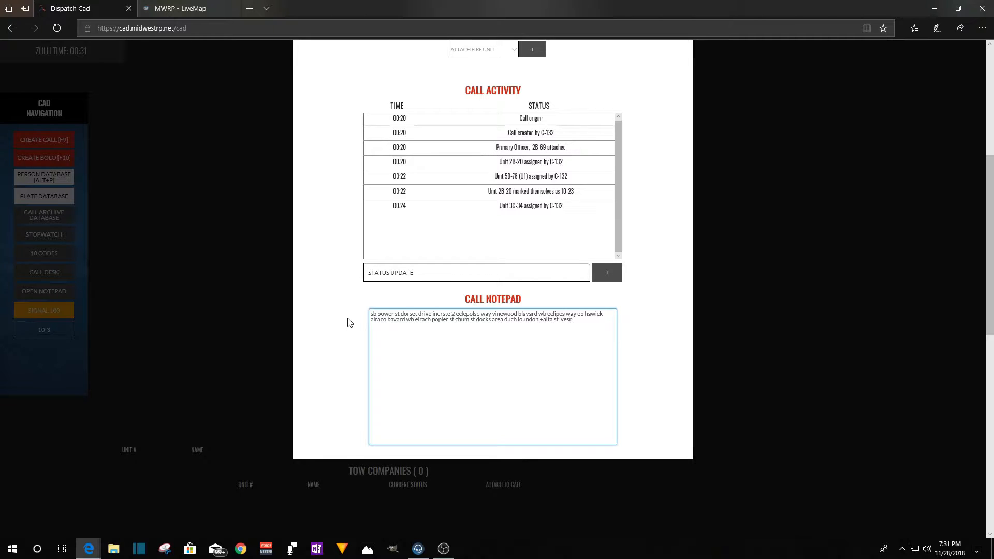
text(busc)
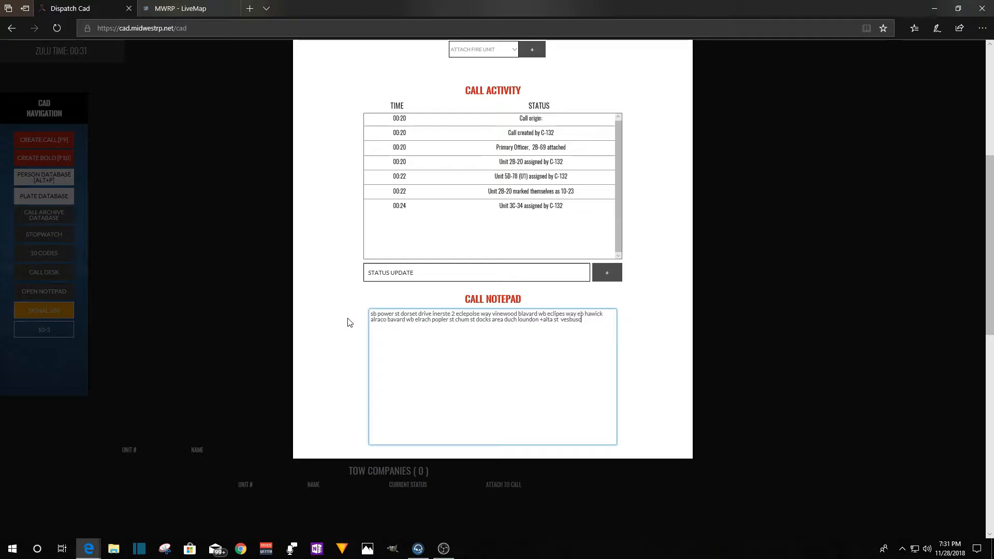
text(ii bv)
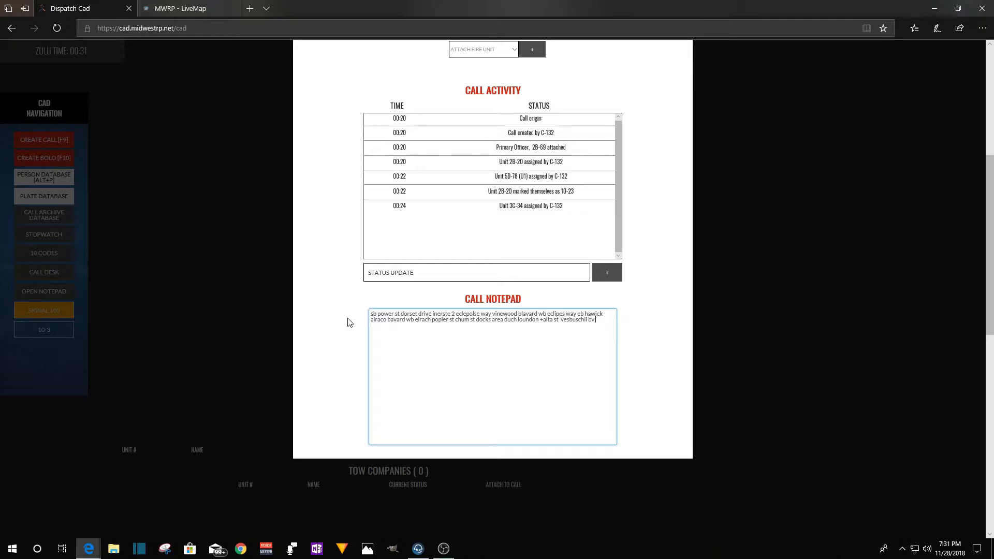
text(wb)
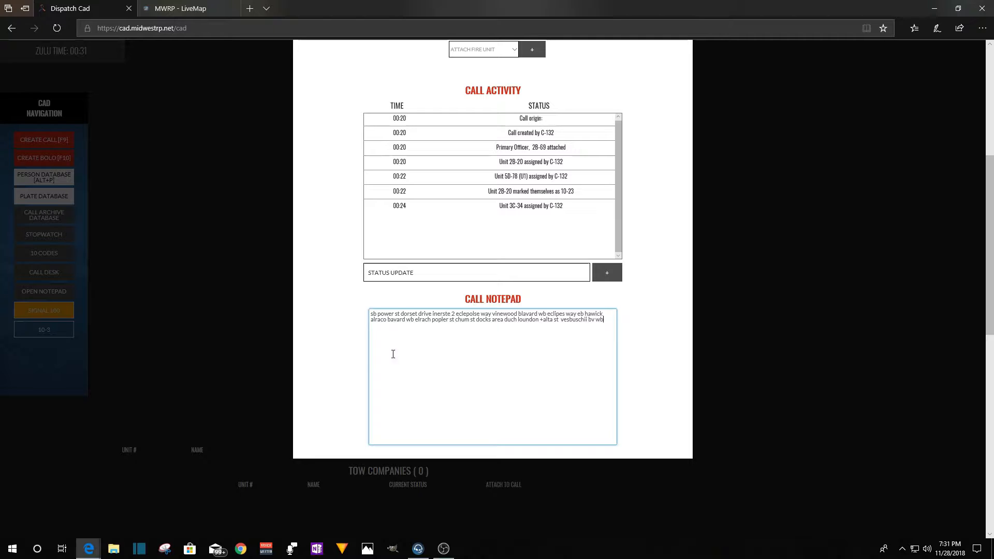
mouse_move(472, 312)
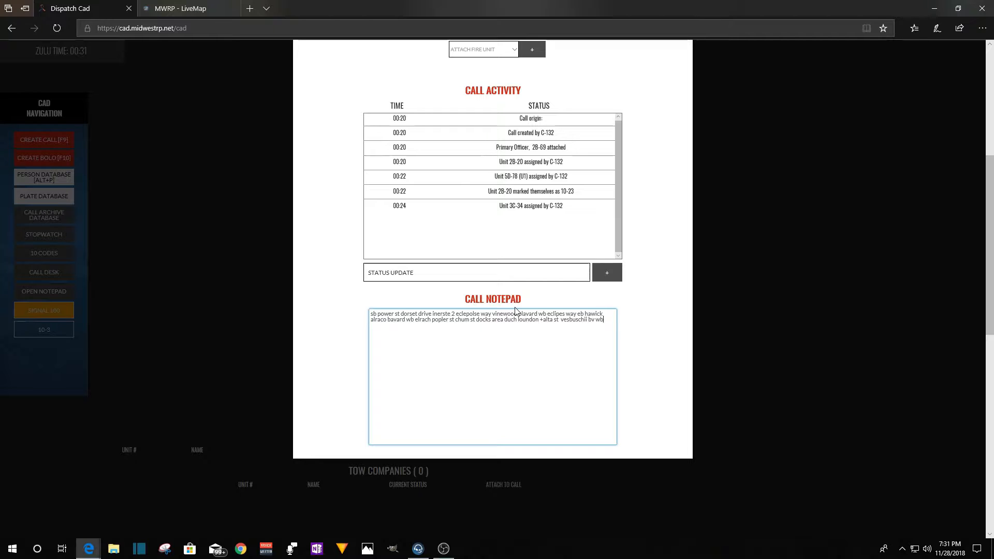
text(rockferd drive)
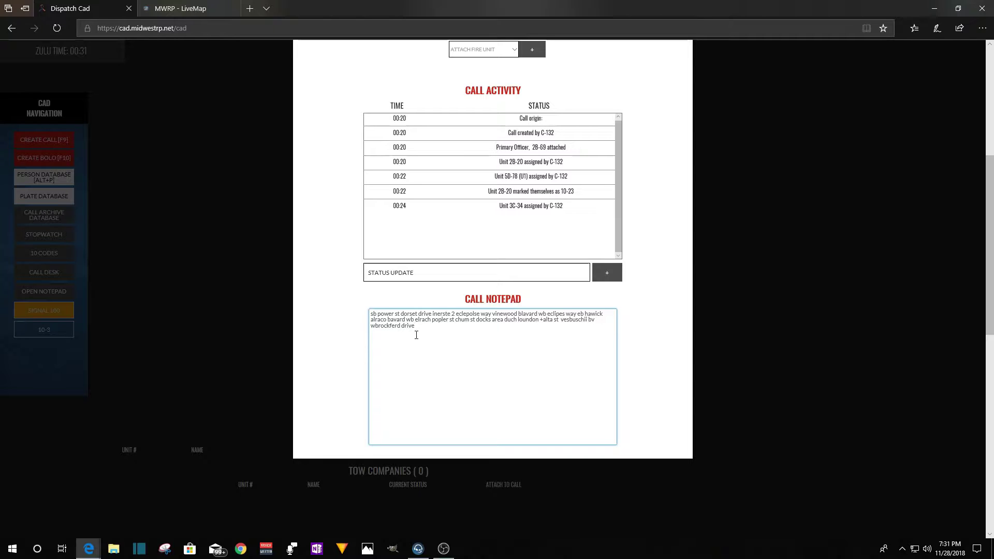
mouse_move(379, 327)
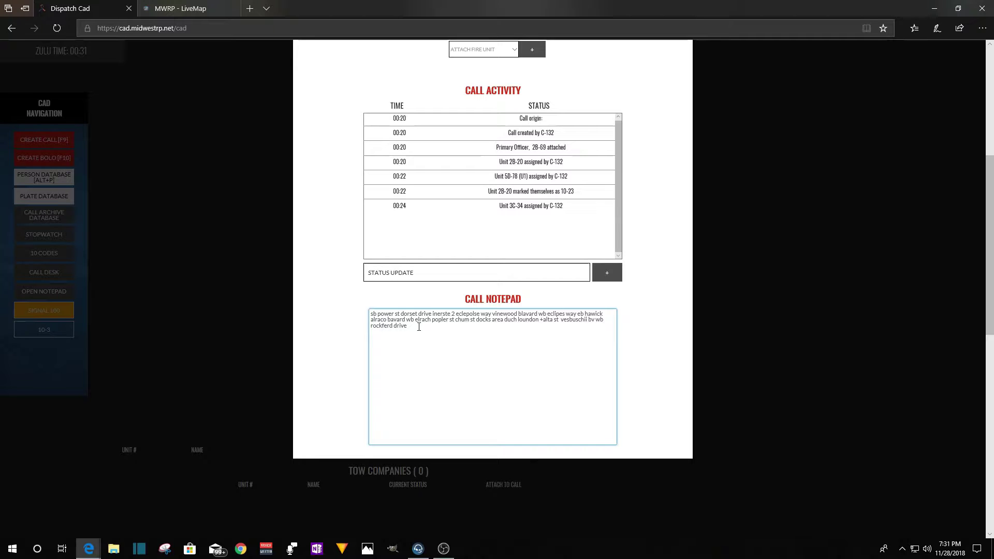
mouse_move(421, 330)
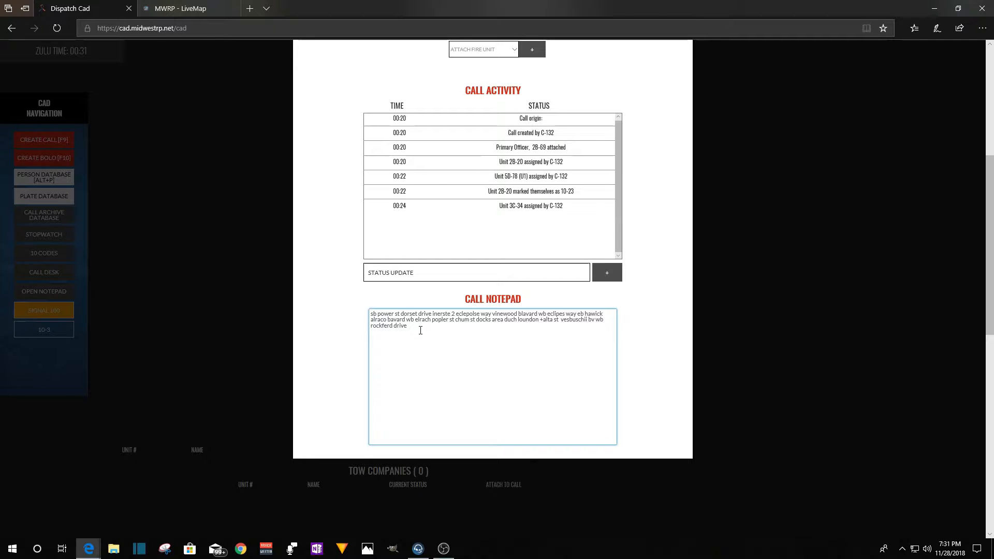
Append 'nb rockferd drve' and the '451' exit onto Rockford to the notes, fixing a typo.
double_click(372, 314)
text( nb rockfer)
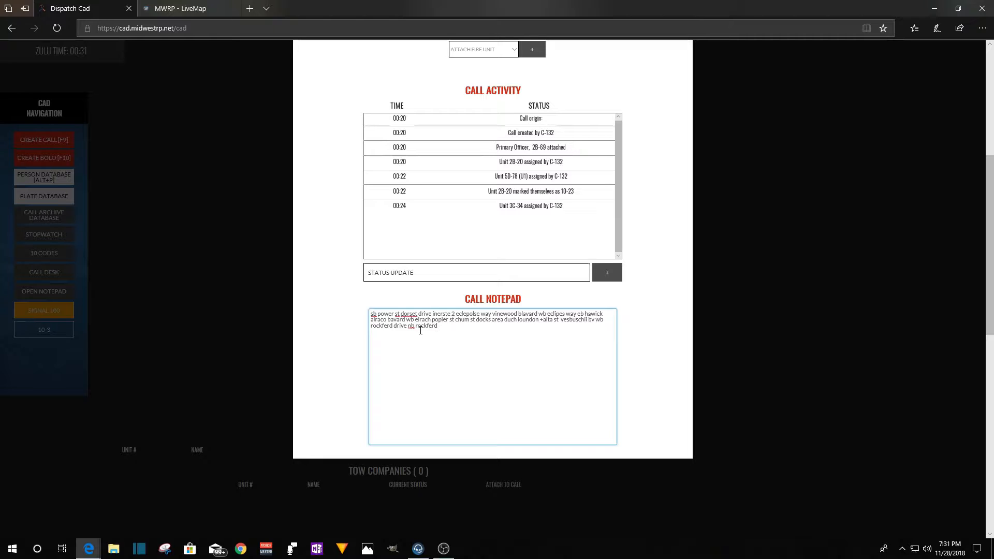
text(drve)
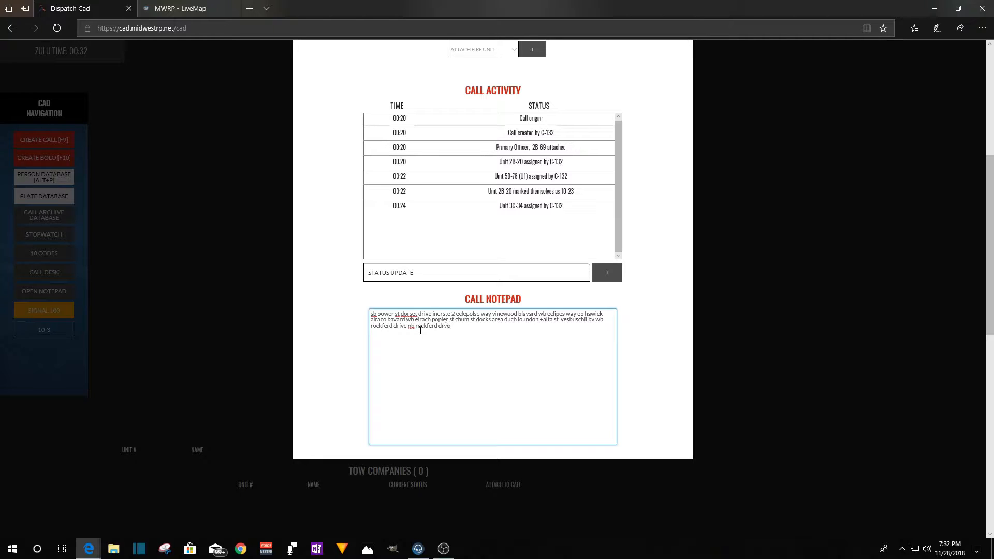
text(451)
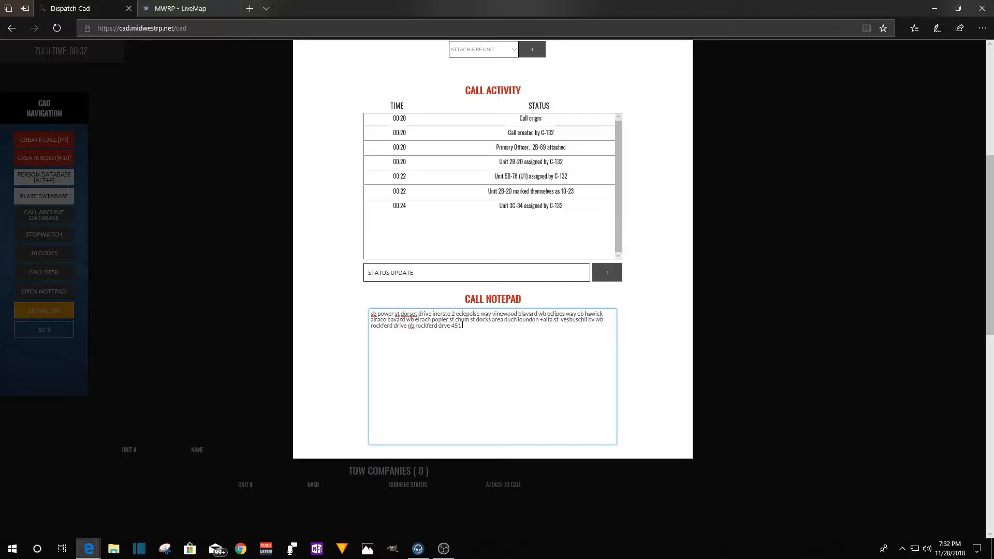
mouse_move(520, 365)
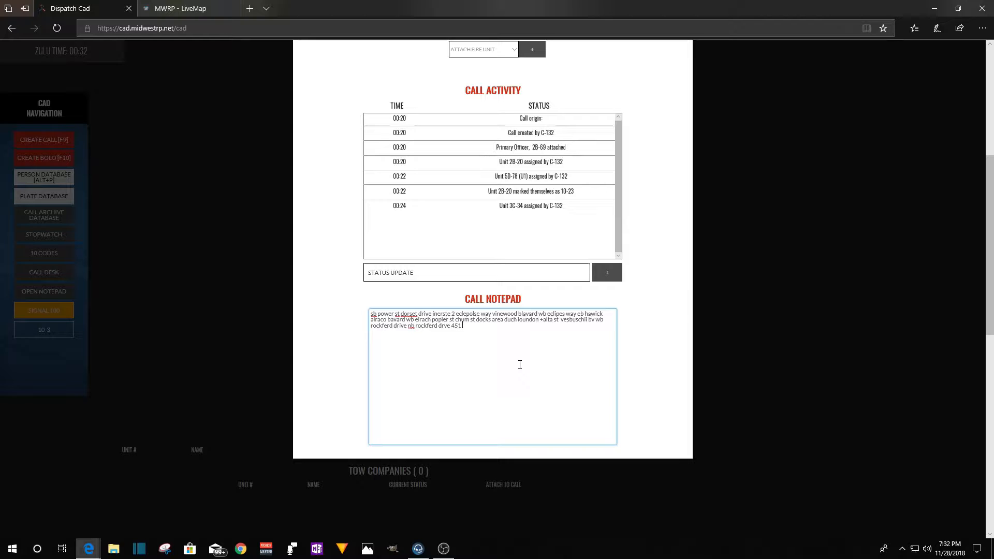
text(rockferd frive)
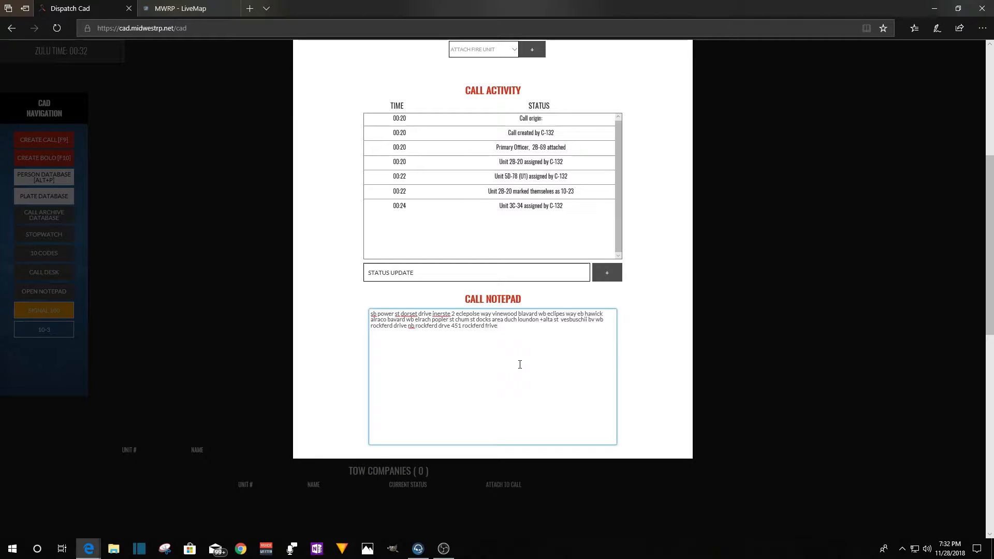
key(Backspace)
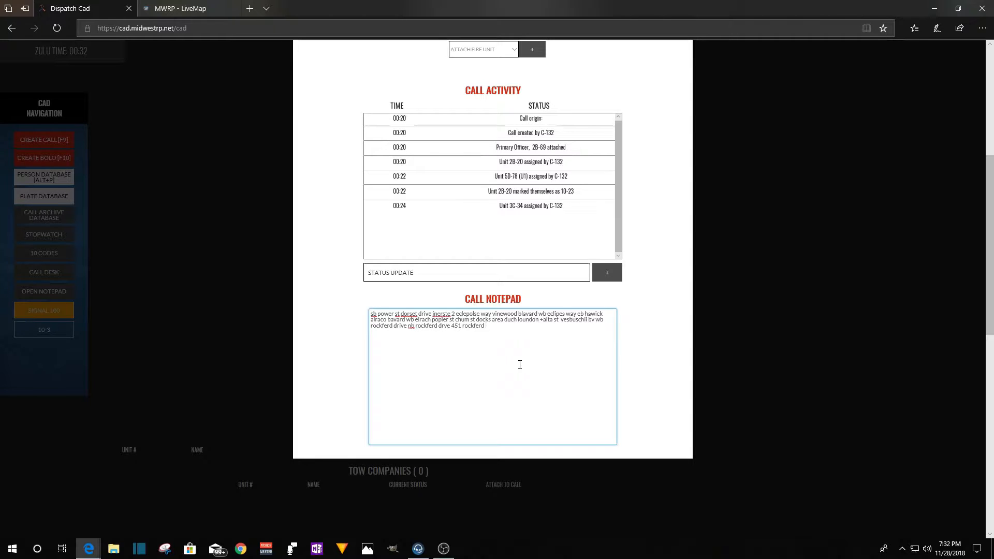
text(toneg)
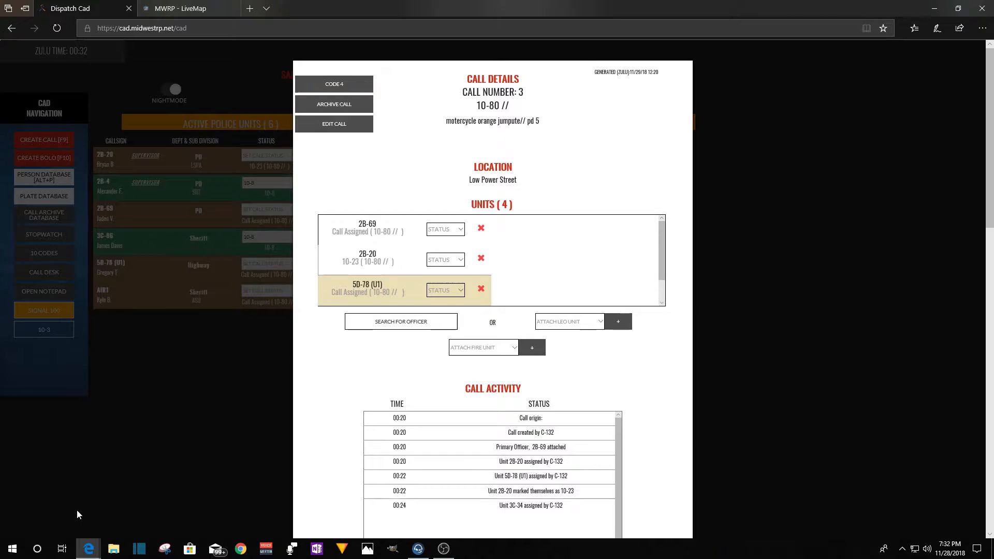
mouse_move(144, 485)
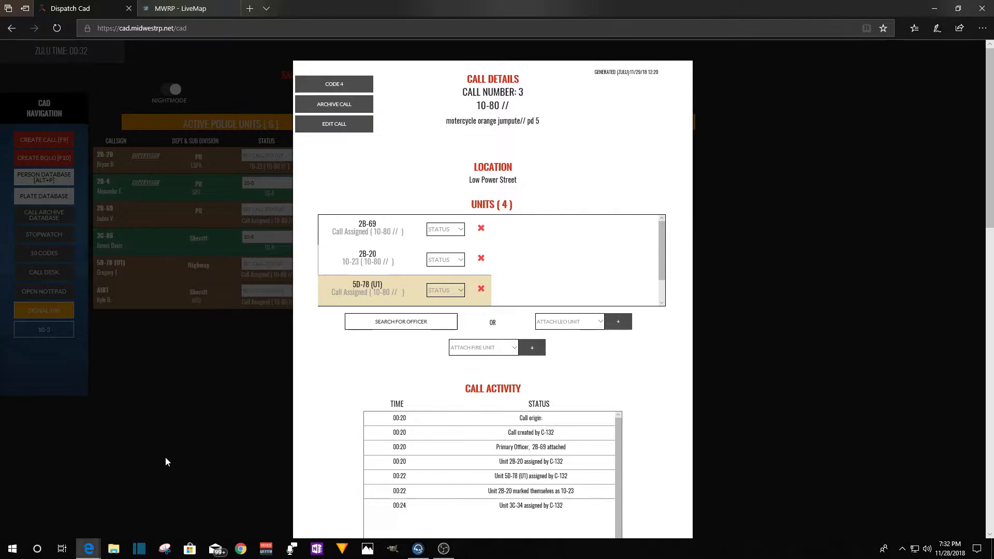
Add 'toonwood drive' and an 'e route 6' note to call 3's notepad.
scroll(down, 3)
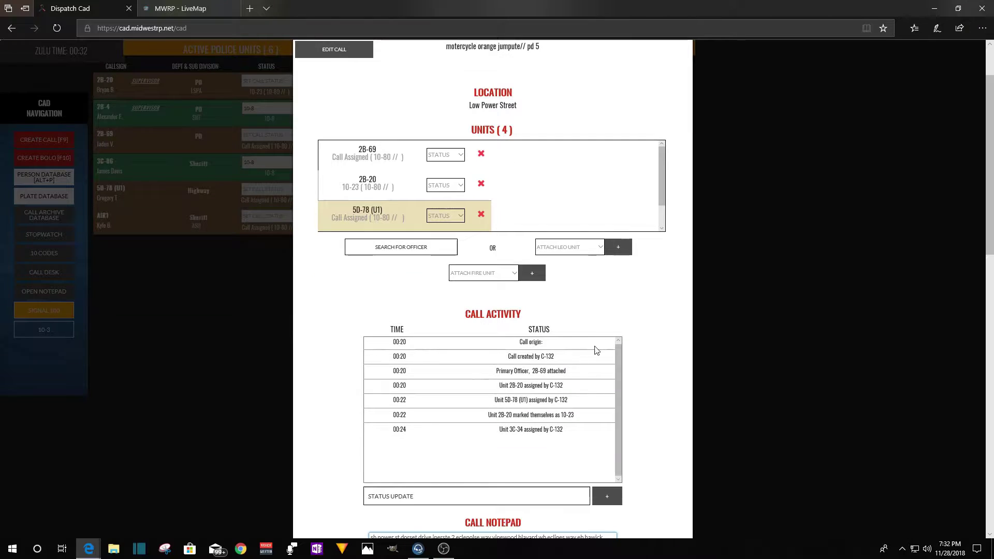
scroll(down, 3)
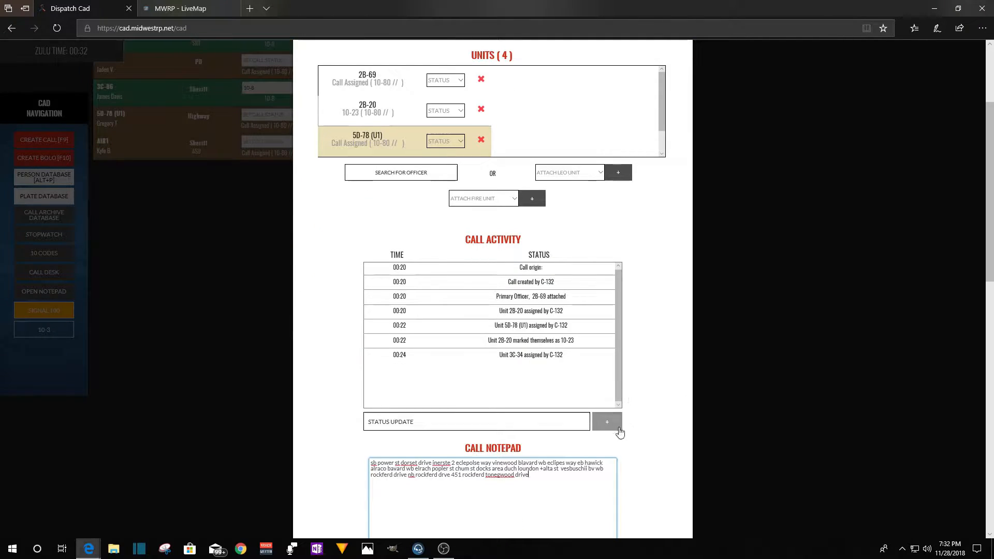
text(to)
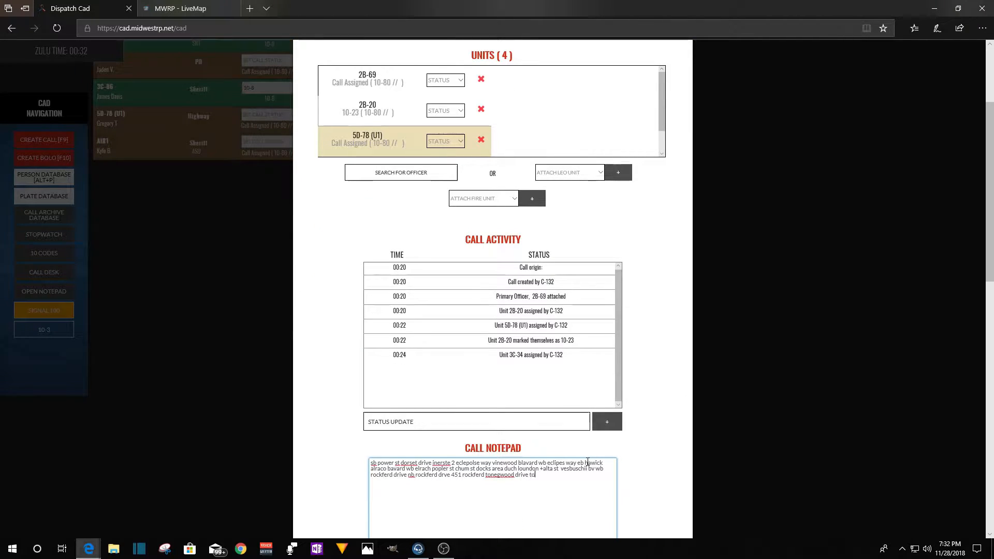
text(onwood drive)
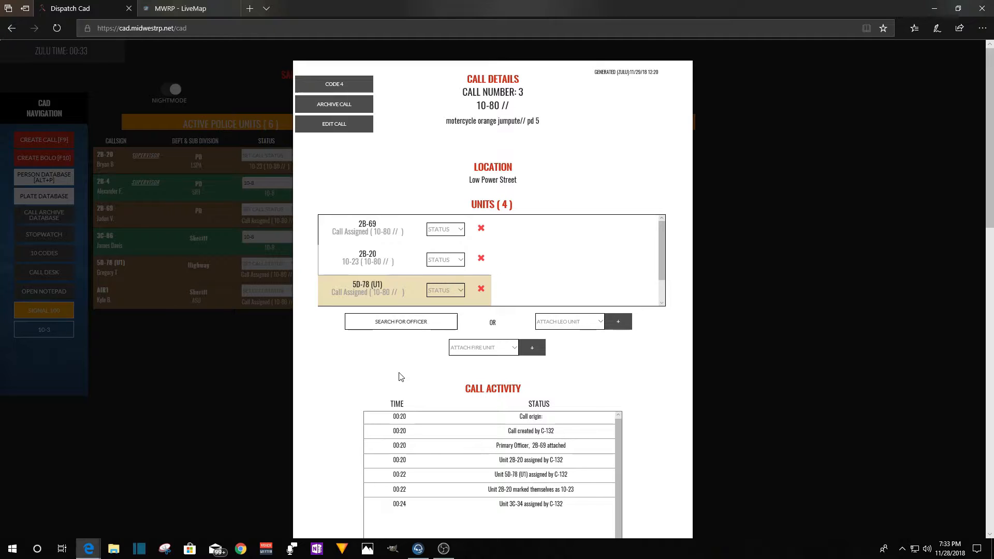
mouse_move(526, 378)
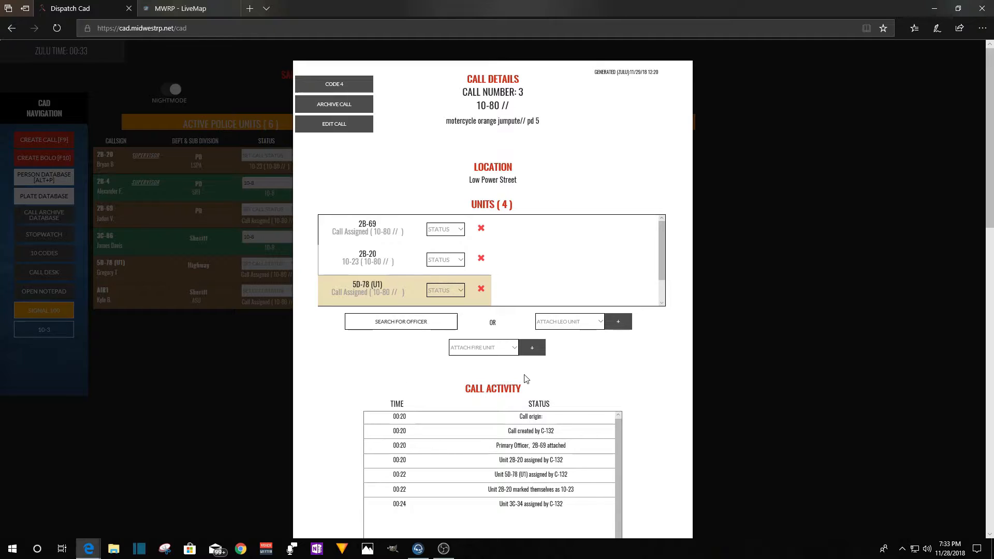
scroll(down, 3)
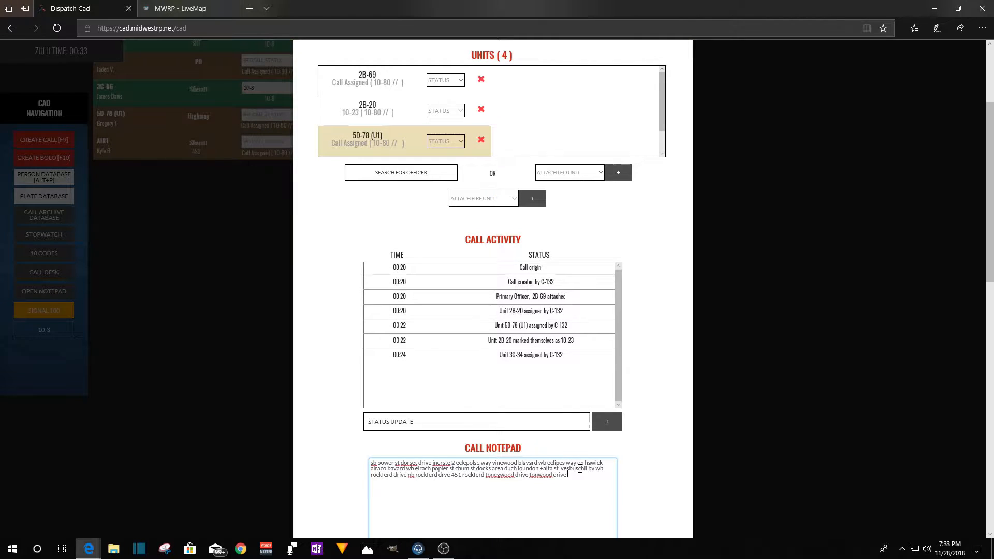
text(e route)
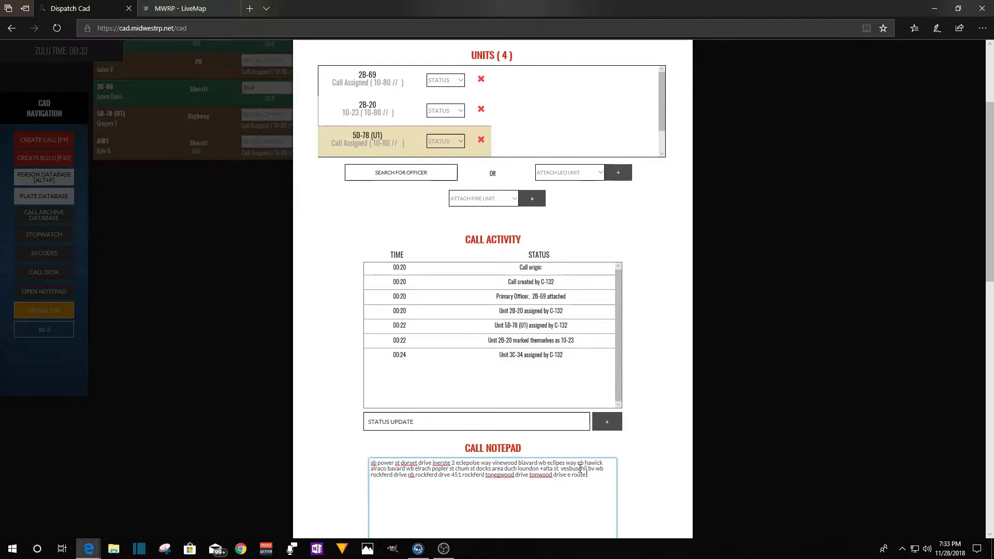
text(6)
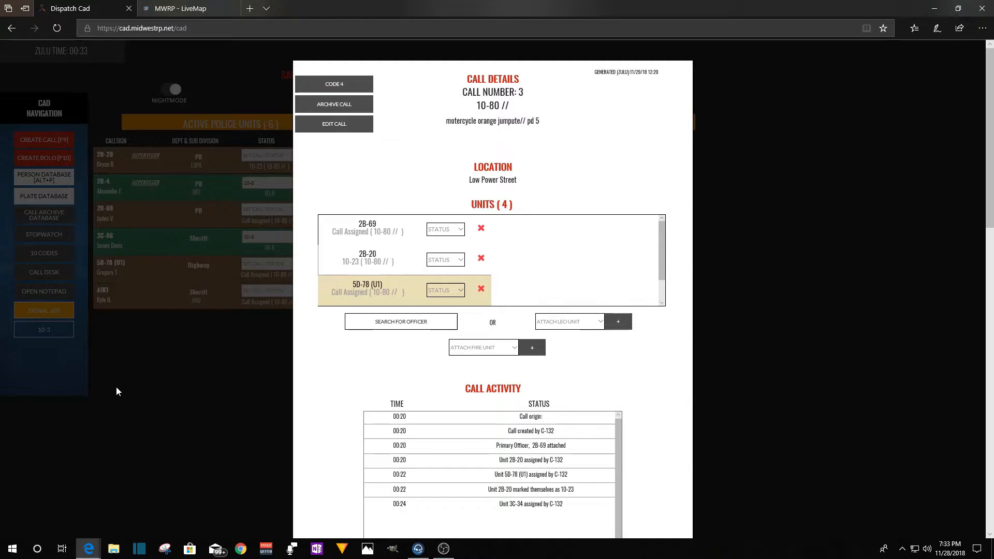
mouse_move(133, 402)
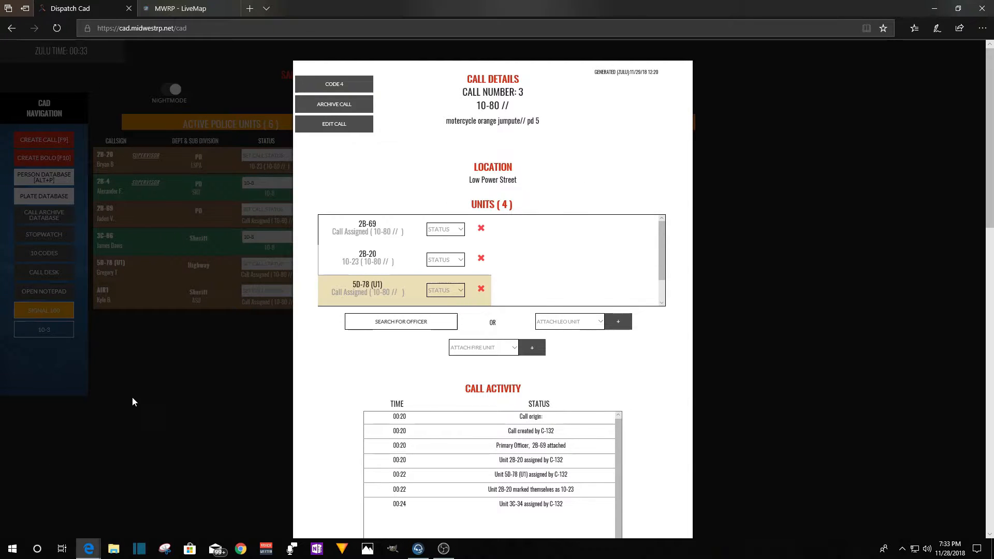
mouse_move(165, 396)
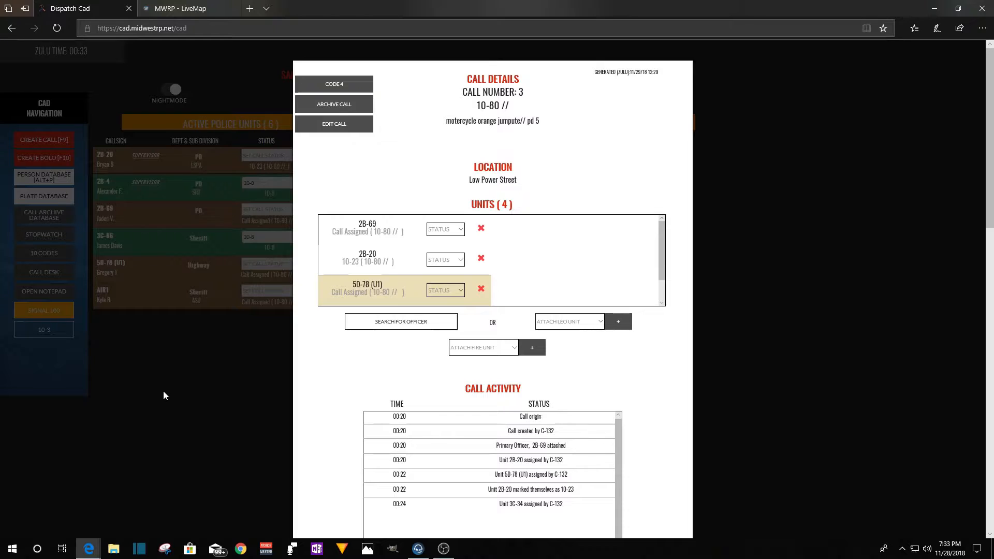
mouse_move(192, 392)
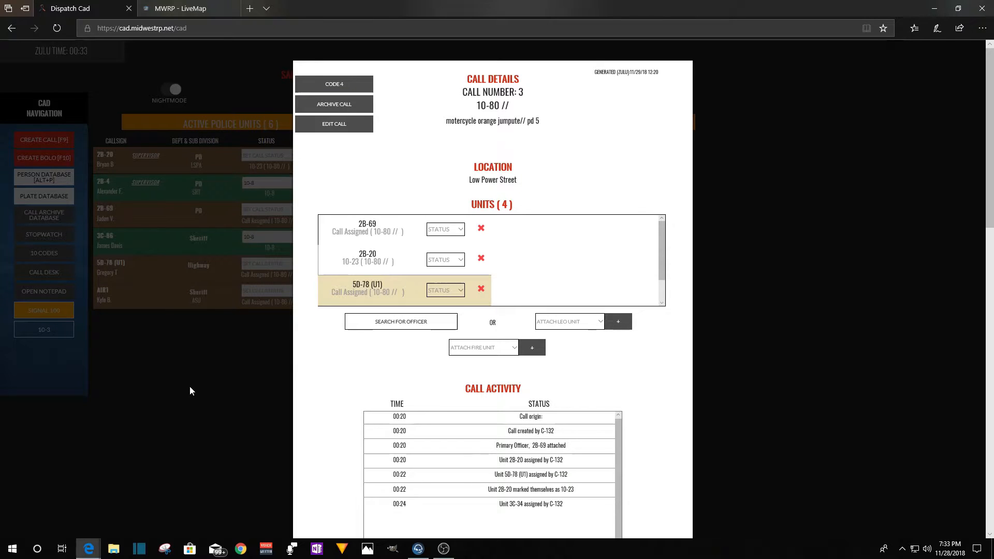
mouse_move(188, 368)
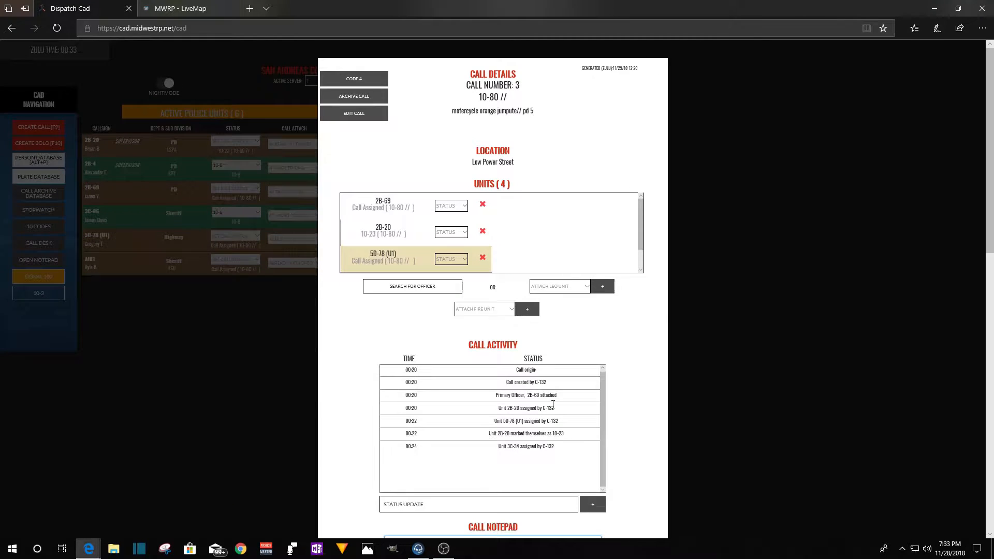
Attach unit 3C-86 to call 3 via its Attach to Call dropdown.
scroll(down, 3)
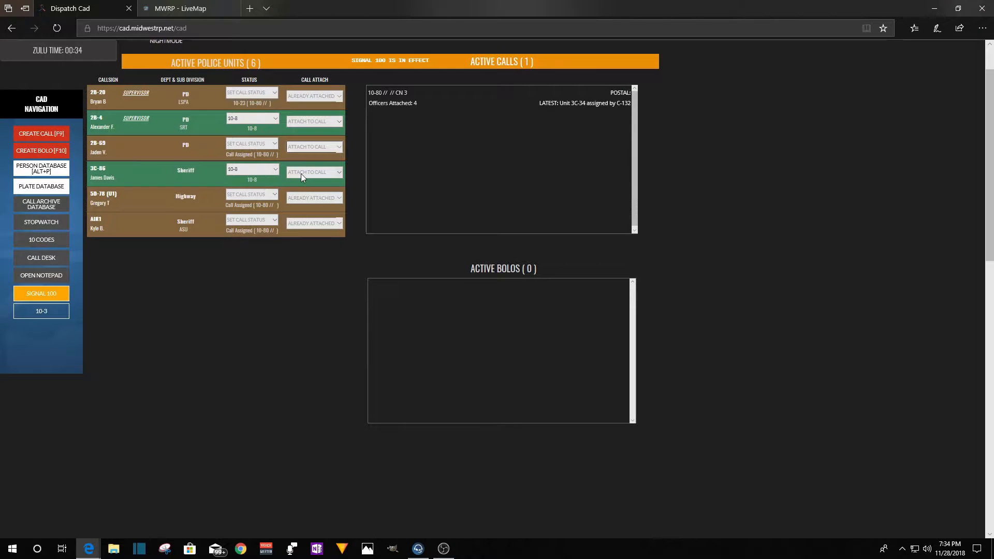
click(314, 172)
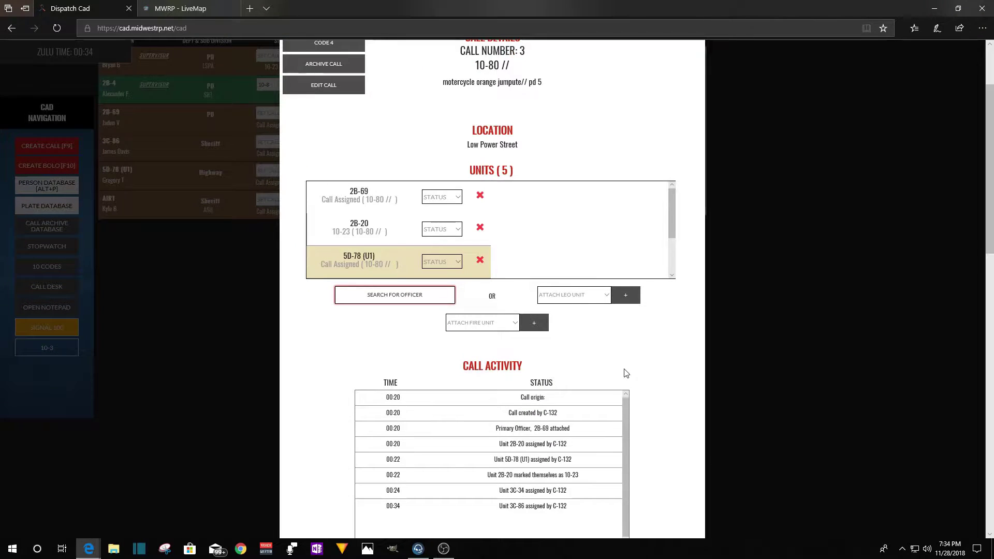
mouse_move(650, 383)
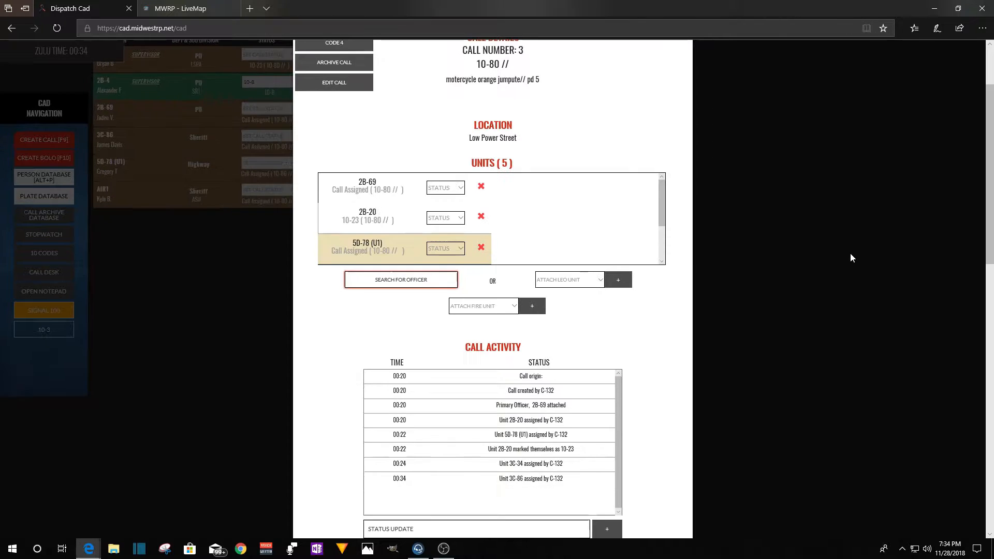
Extend call 3's notes with 'e r doc' and 'dollor pills'.
scroll(down, 3)
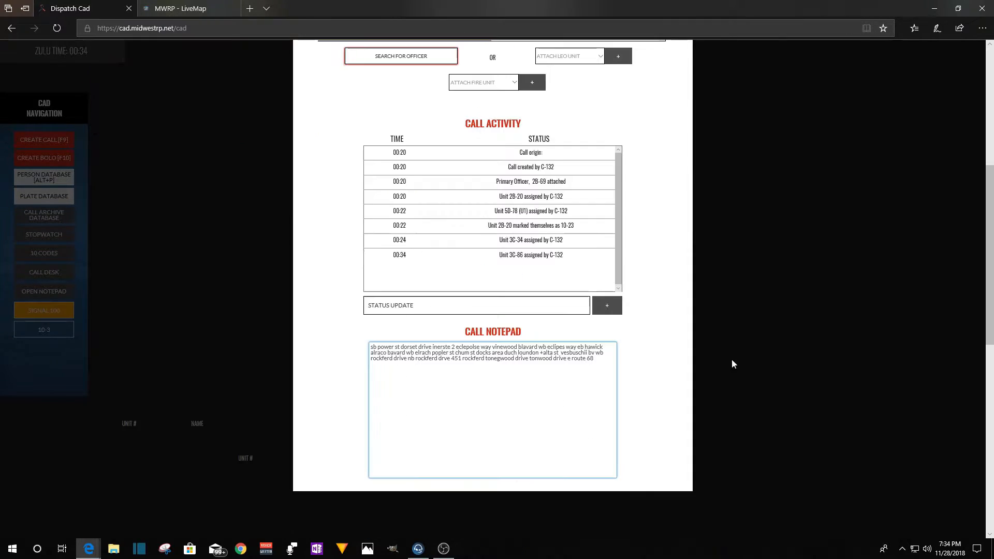
click(595, 359)
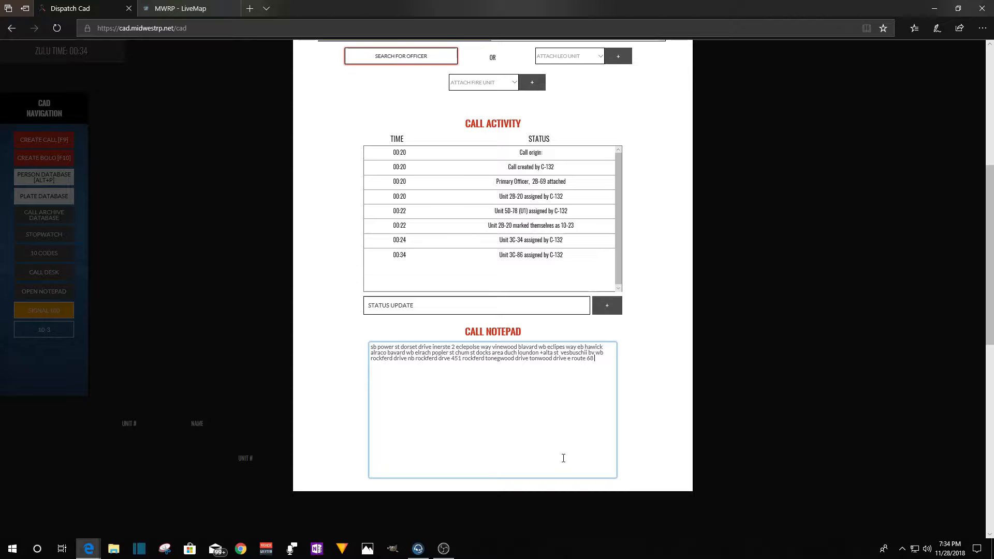
text(e)
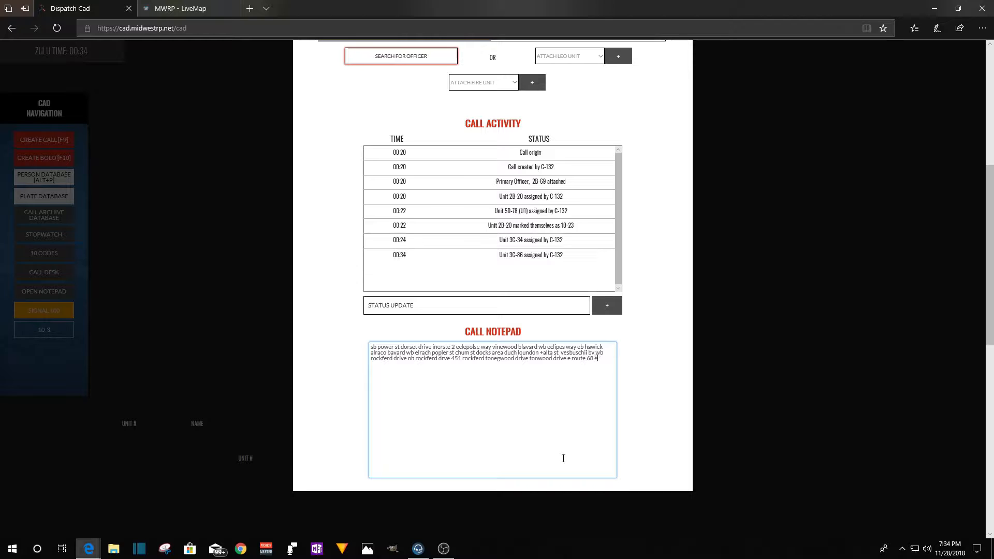
text(r)
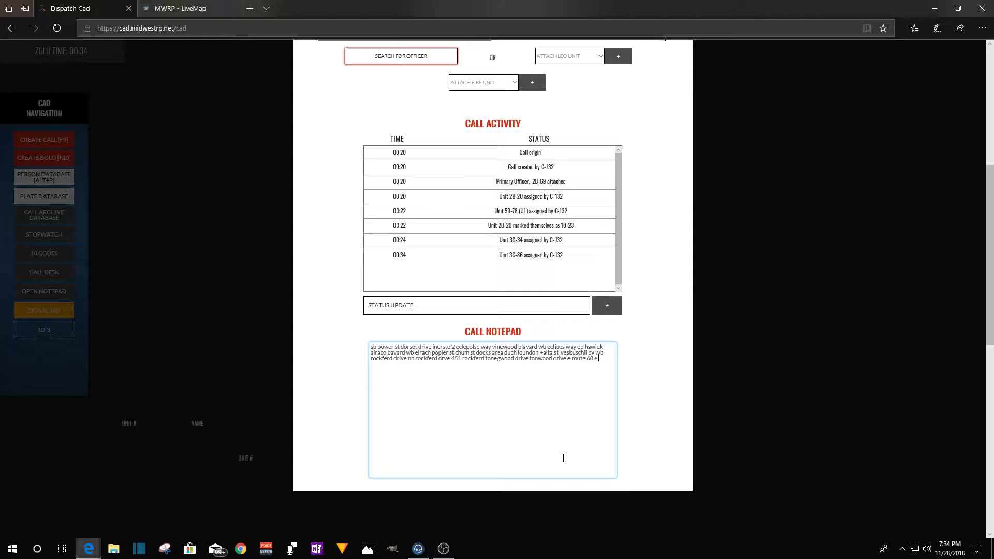
text(doc)
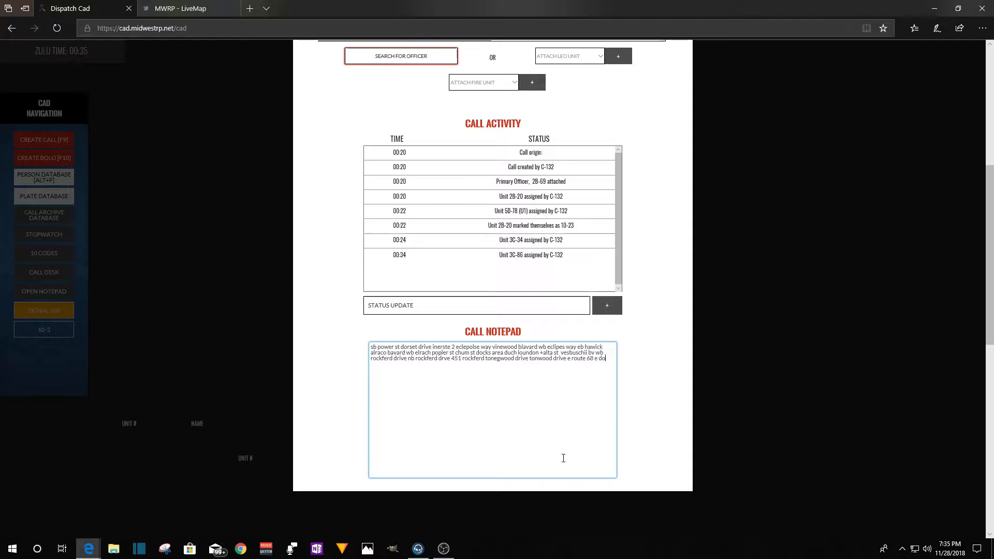
text(dollor)
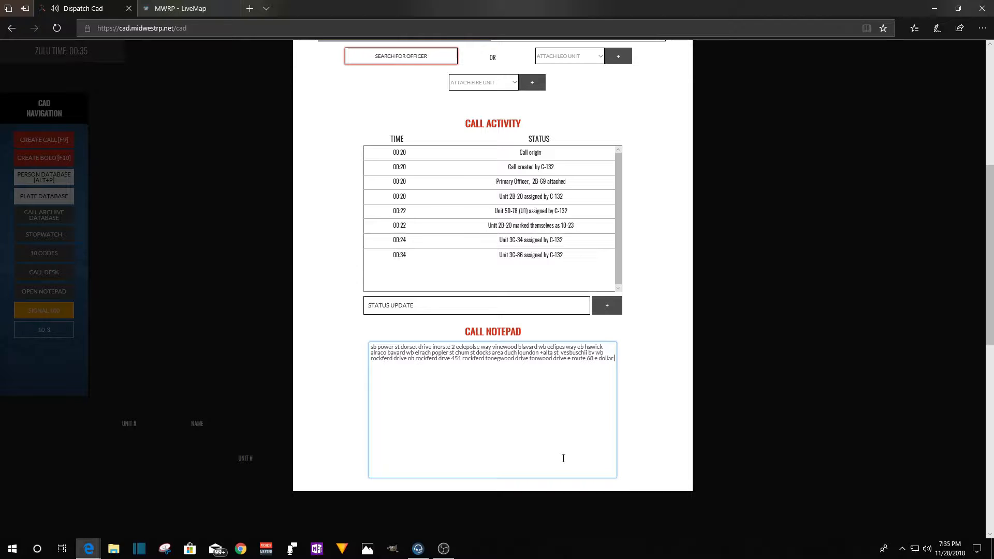
text(pills)
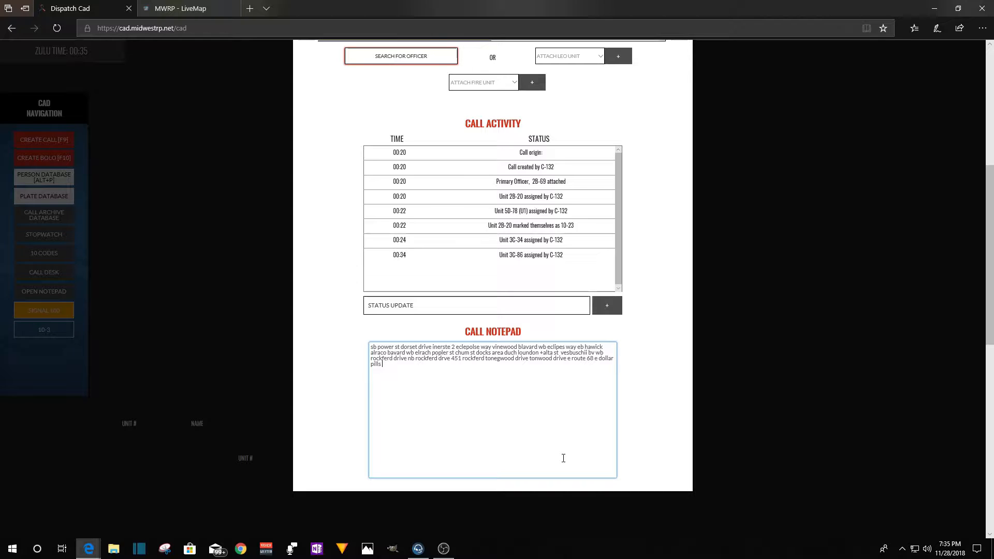
mouse_move(390, 396)
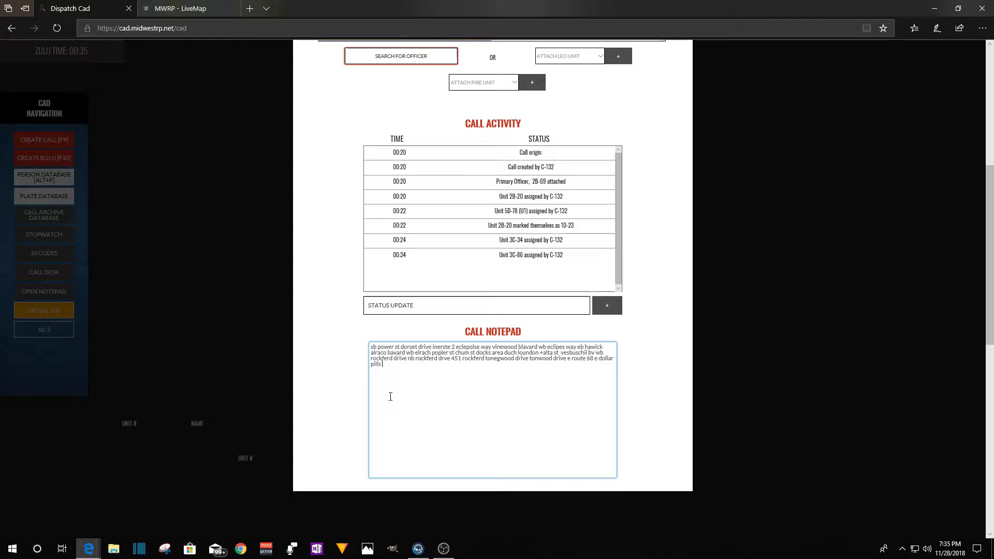
Continue with 'e route', 'jack', 'e ro 8' and 'nb us route 13', correcting the route number.
text(e)
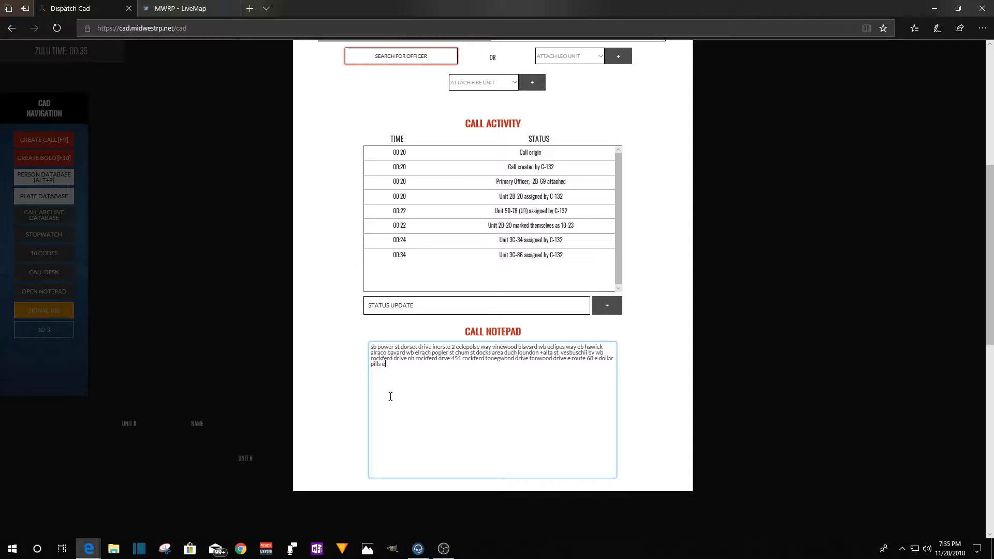
text(route 68 yello)
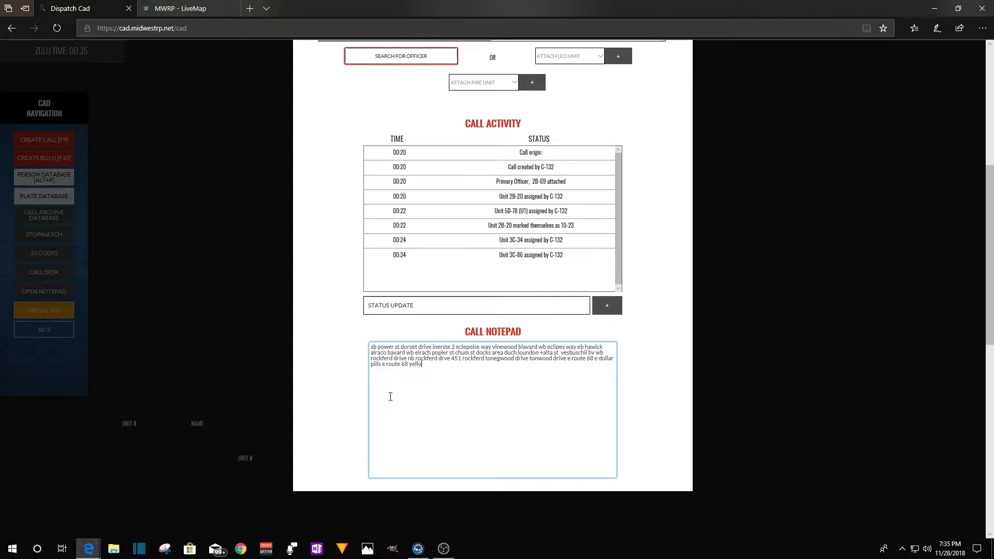
text(jack)
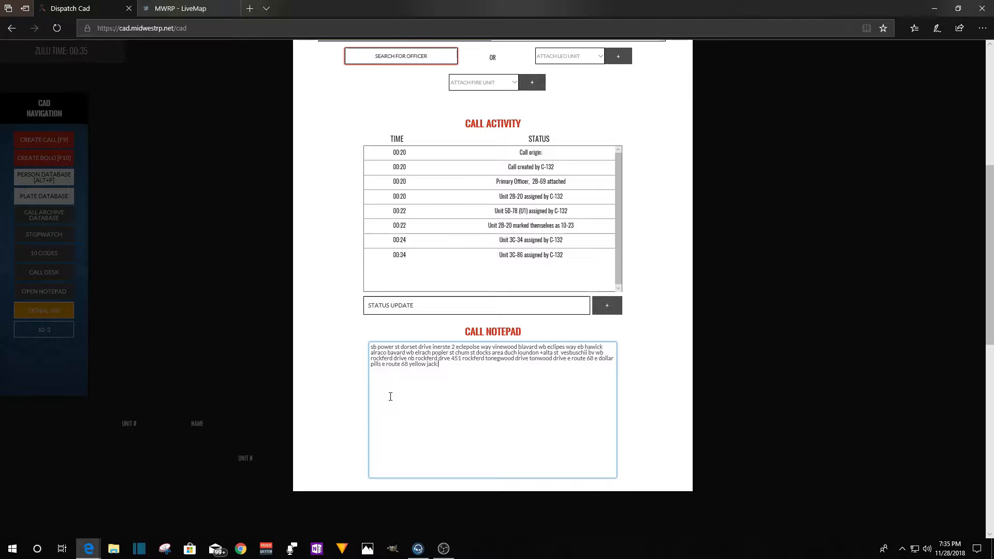
text(e roure 6)
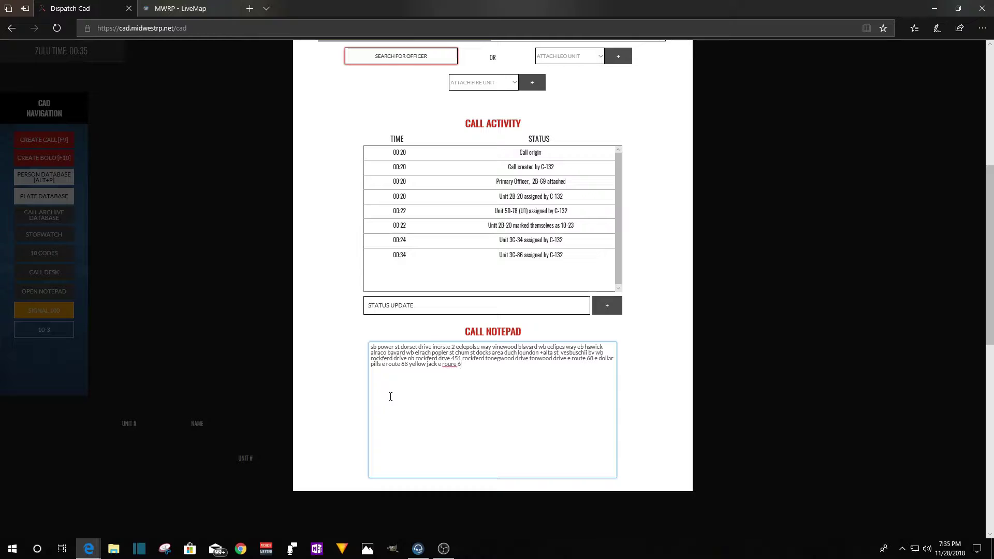
text(8)
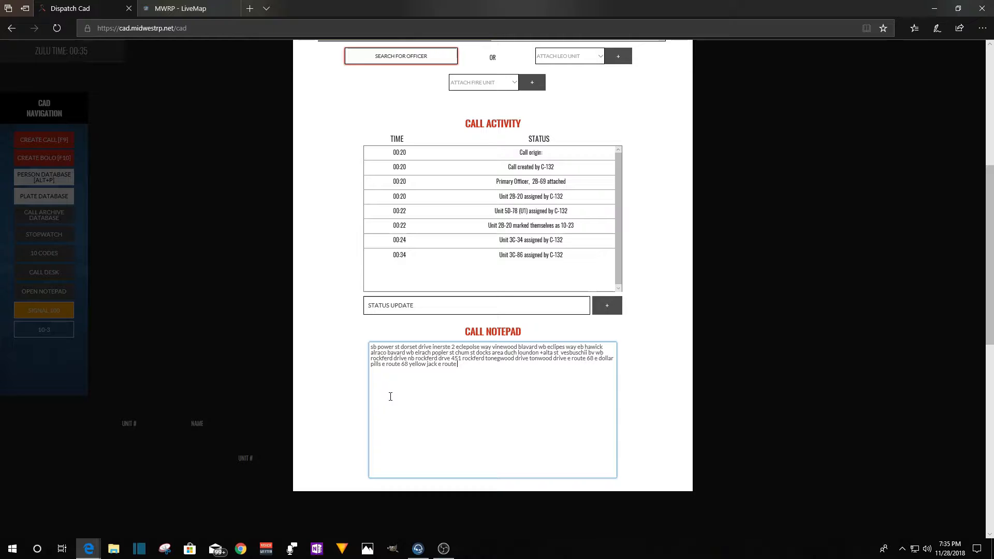
text(nb)
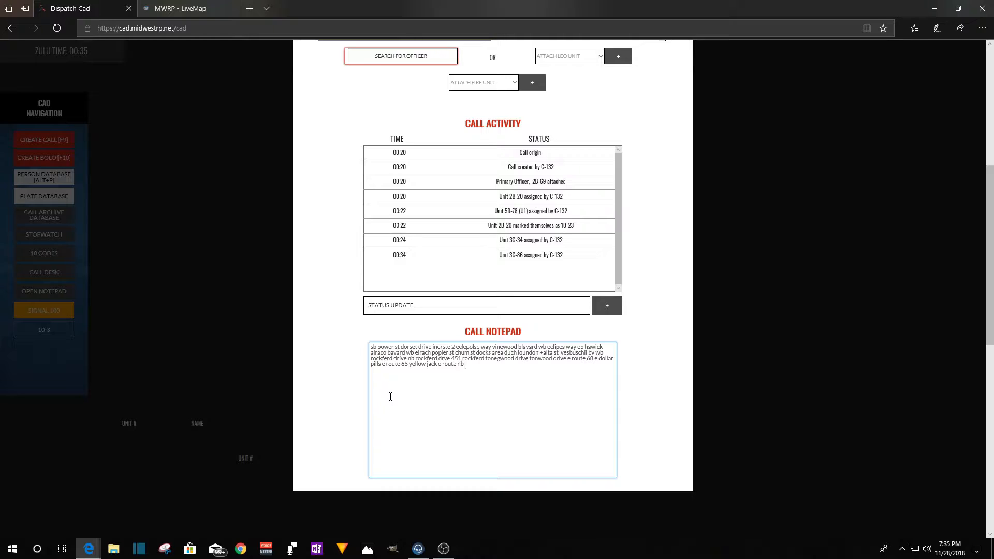
text(us)
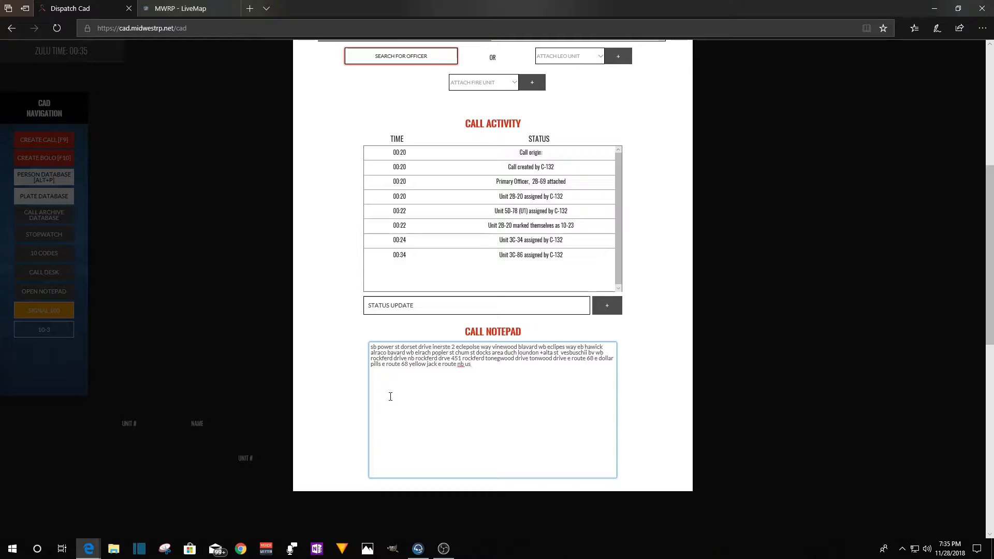
text(route 2)
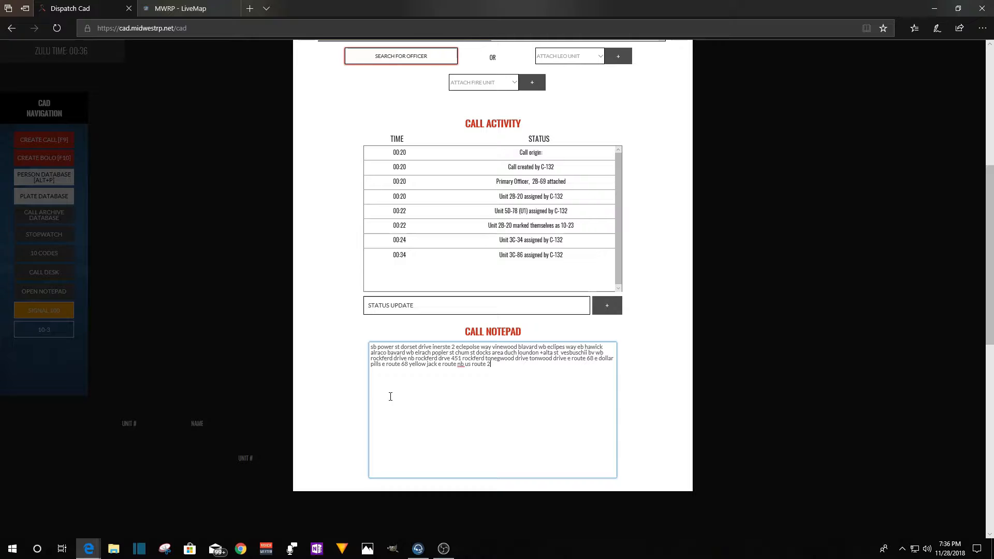
key(Backspace)
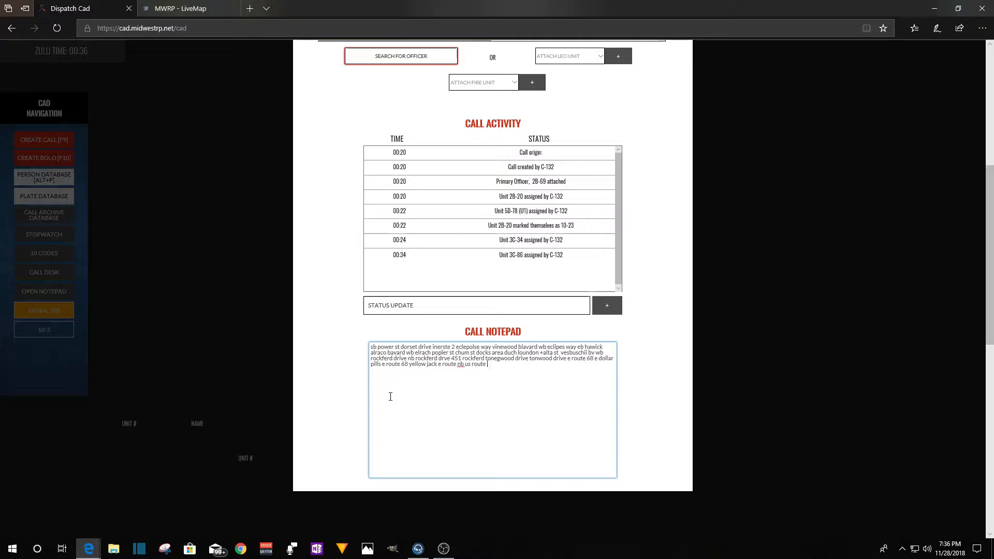
text(13)
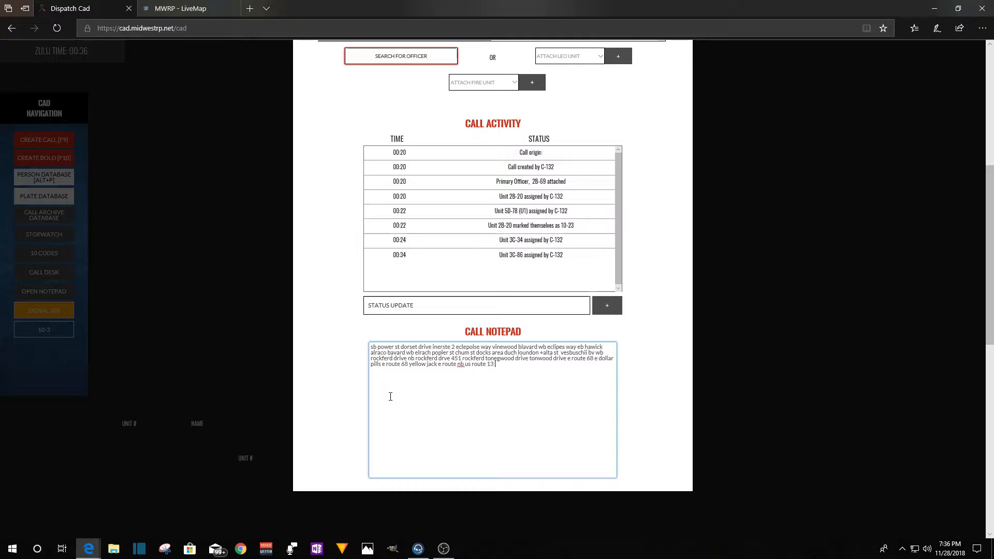
text(us)
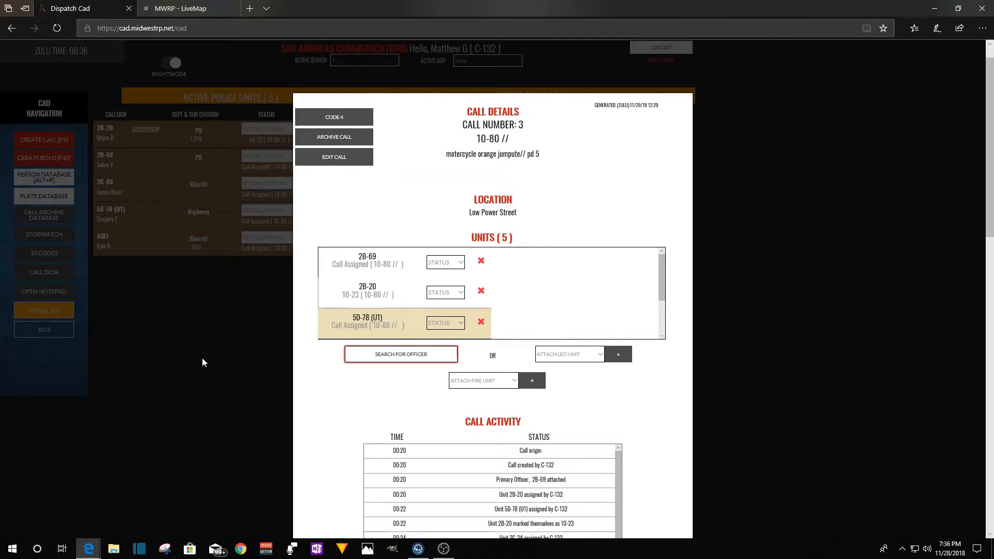
mouse_move(400, 394)
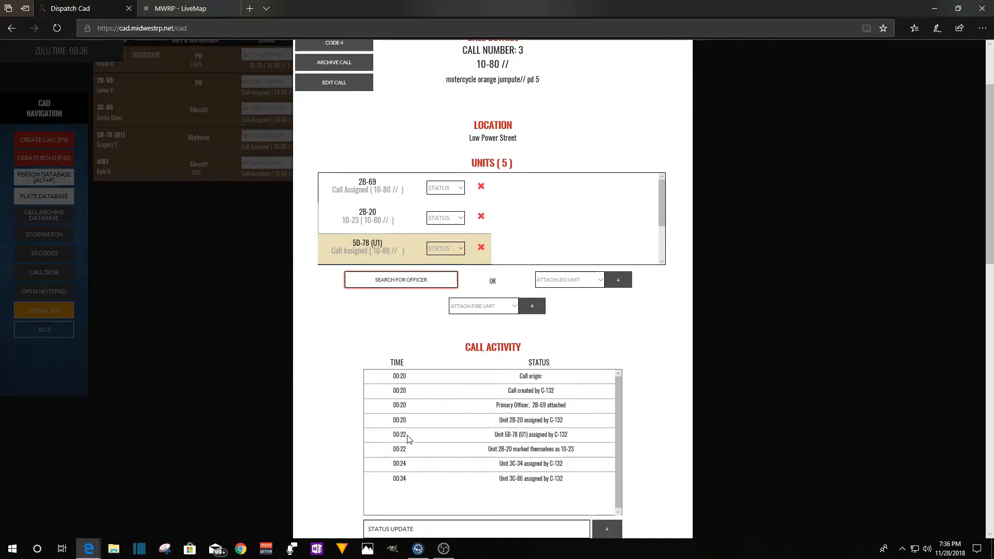
mouse_move(475, 410)
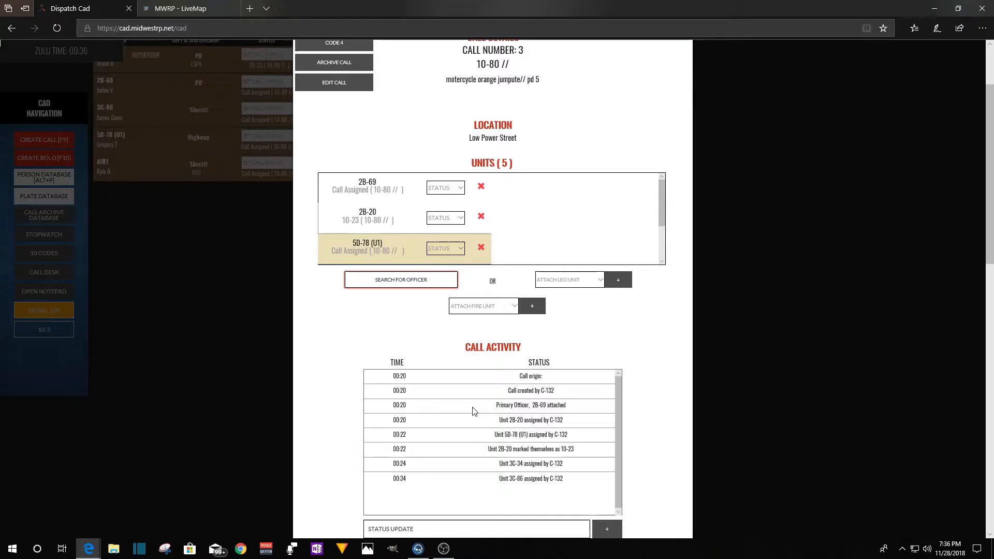
Scroll the call details down to the Call Notepad section.
scroll(down, 3)
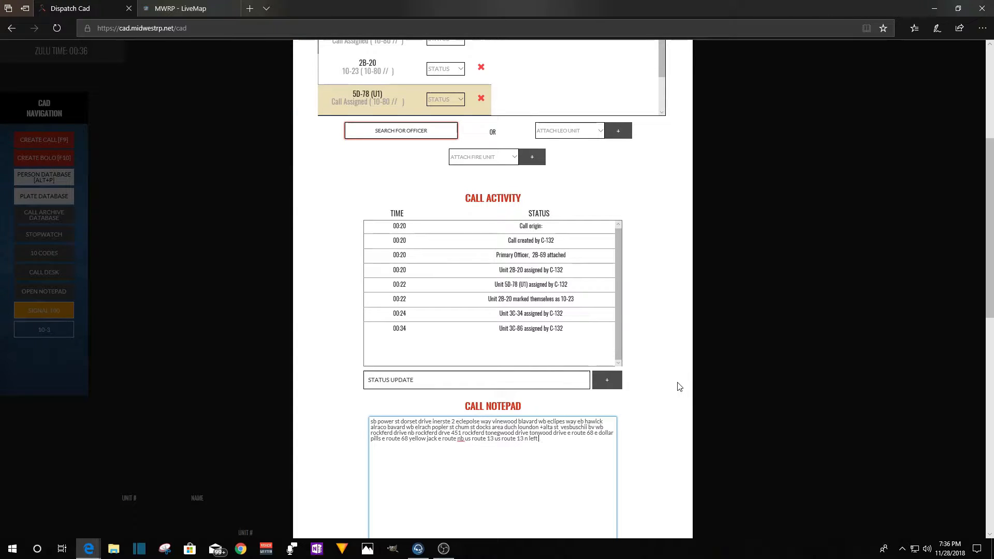
Add 'e joshura w heading in' to the route log.
text(e)
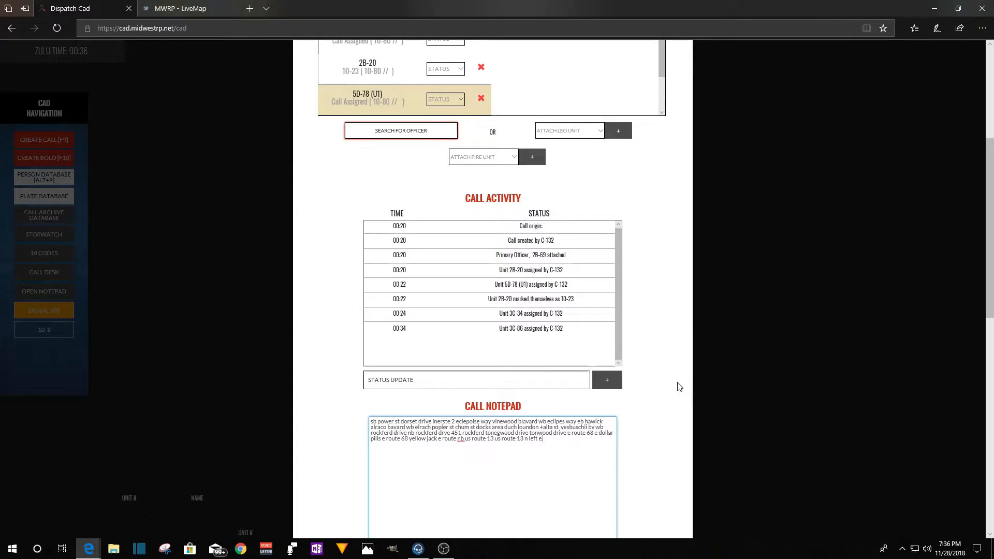
text(joshur)
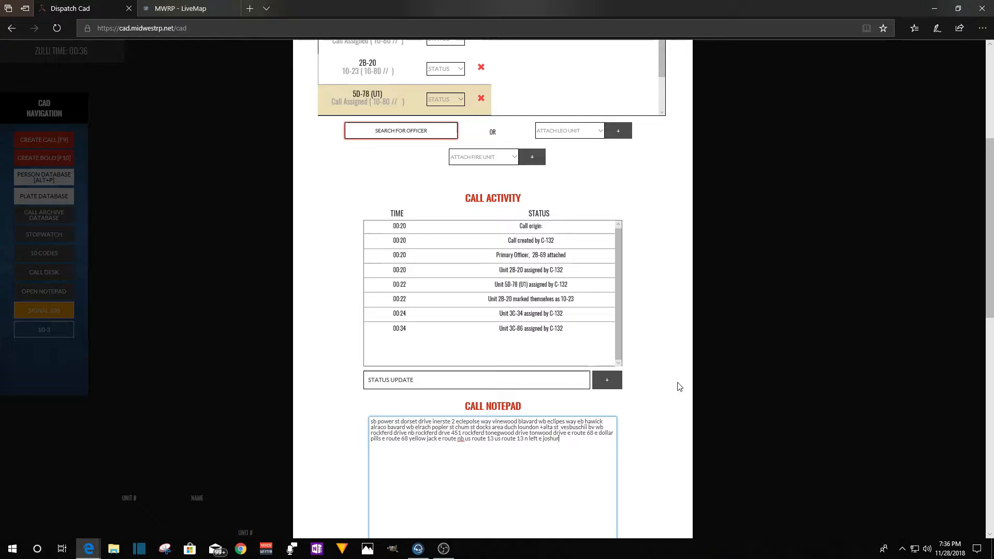
text(a)
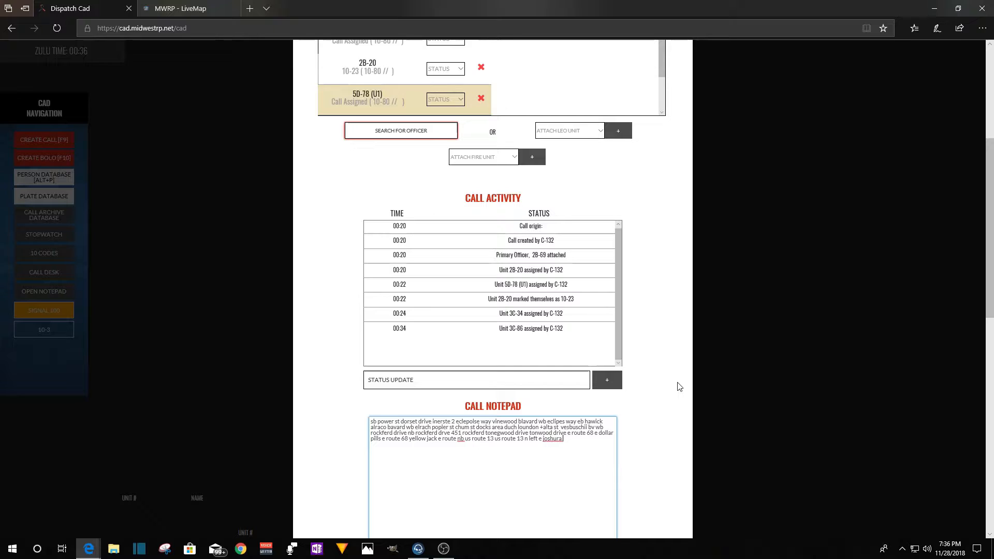
text(w)
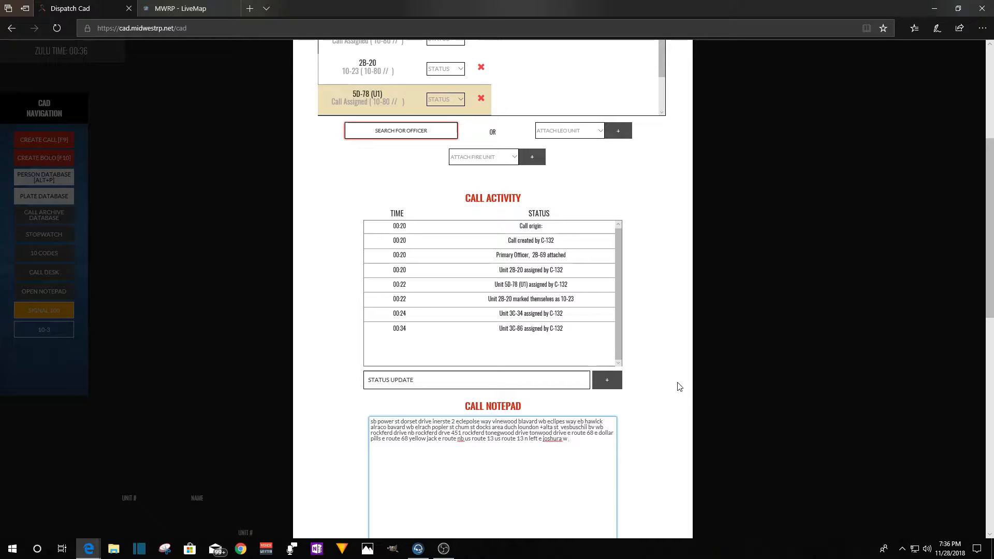
text(g)
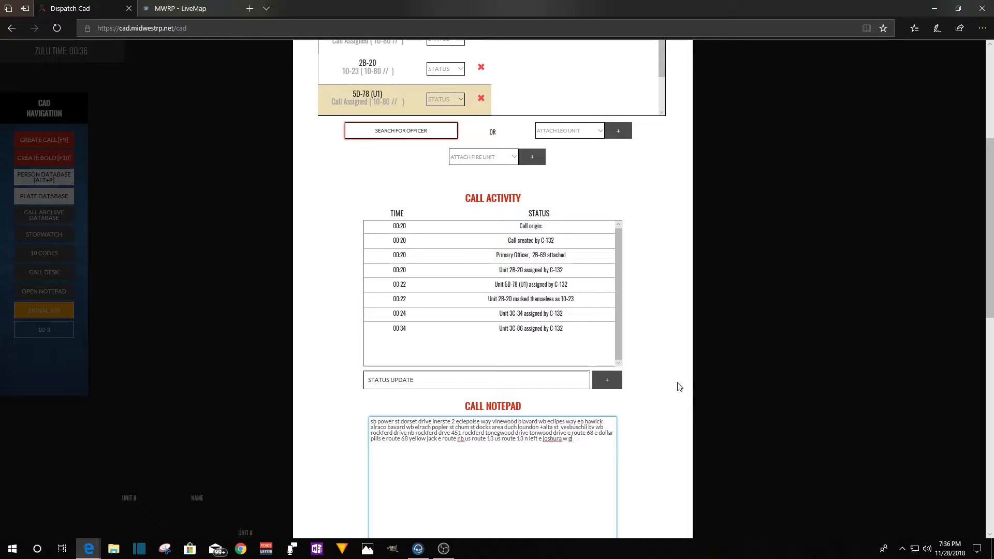
text(heading into sandy.)
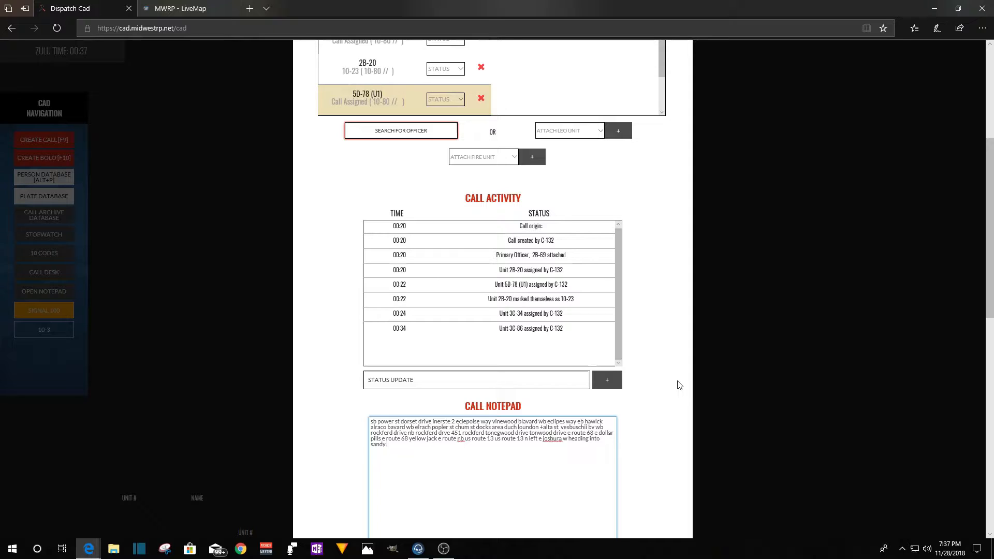
mouse_move(967, 339)
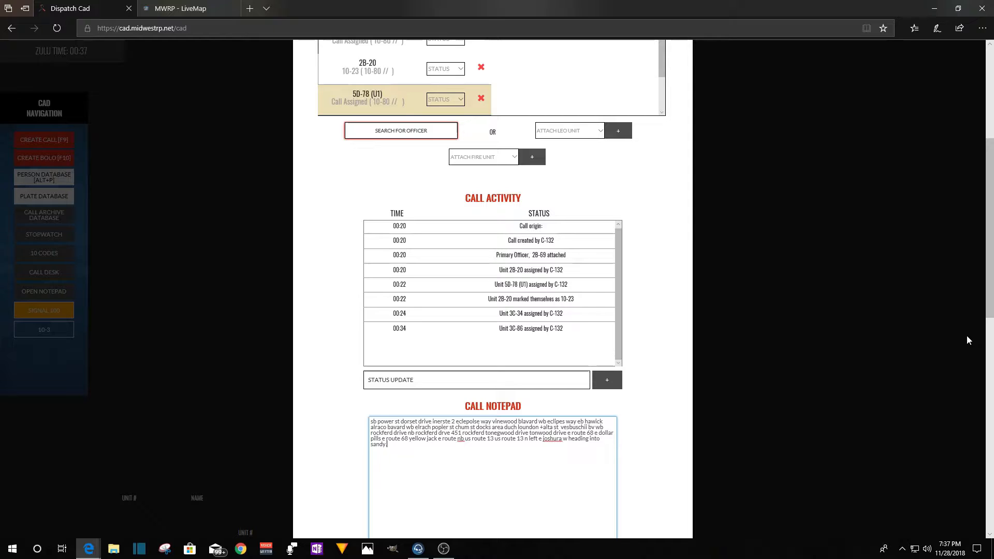
Continue with 'w ea' and 'joshua r' heading east.
text(w)
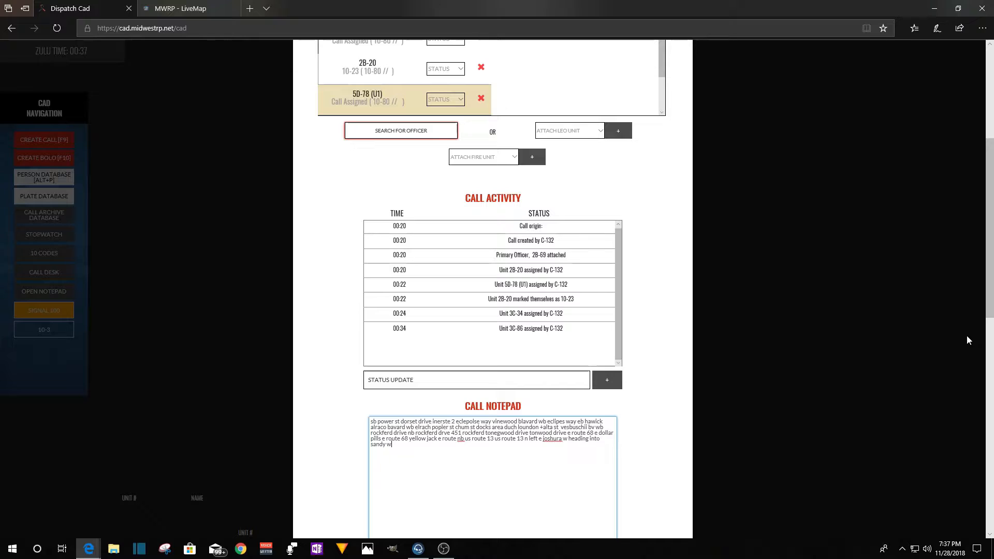
text(east)
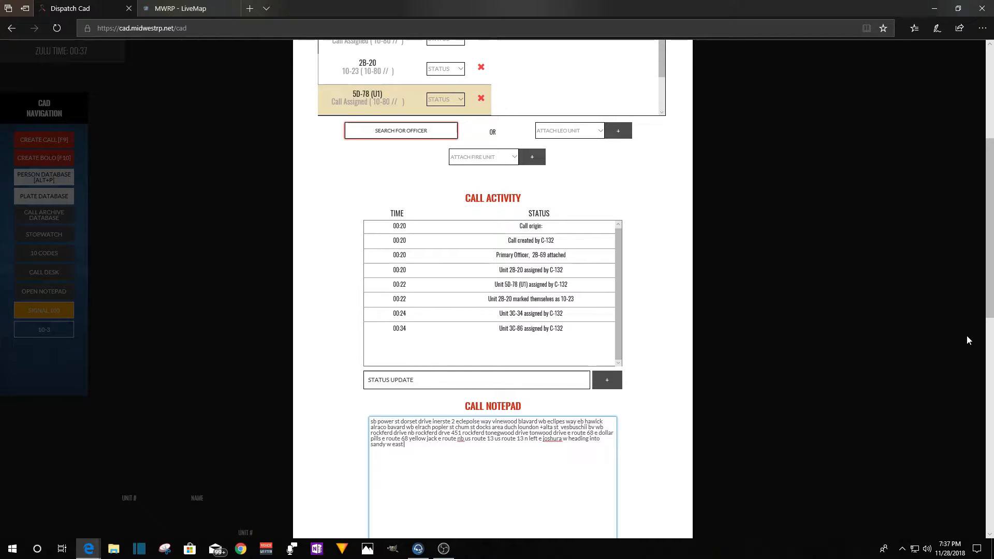
text(joshua rd)
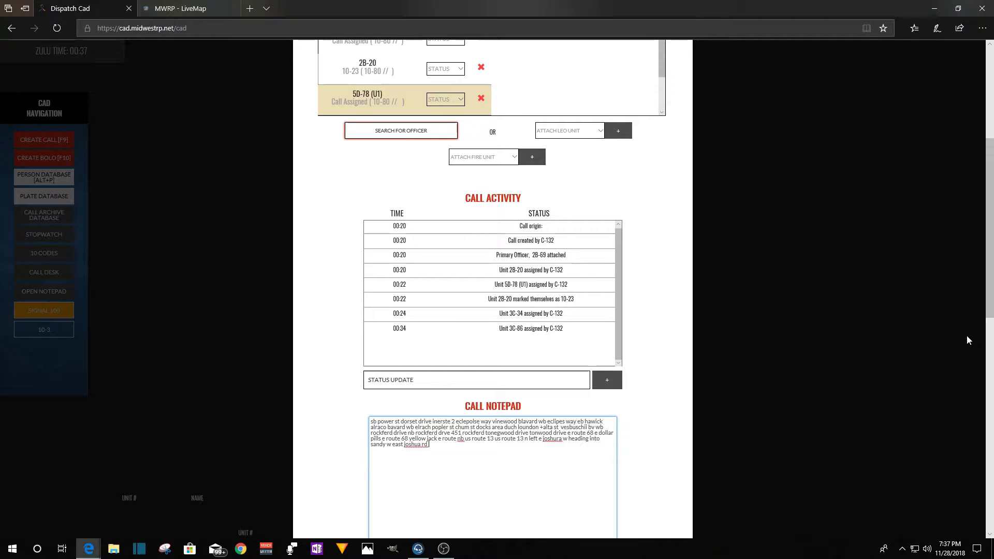
Note the Alamo Marina area and the turn 'e s josh ra' in call 3's notepad.
text(alga)
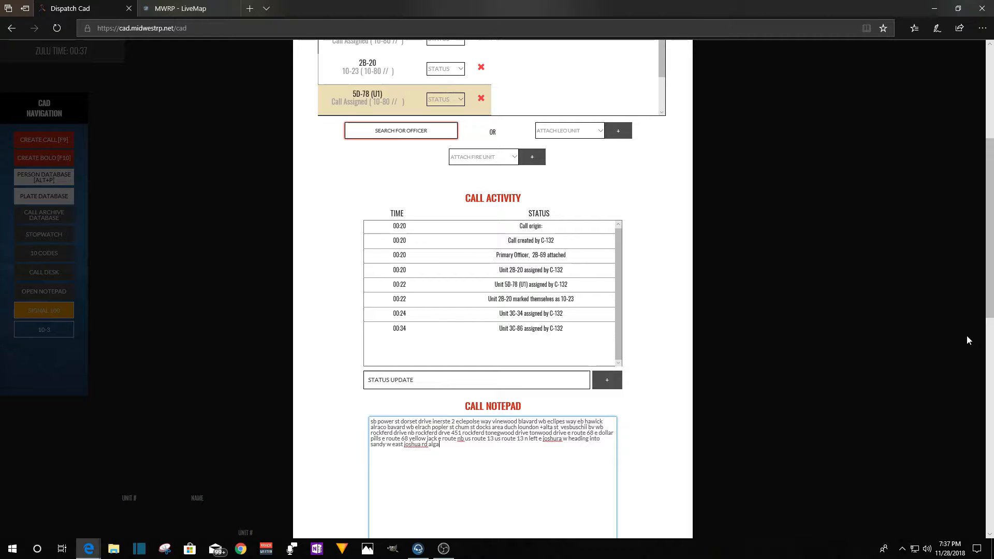
text(ncwan)
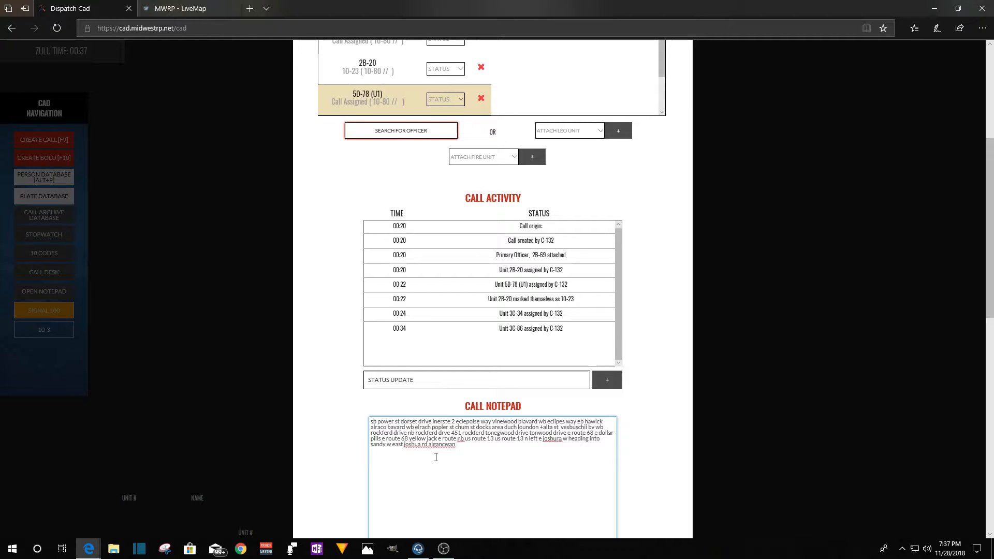
mouse_move(550, 460)
text( marina drive )
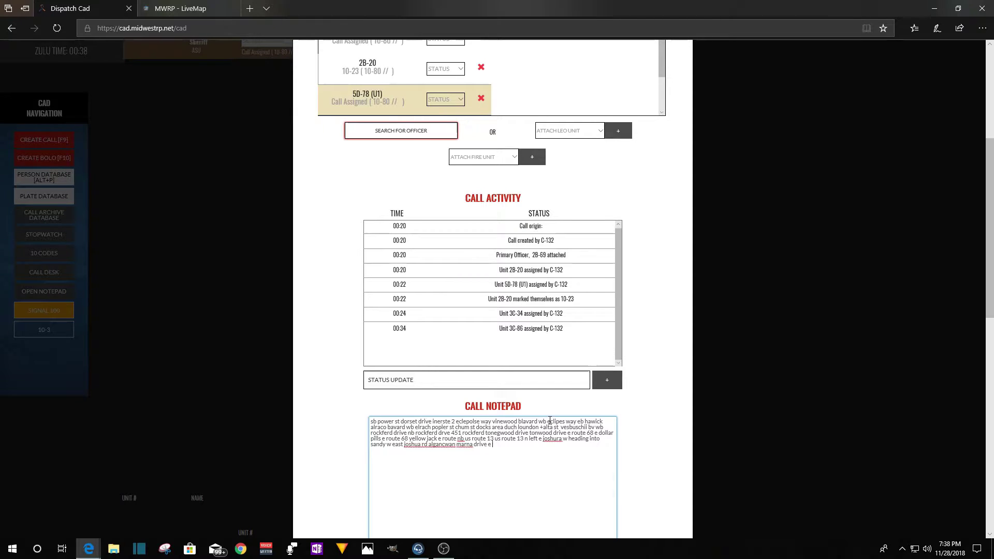
text(e)
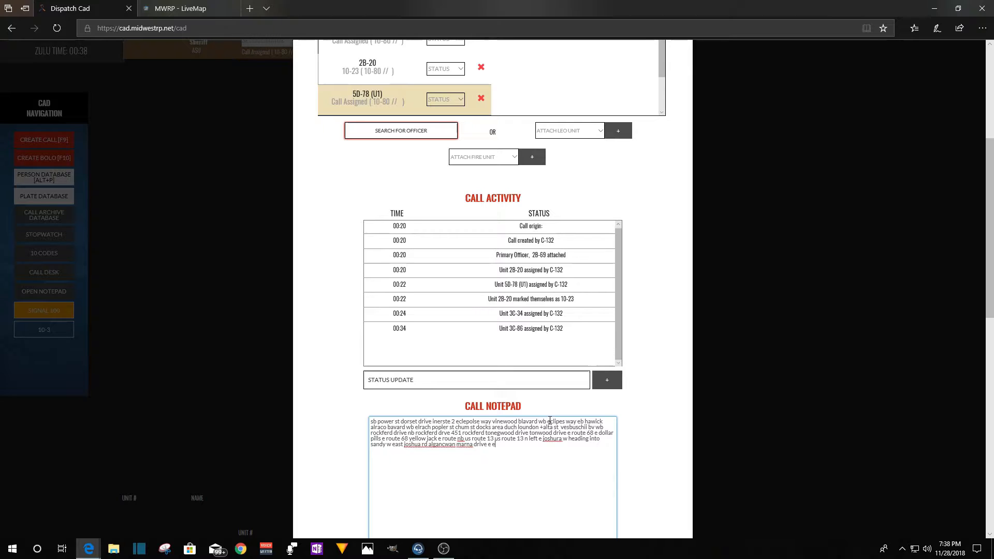
text(s)
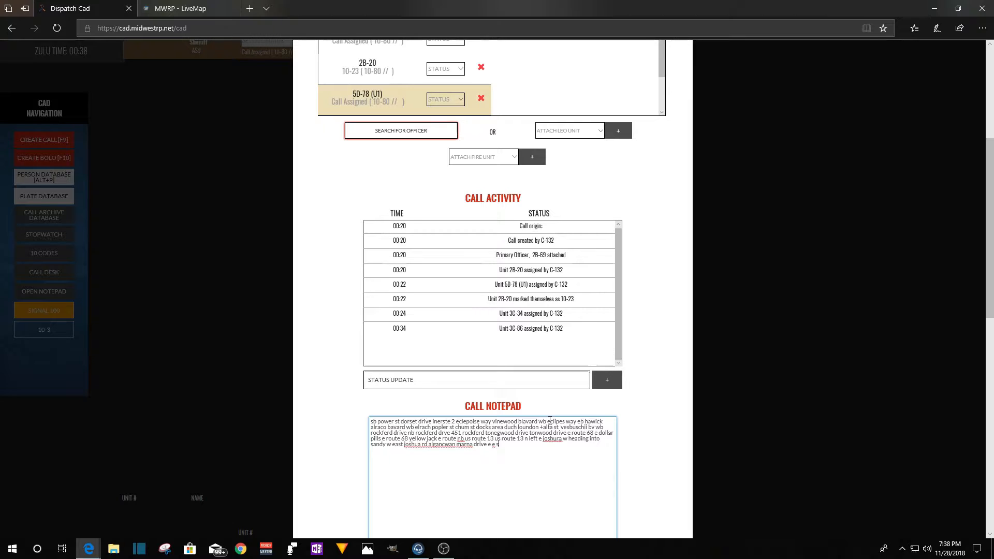
text(josh)
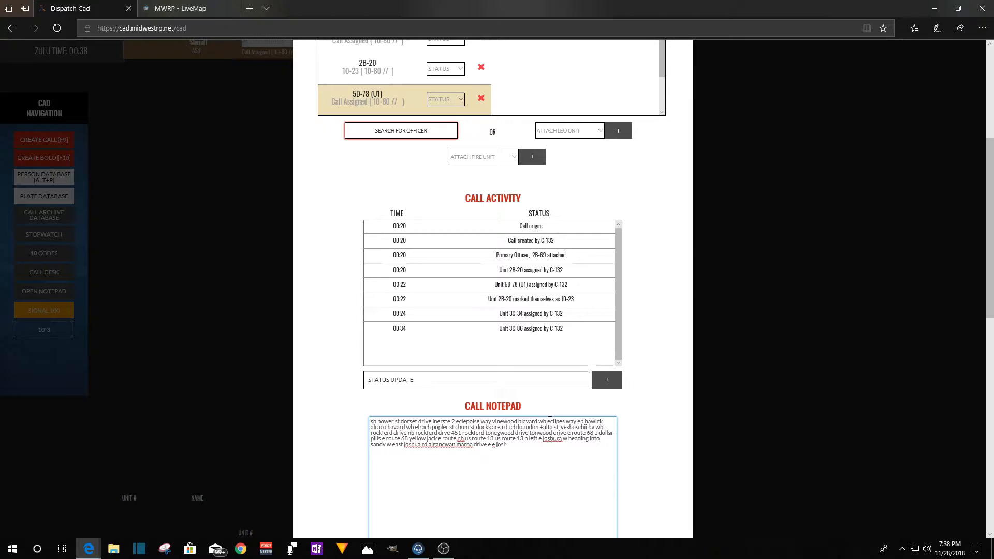
text(ra)
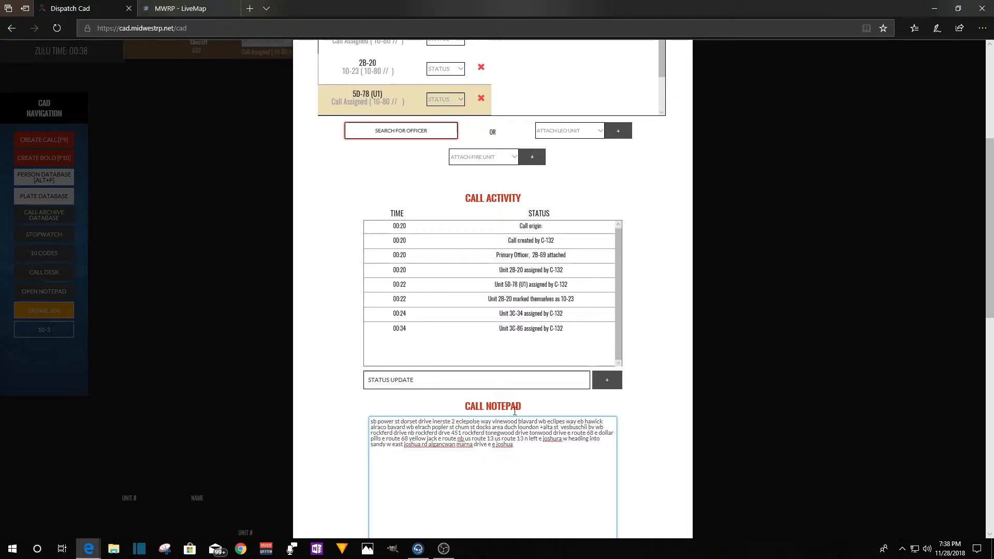
mouse_move(563, 374)
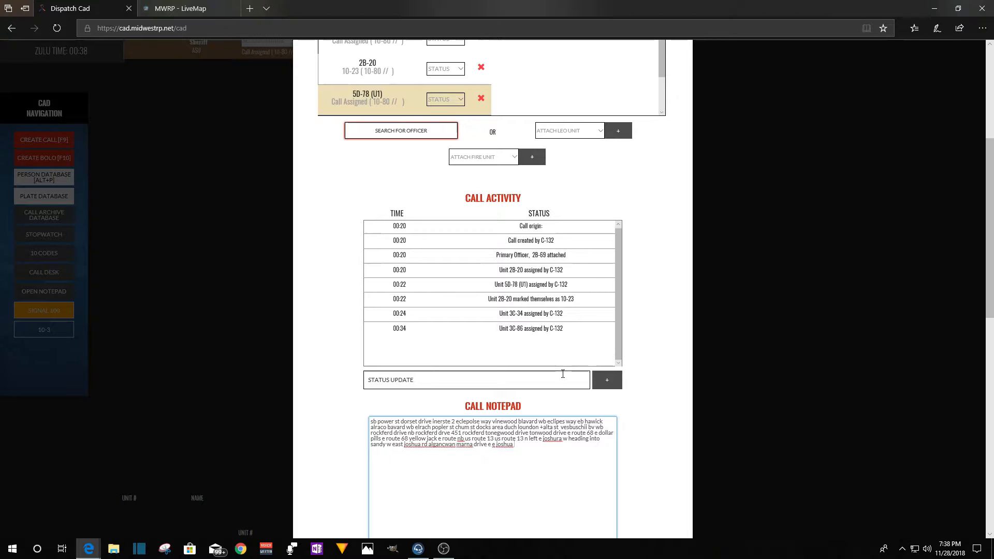
mouse_move(553, 406)
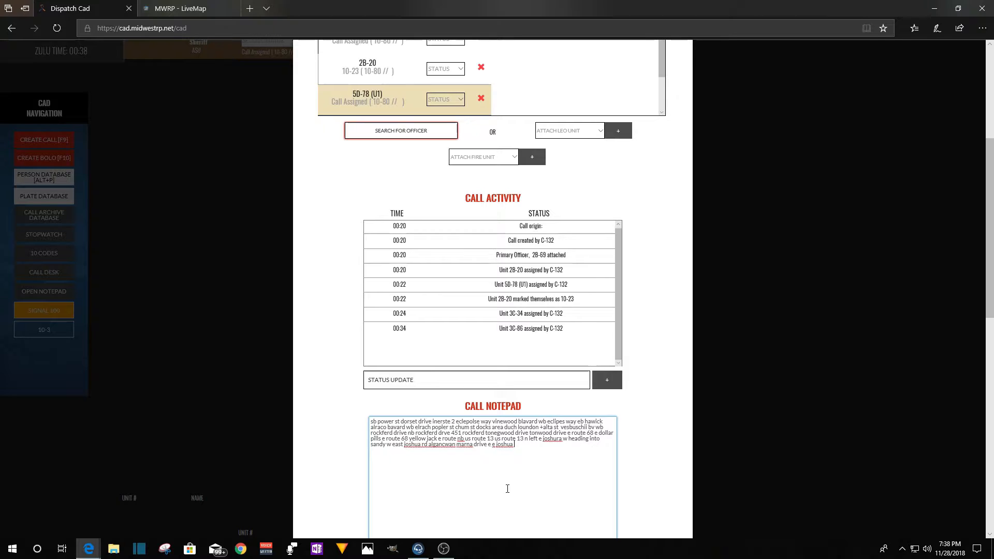
mouse_move(501, 479)
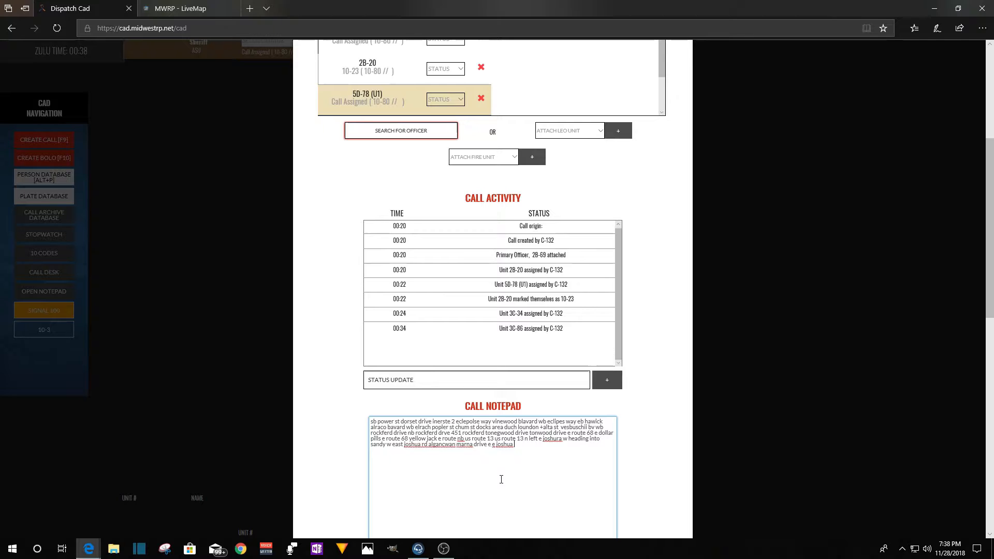
Add 'us 12 sb', 'nb lanes' and the 'n grape' exit to the notes.
text(us 12)
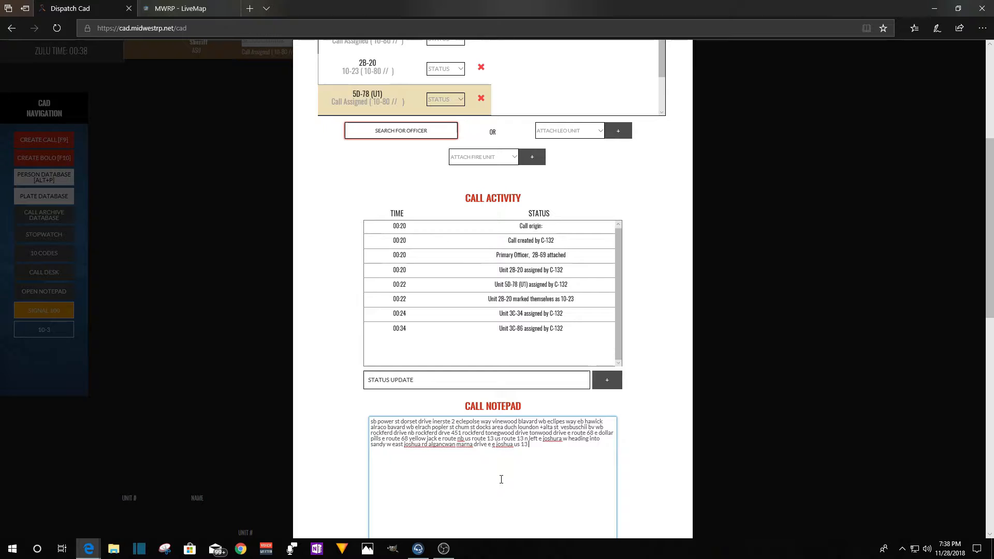
text(sb)
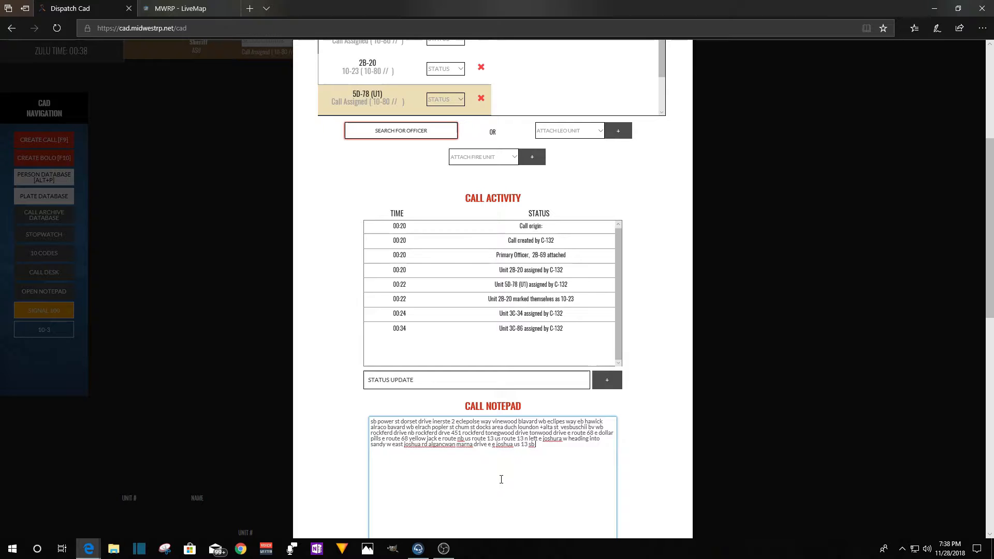
mouse_move(249, 520)
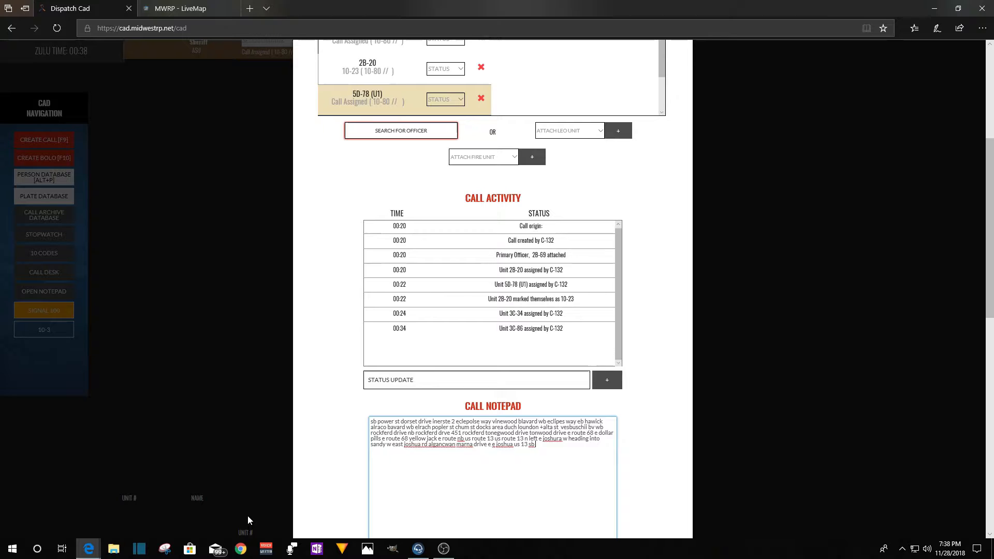
text(nb)
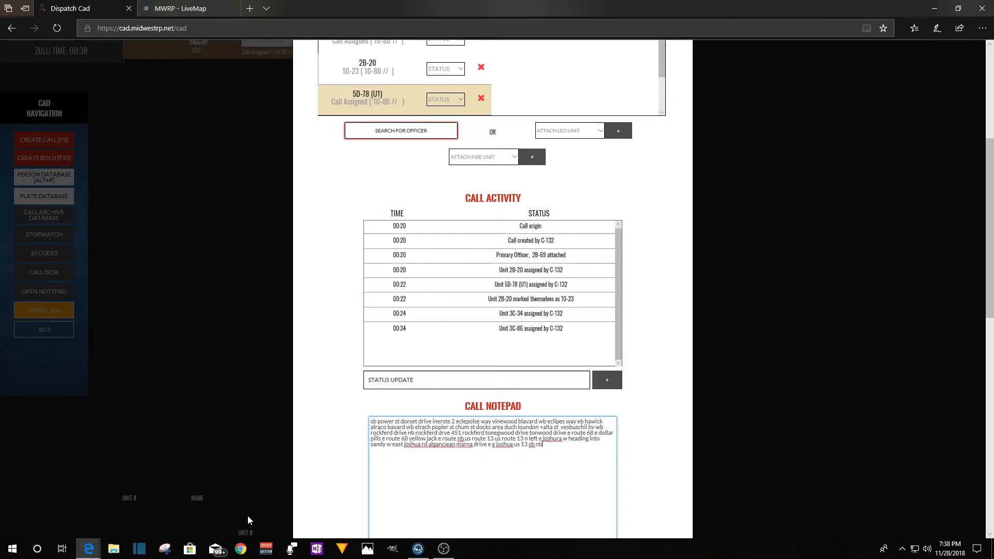
text(lanes)
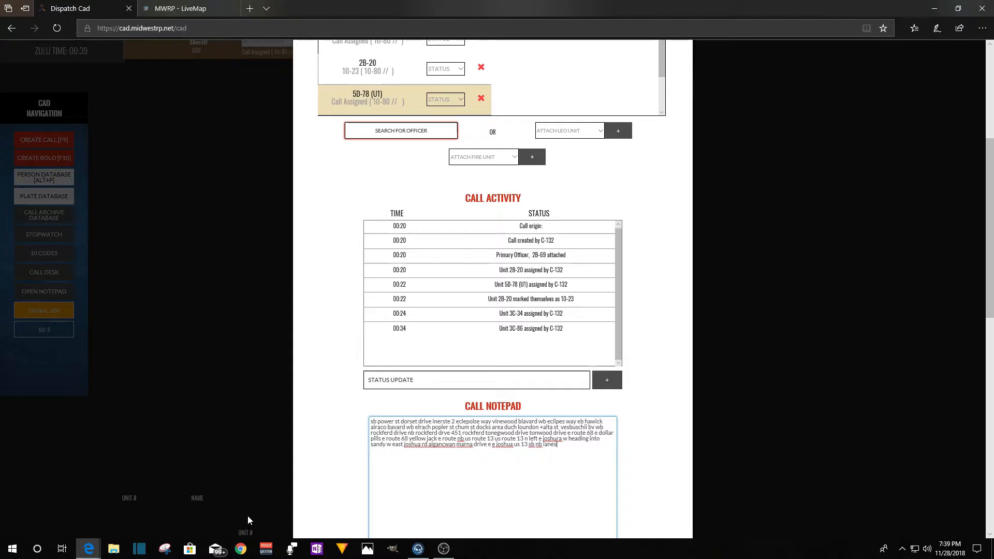
text(n)
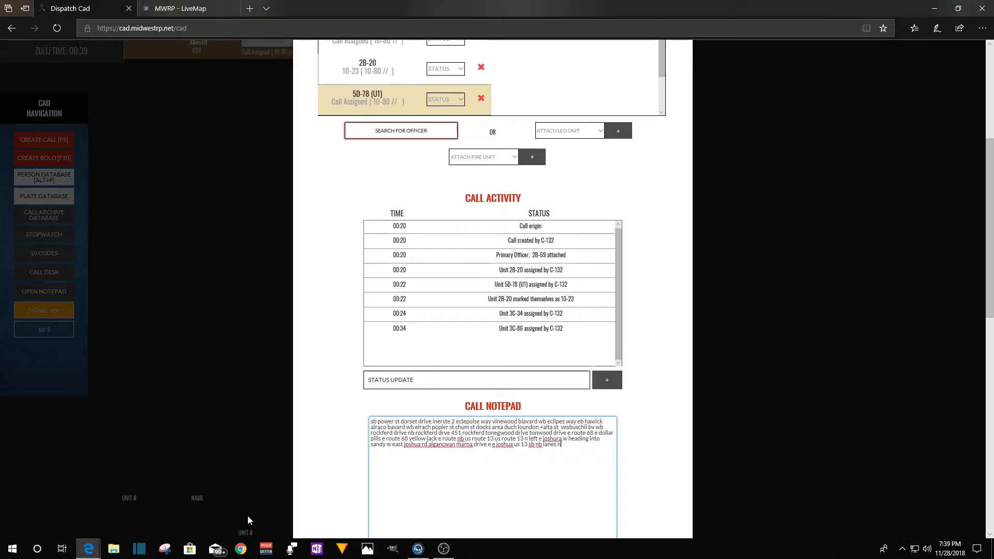
text(grapeseed exit)
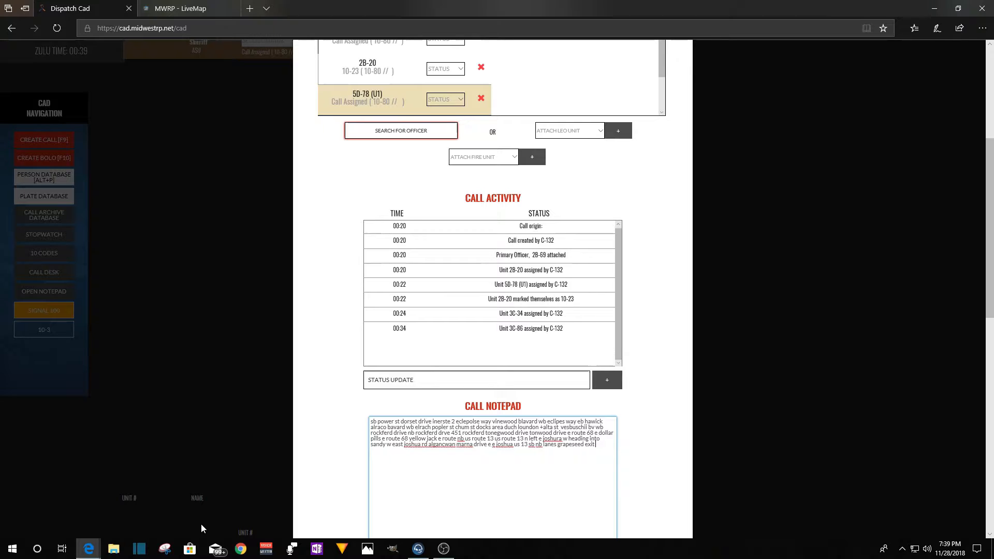
Finish with 'passing coming up', 'subject' in red and 'sb 13'.
text(passing)
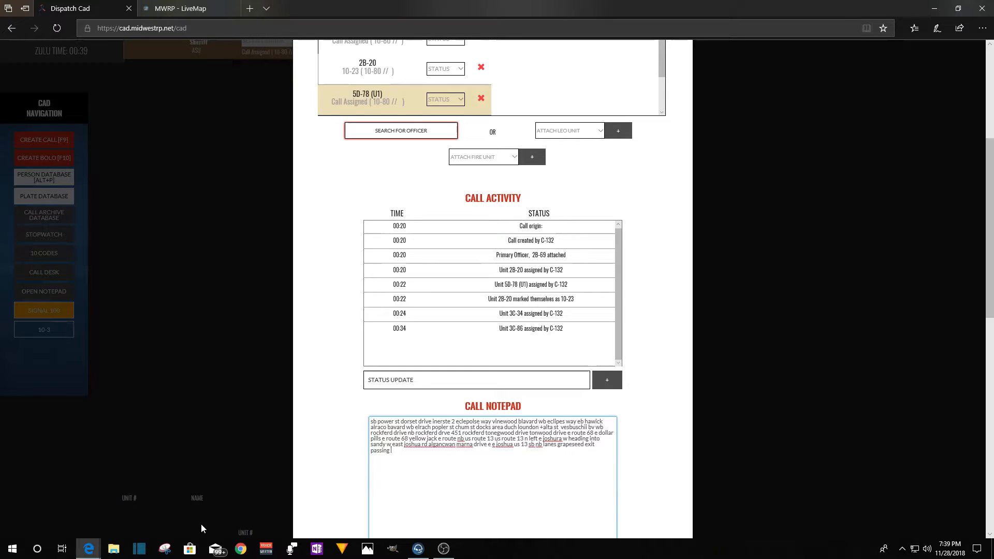
text(coing up to the tunnal)
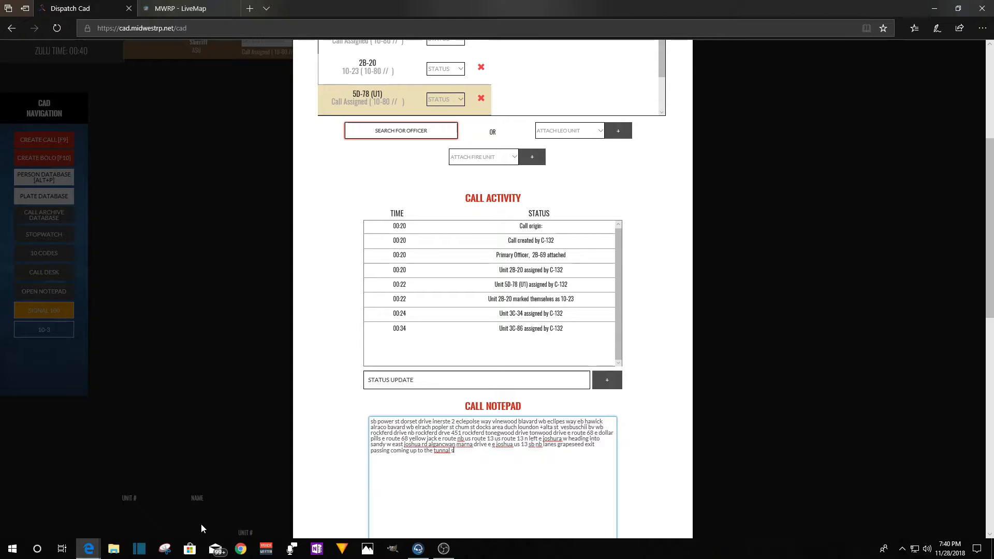
text(subject in all red s)
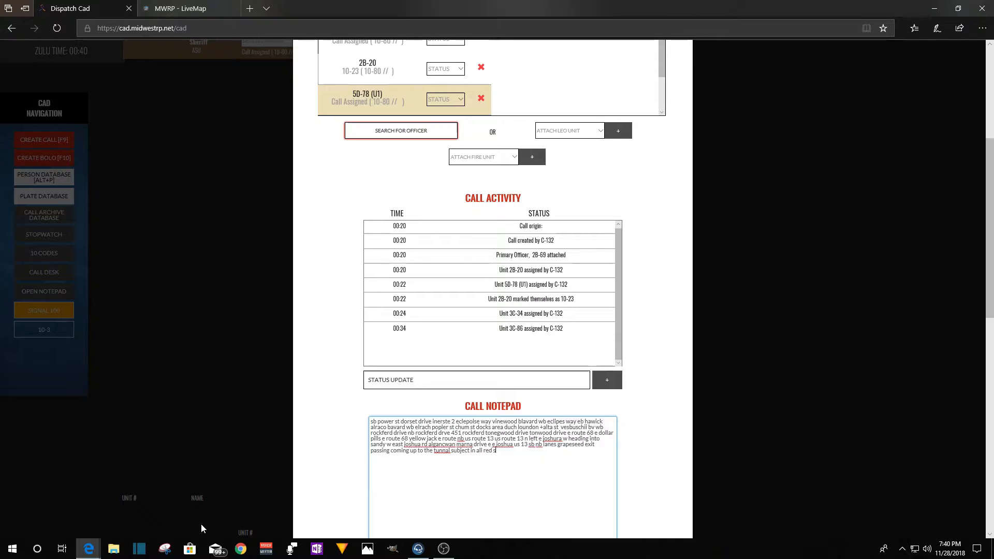
text(b)
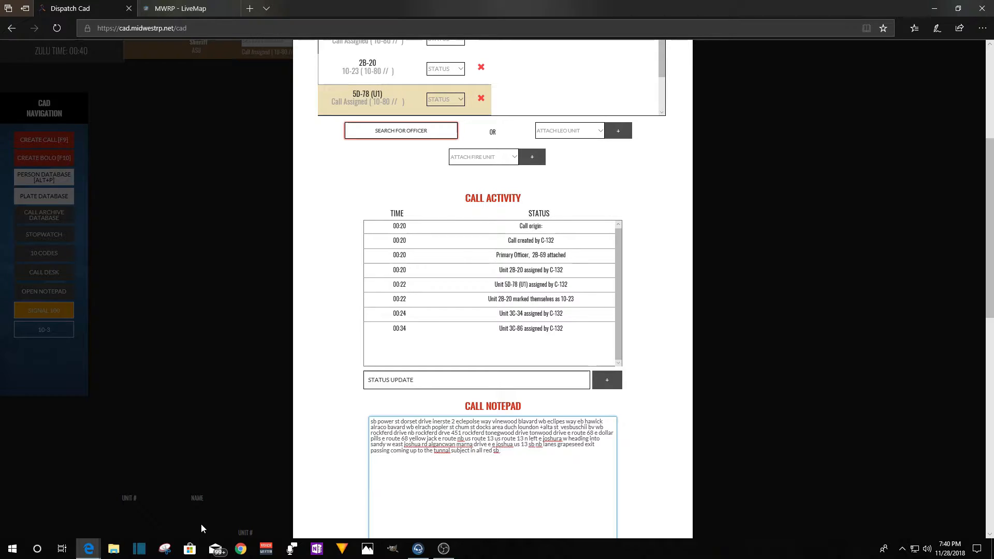
text(13)
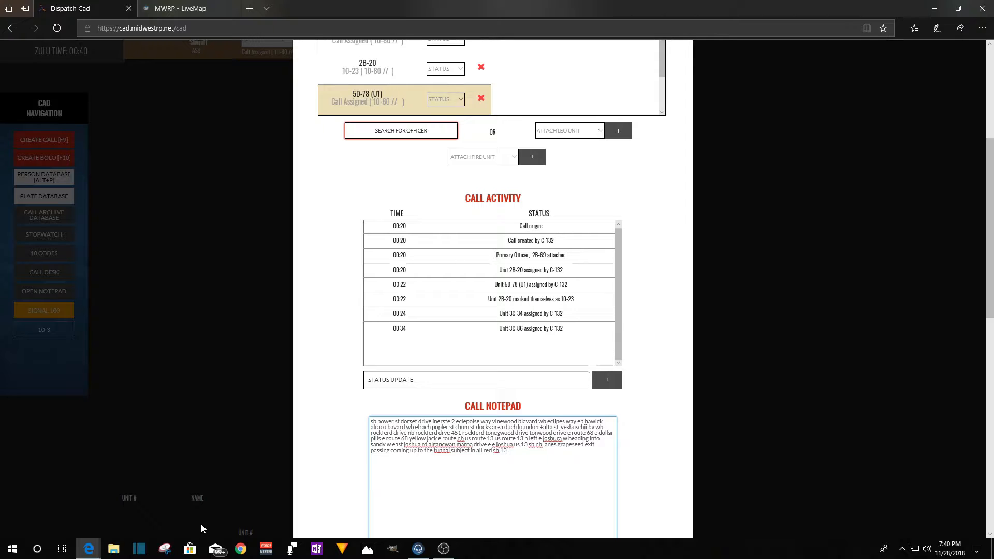
mouse_move(94, 539)
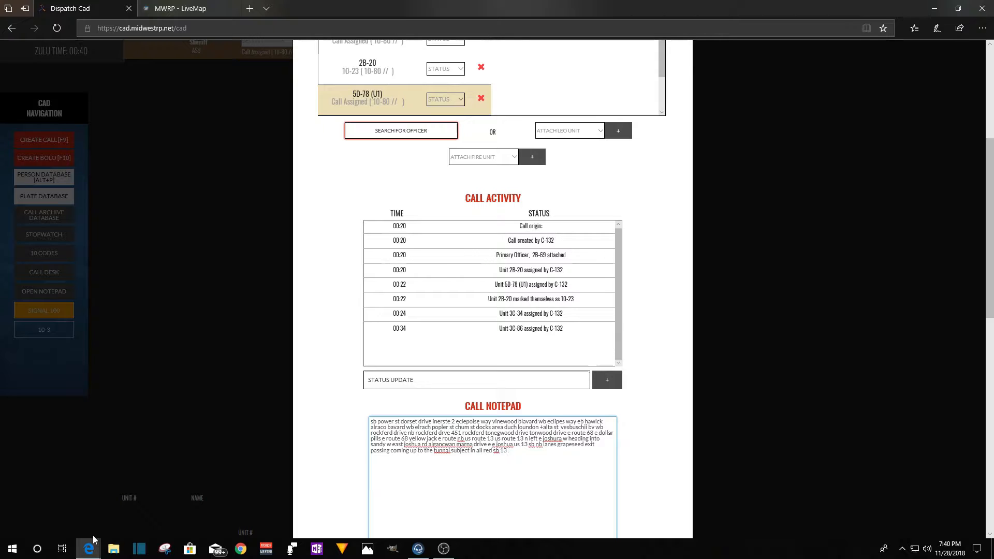
mouse_move(808, 410)
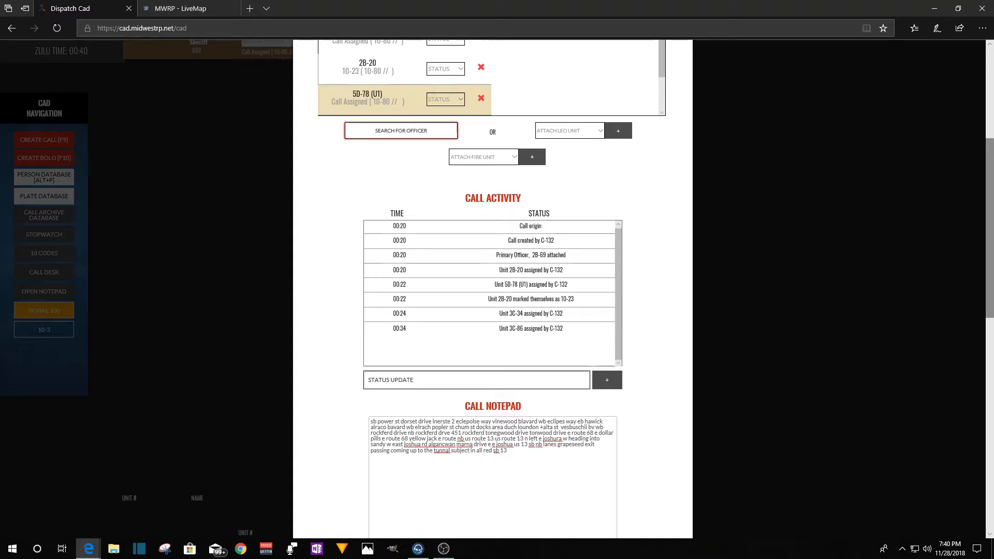
mouse_move(518, 509)
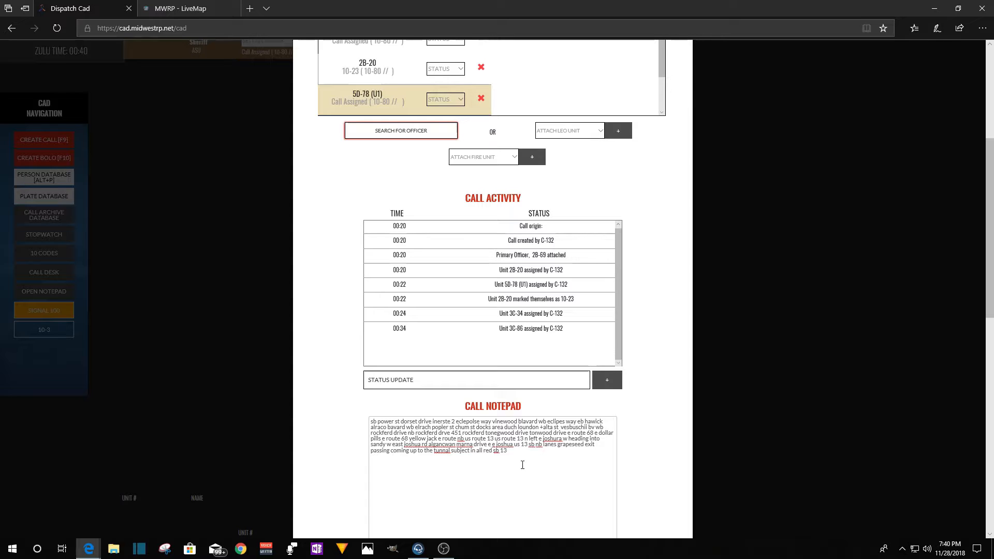
Resume the call notes after 'sb 13' with '10'.
click(520, 462)
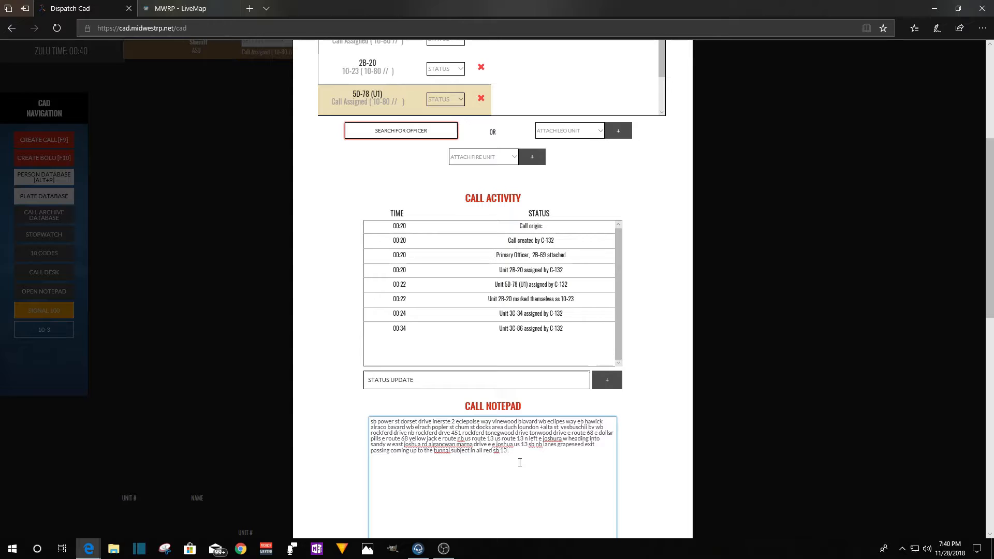
text(10-8)
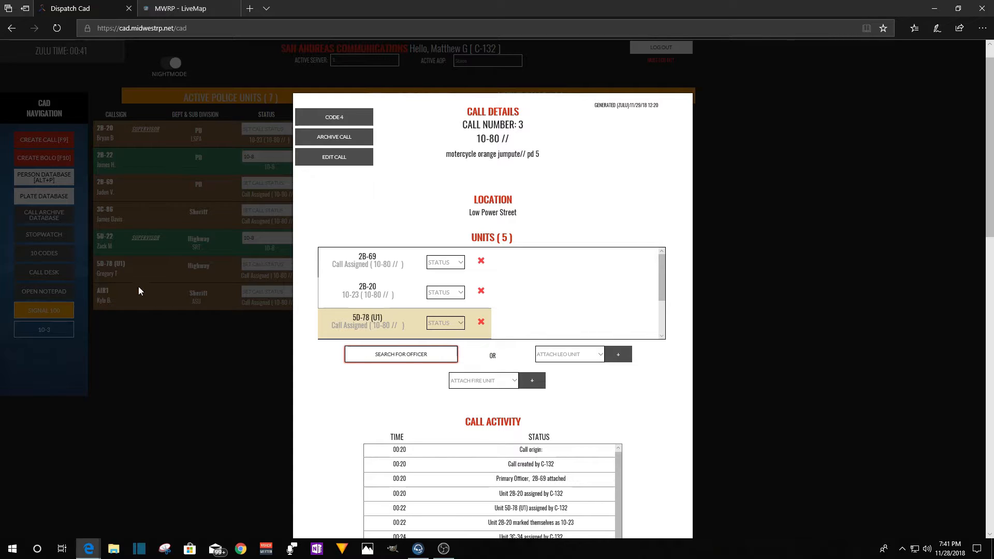
mouse_move(208, 102)
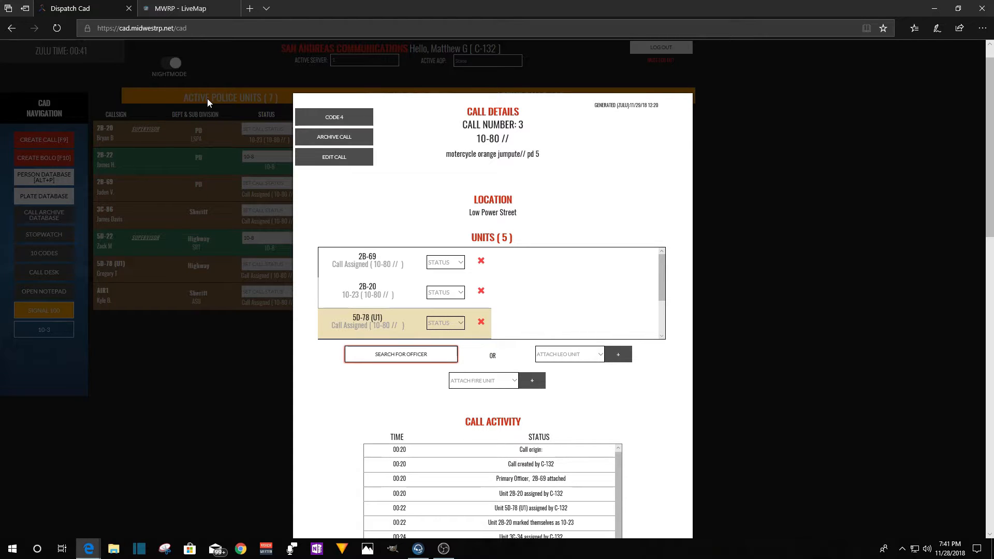
mouse_move(739, 286)
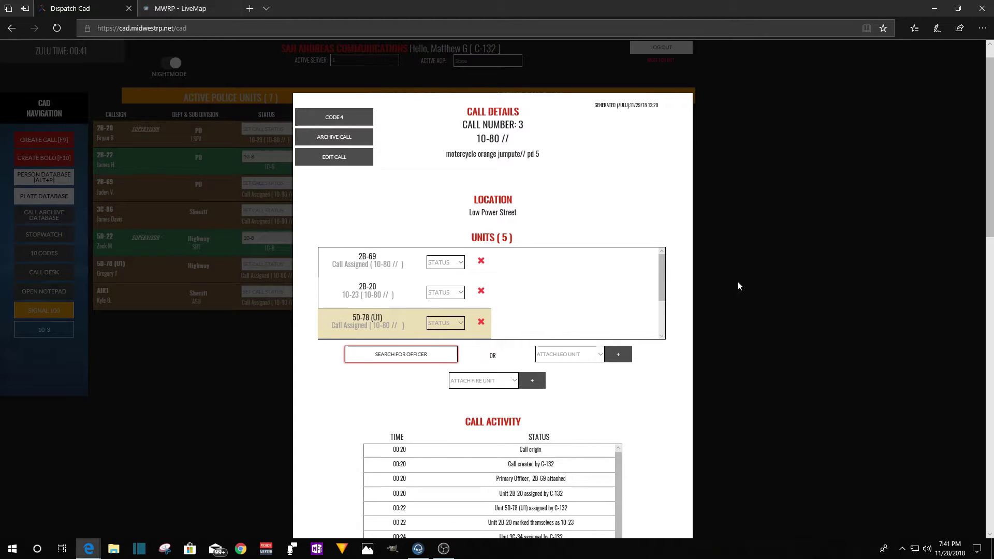
mouse_move(743, 286)
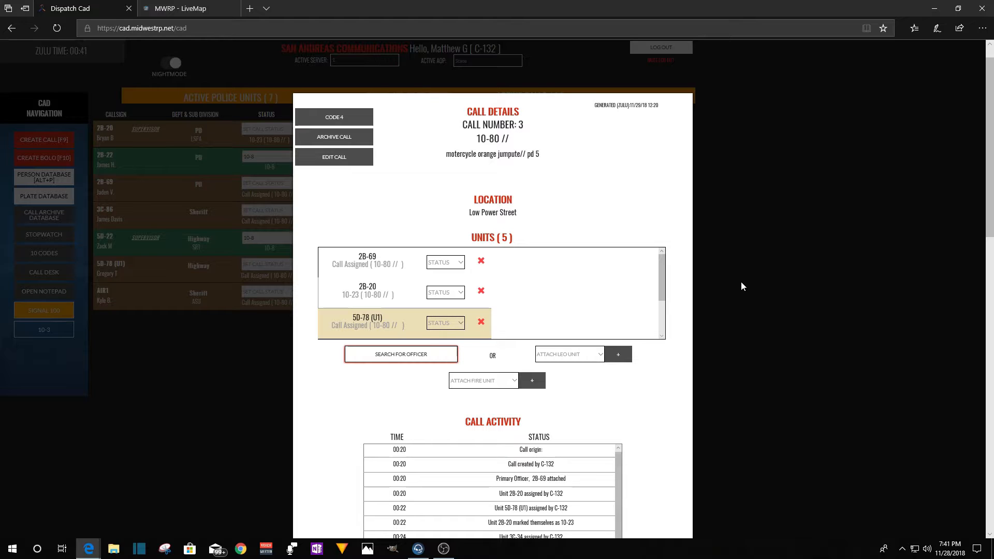
mouse_move(752, 288)
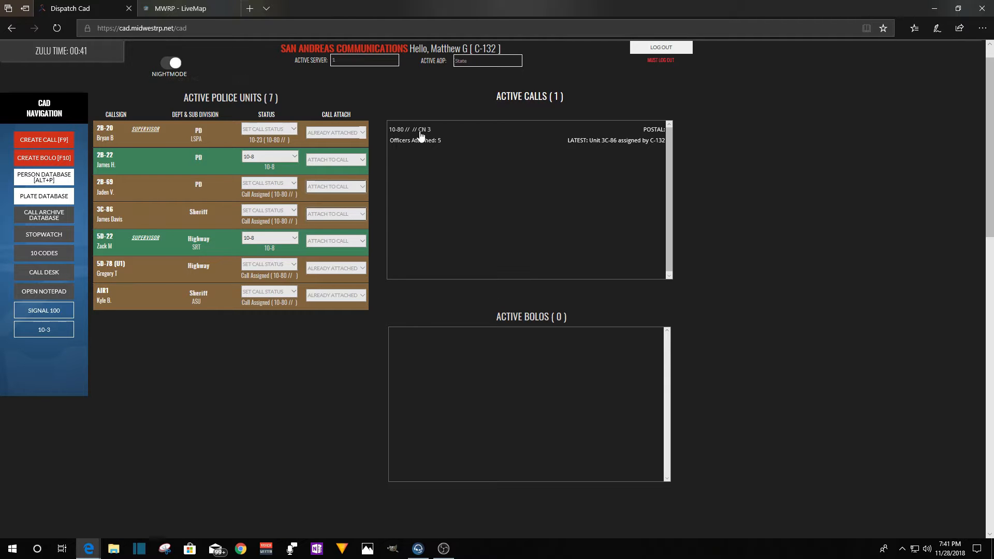
Review call 3's details and units, then start a new BOLO with Create BOLO [F10].
click(420, 130)
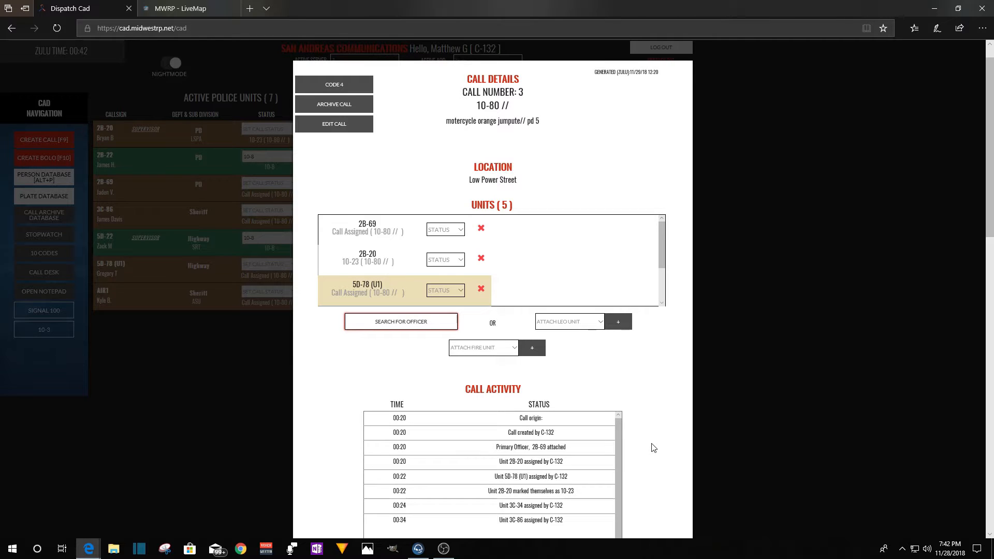
click(481, 258)
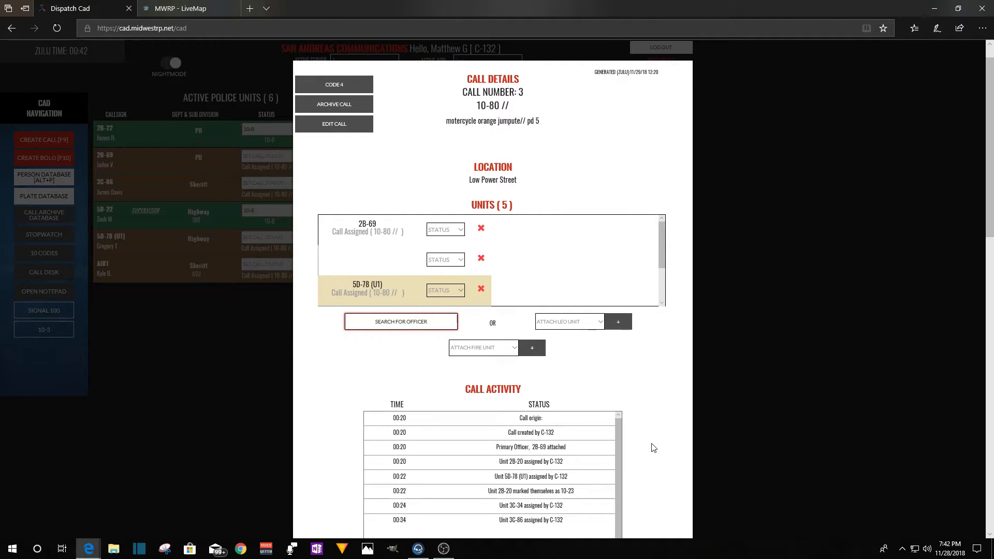
mouse_move(646, 500)
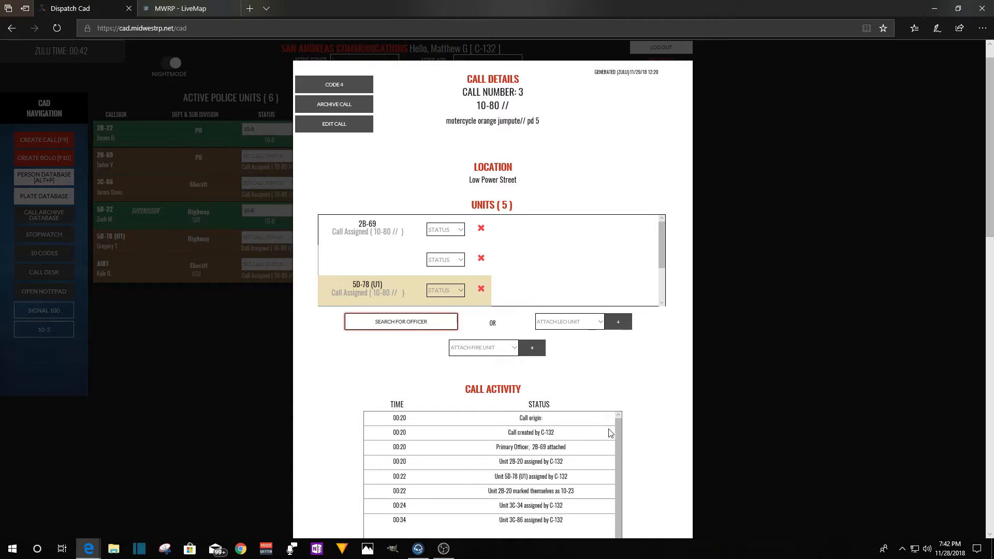
click(401, 321)
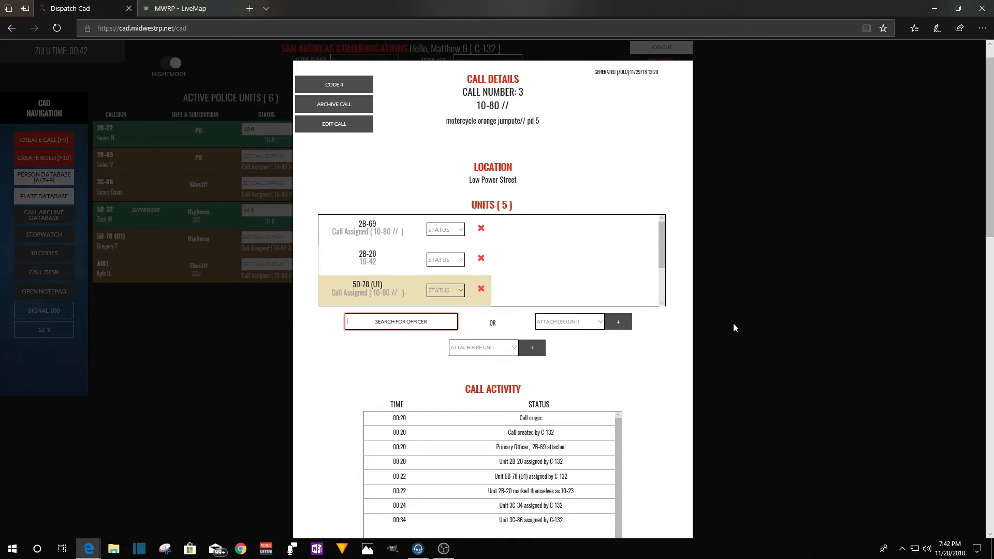
mouse_move(773, 356)
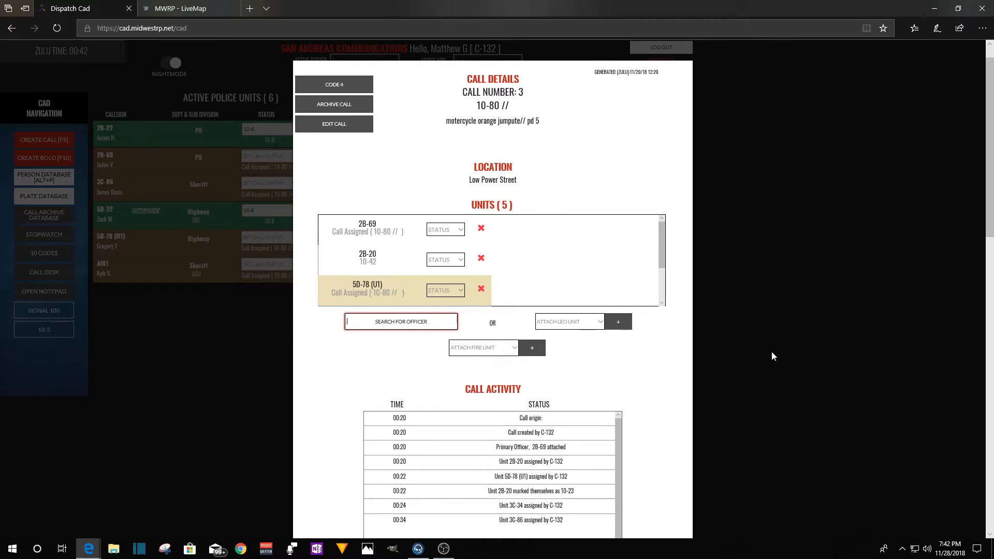
mouse_move(624, 406)
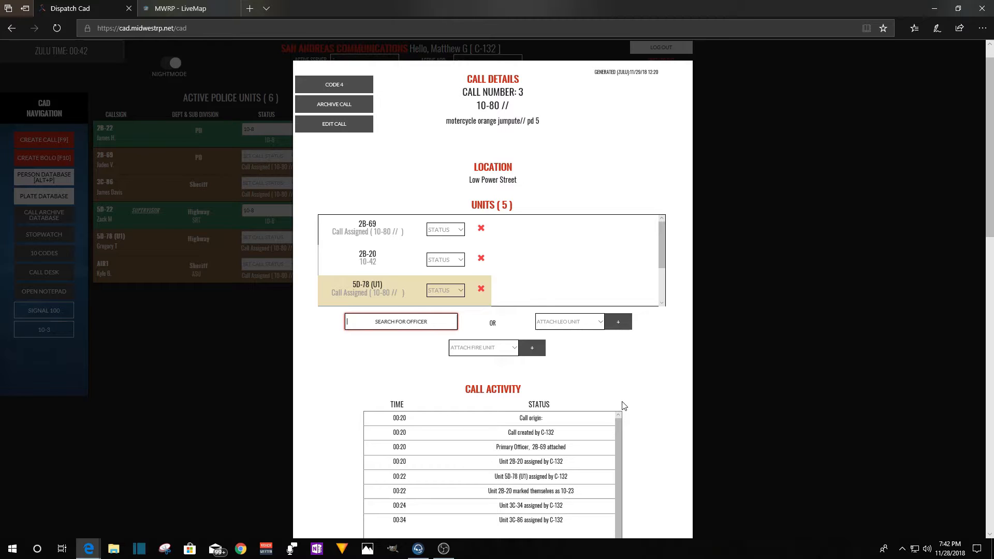
mouse_move(739, 335)
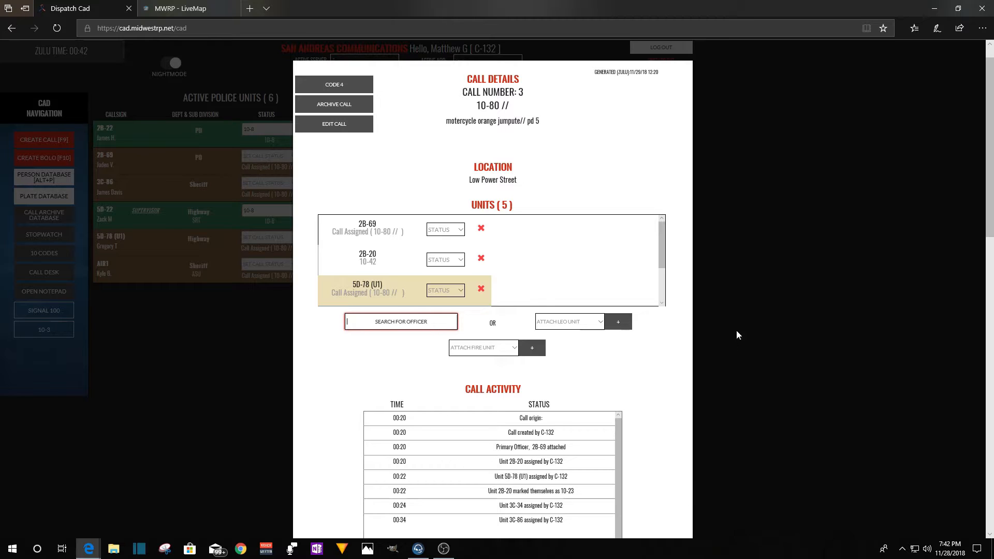
mouse_move(762, 303)
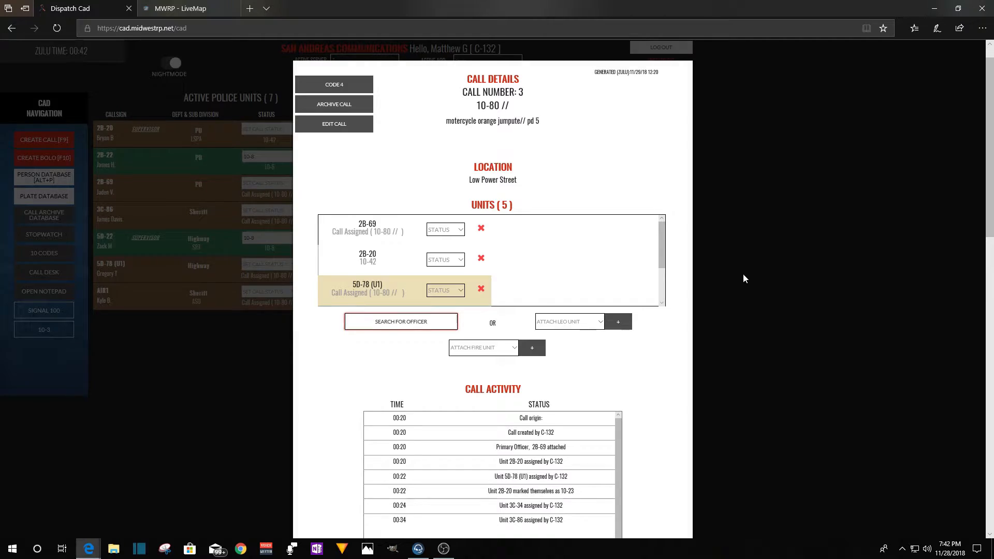
click(43, 157)
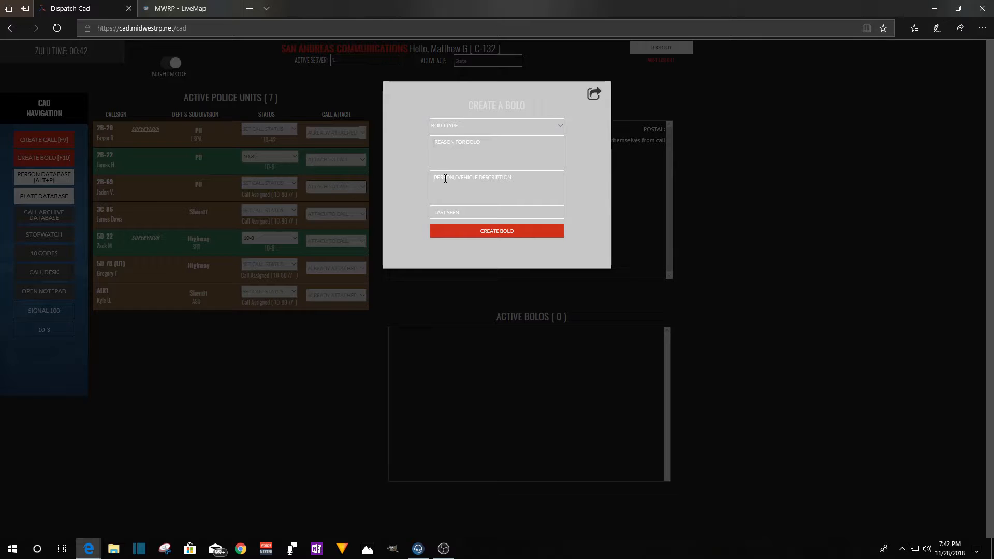
Describe the rider as wearing a red-orange jumpsuit on the red sports bike.
click(496, 187)
text(sportsbike)
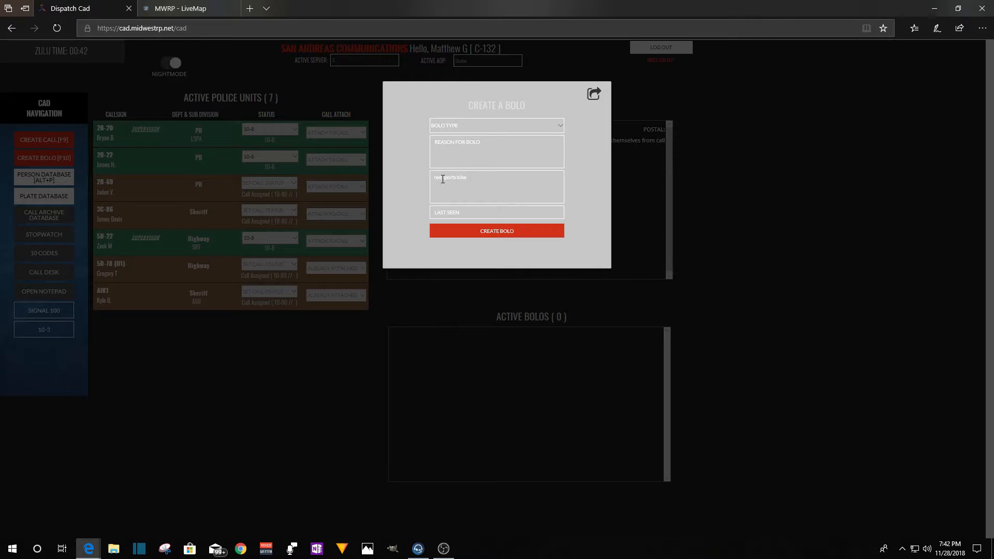
text(//e)
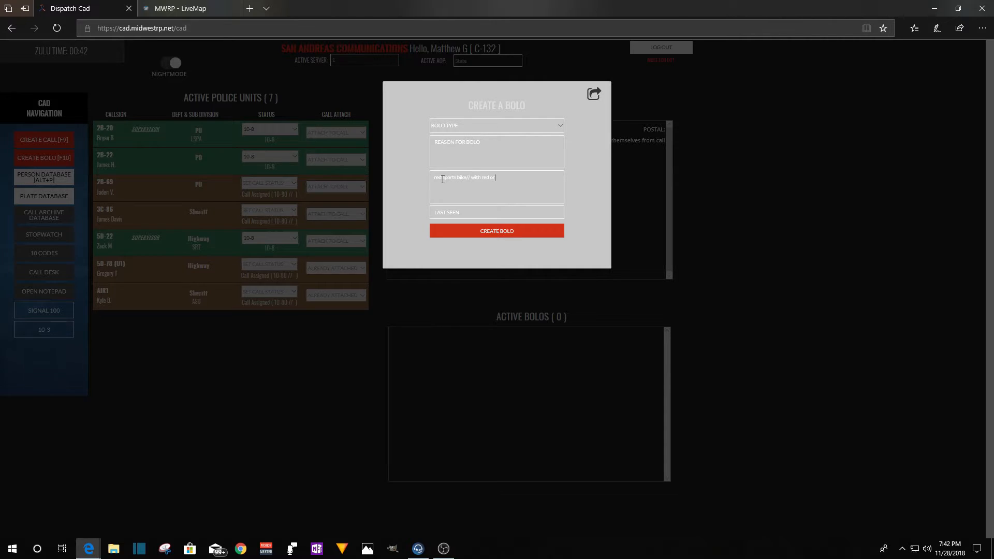
text(orange)
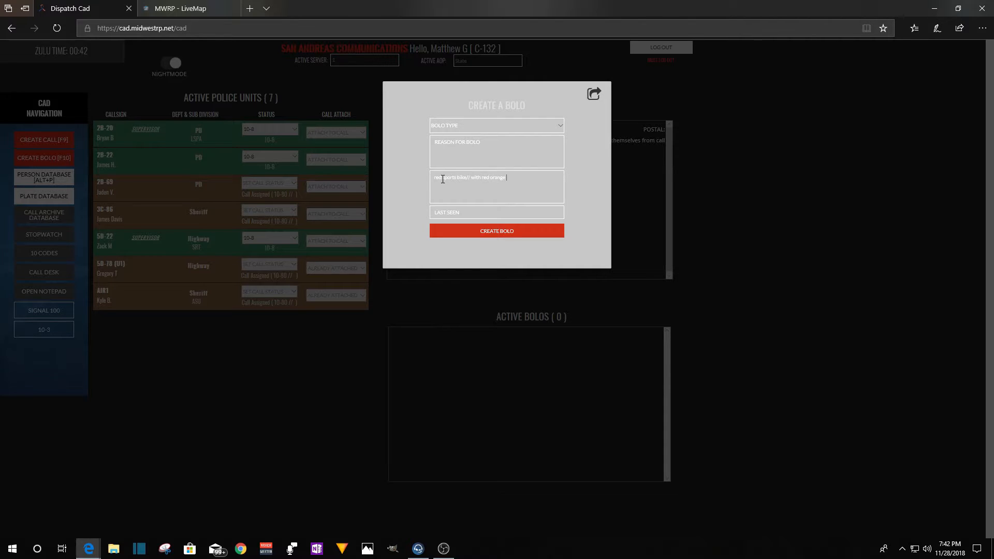
text(ju)
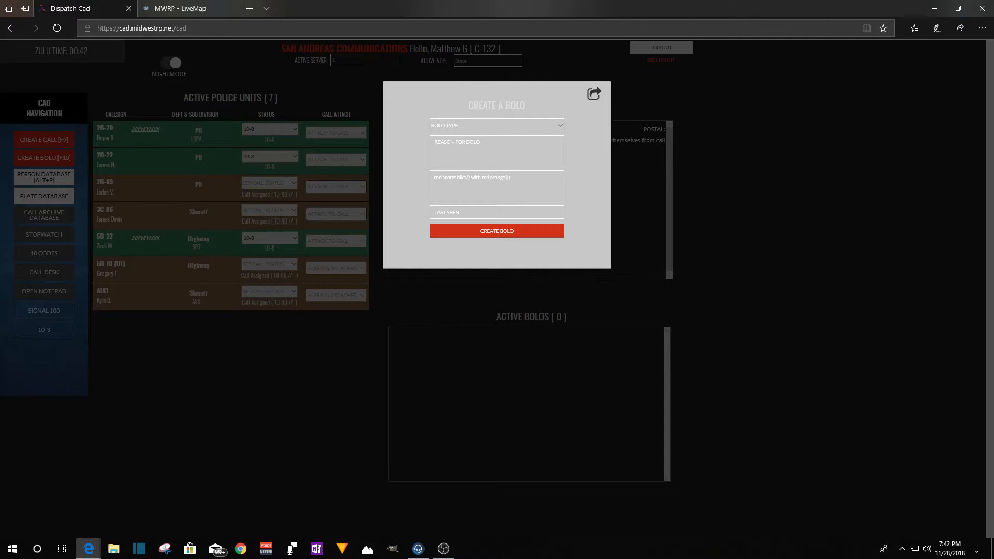
text(mp)
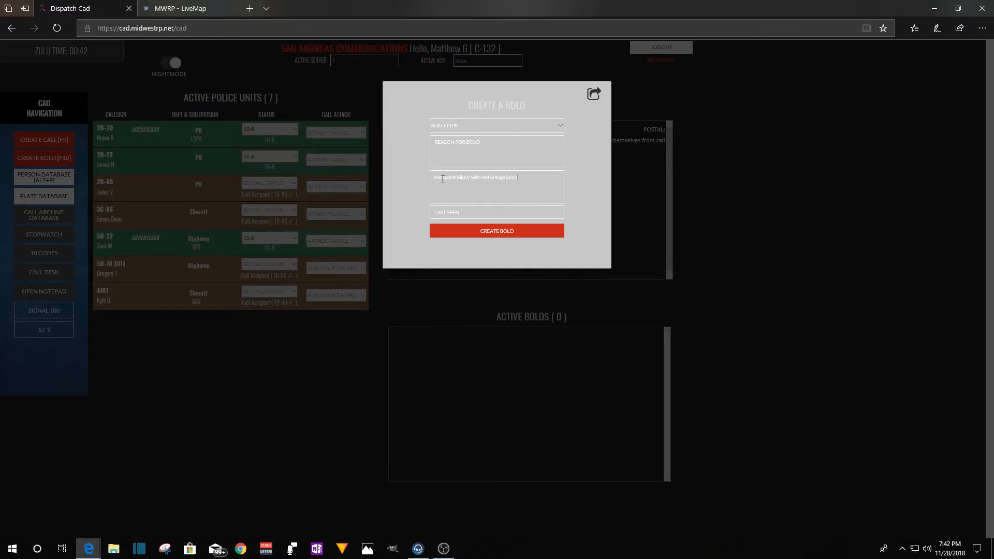
text(suite// blk backpack)
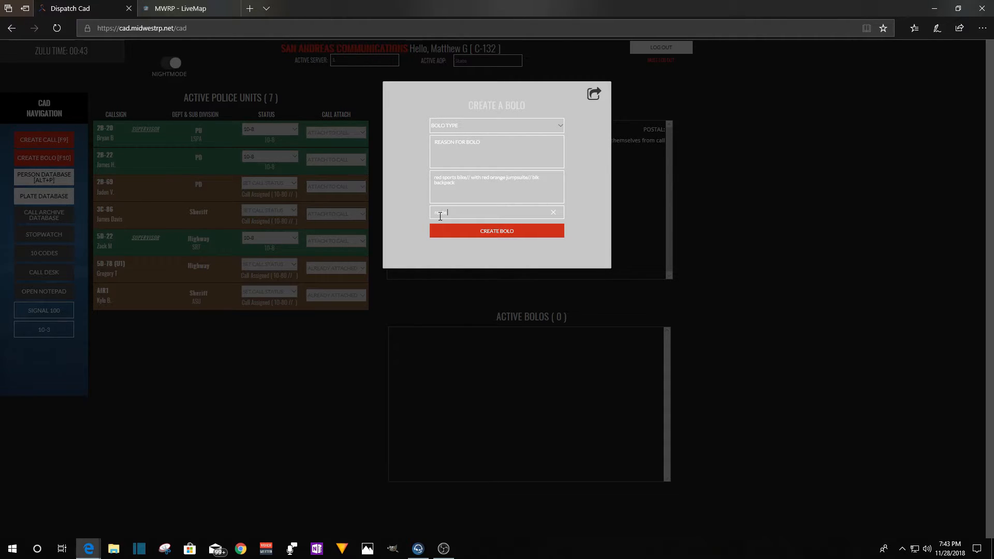
Set last seen to Route 13 out of the tunnel and create the BOLO.
text(route 13)
click(497, 152)
text(speeding)
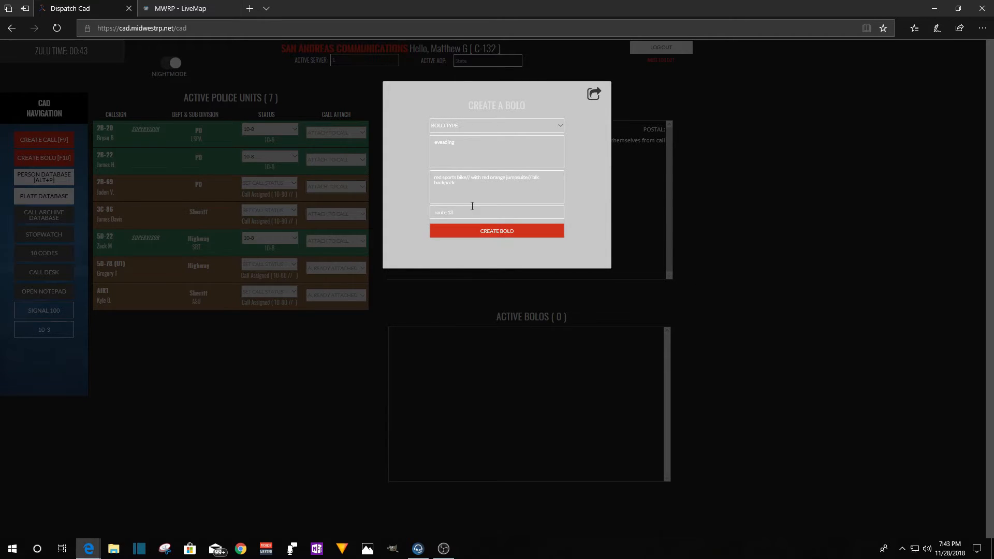
text(158)
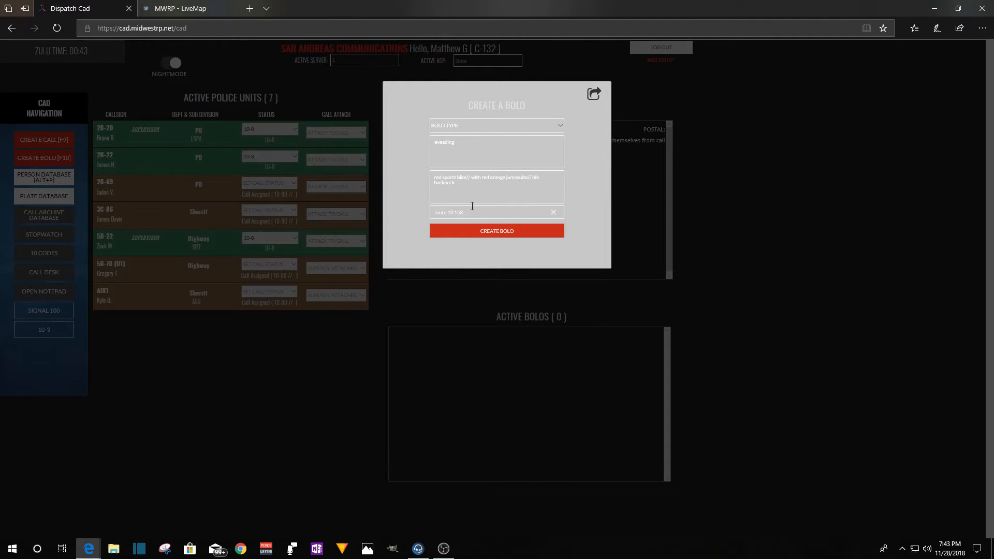
text(ab)
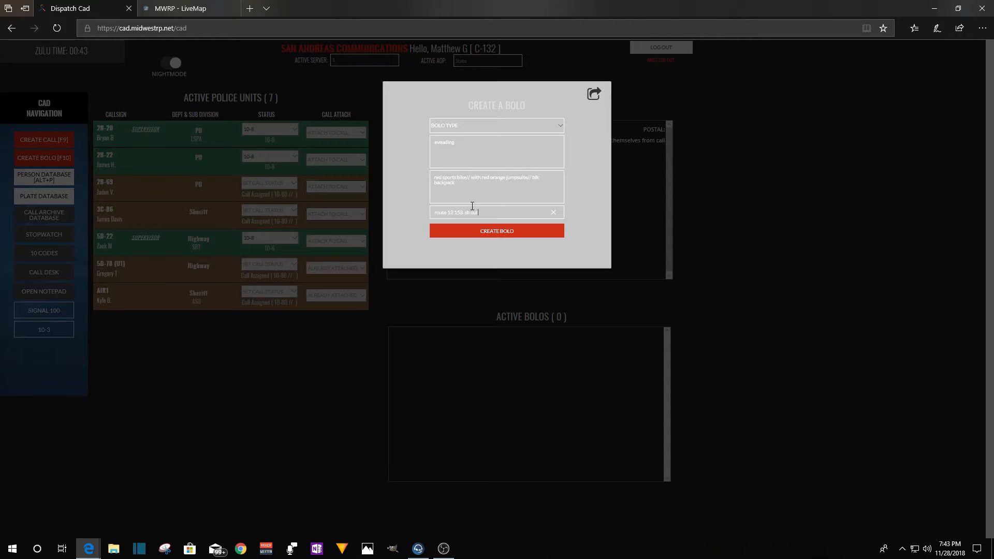
text(of the tu)
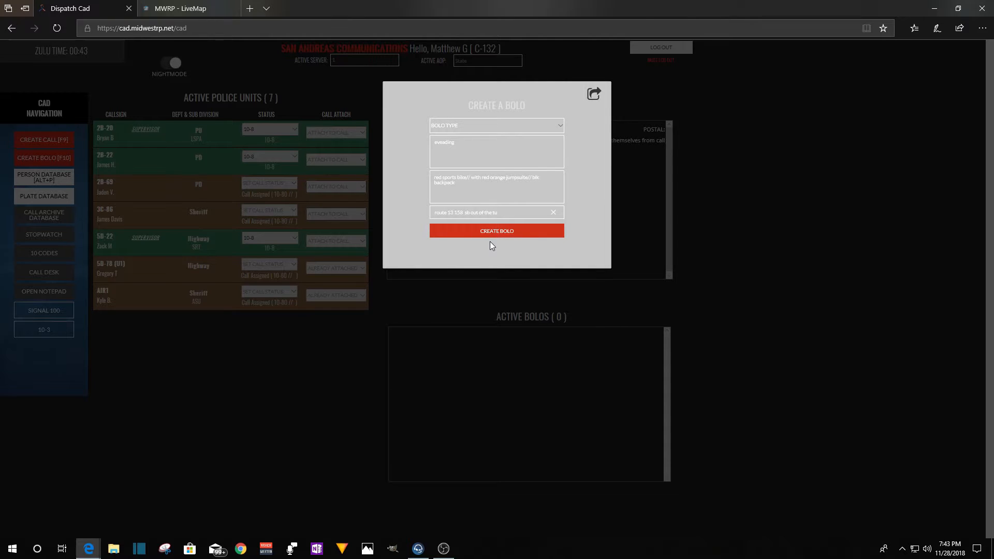
key(Backspace)
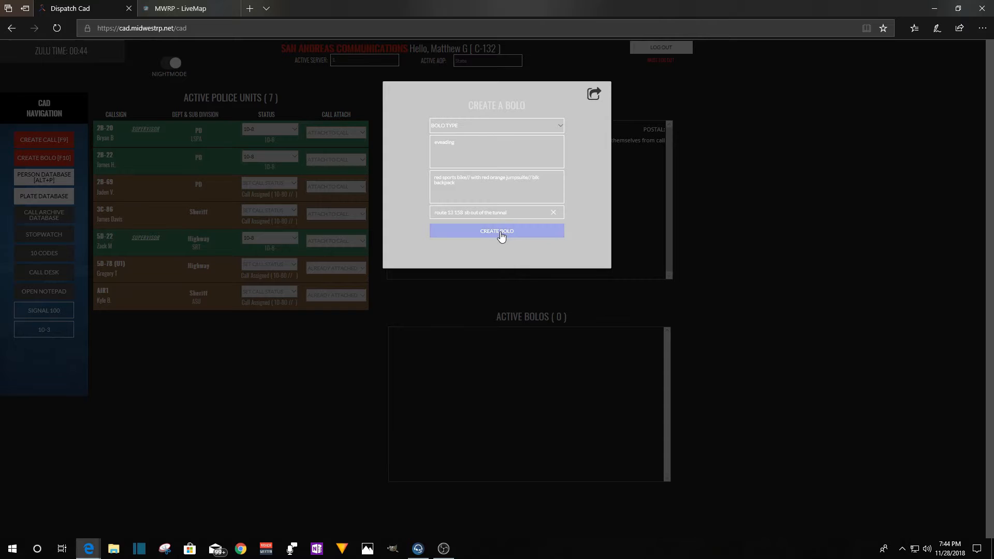
click(497, 231)
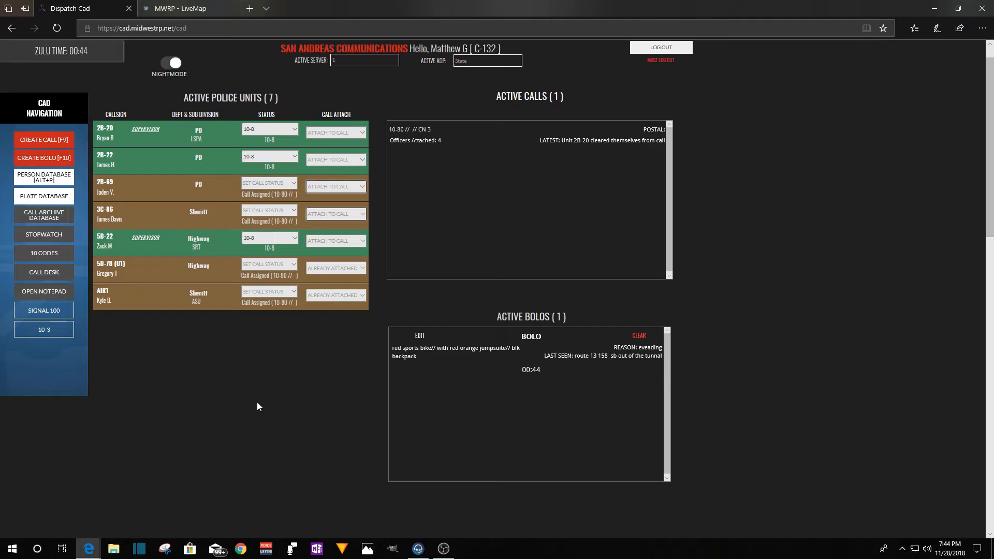
mouse_move(215, 329)
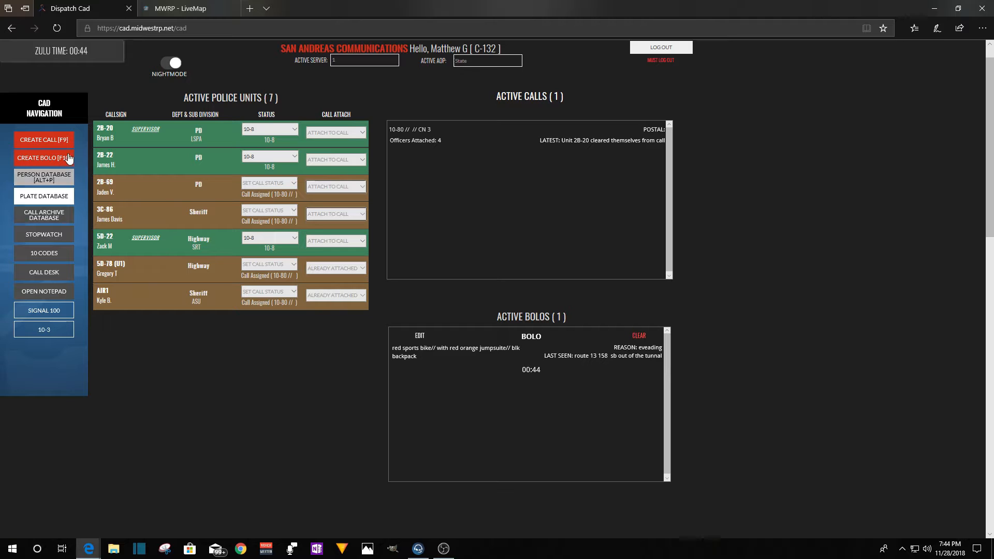
mouse_move(43, 180)
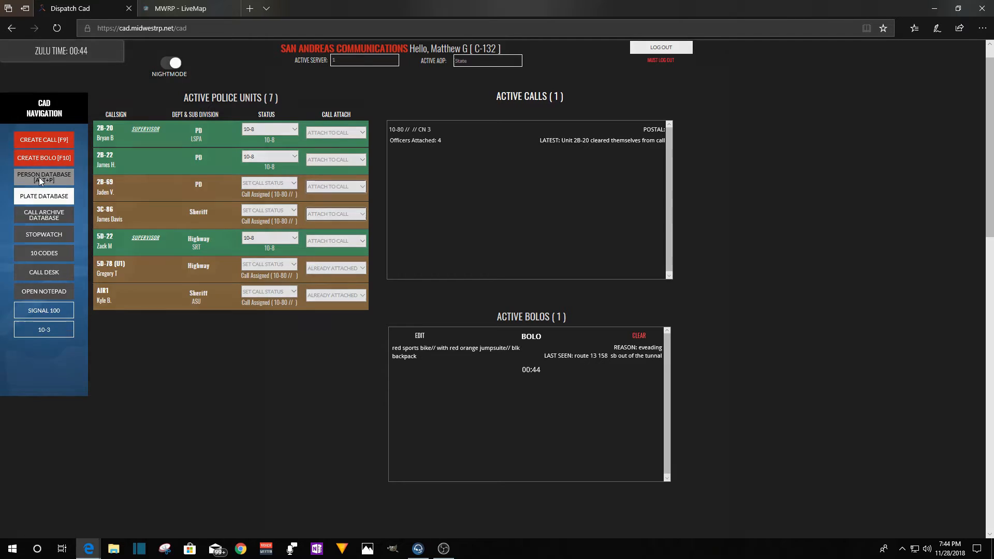
click(43, 177)
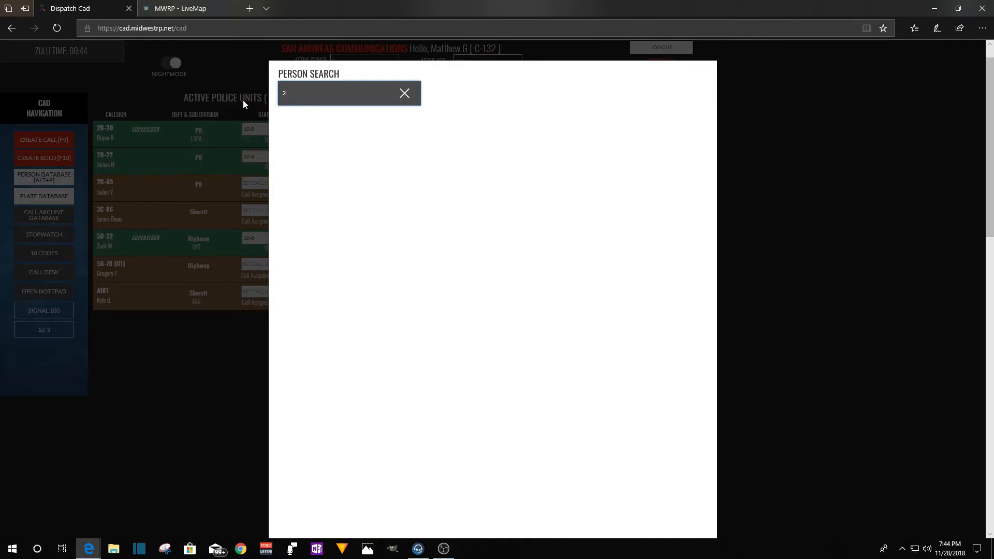
text(sp)
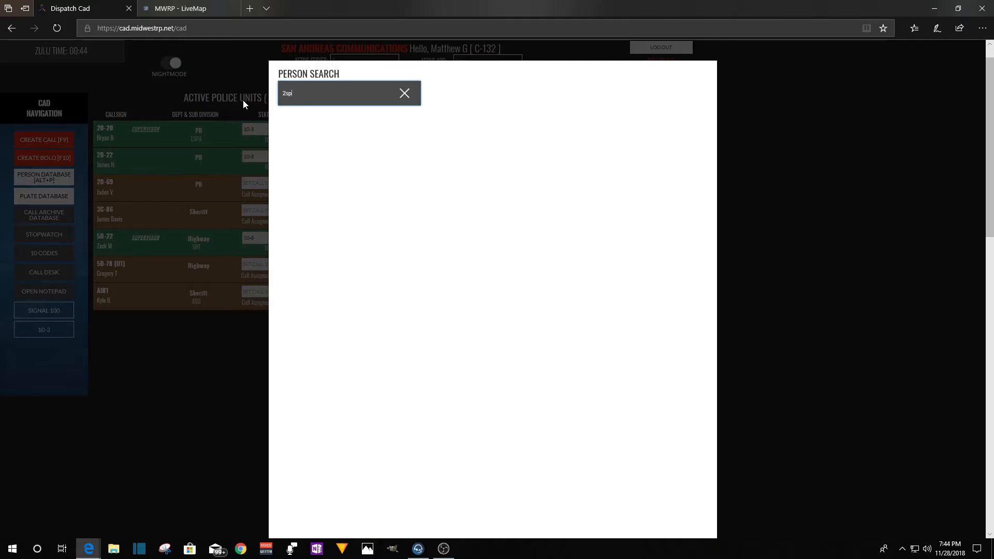
click(404, 93)
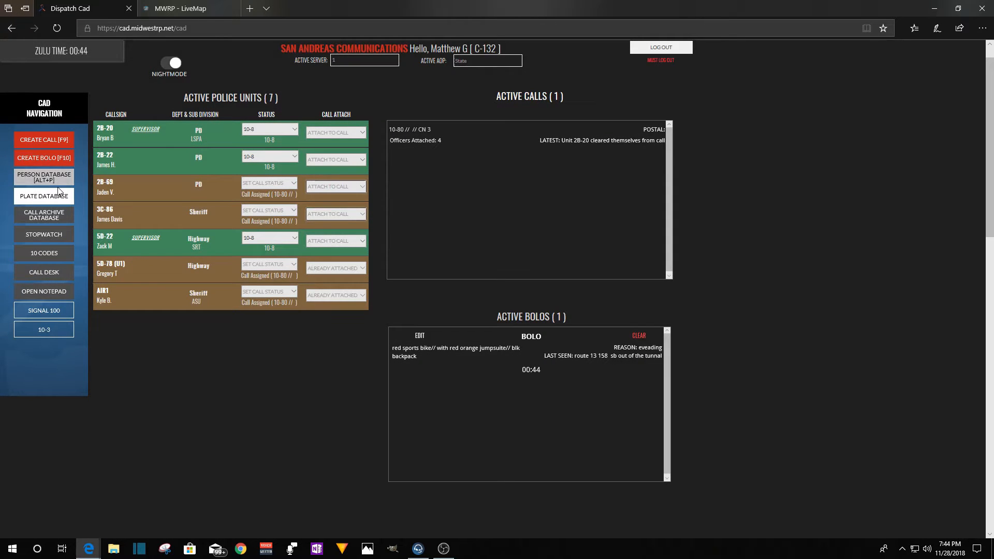
click(43, 196)
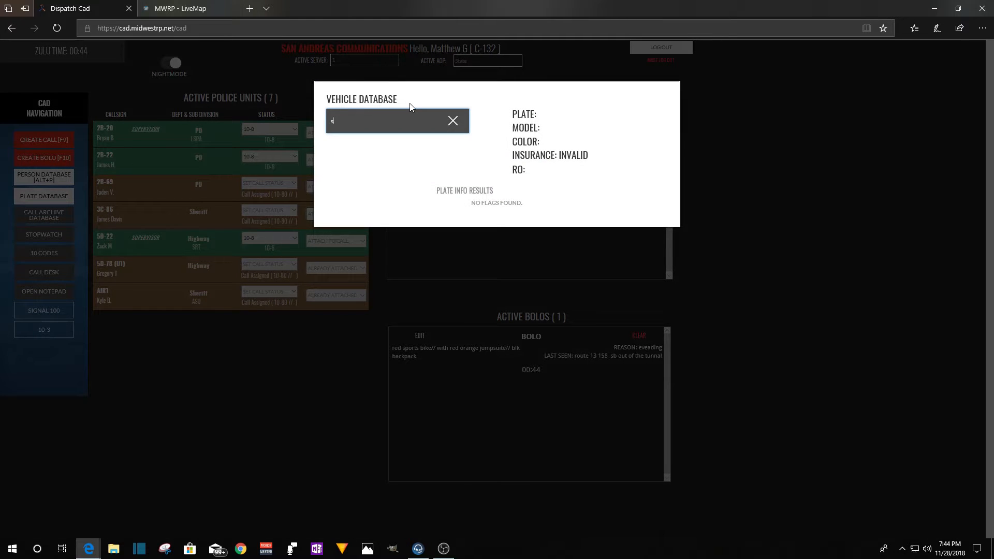
text(peedy)
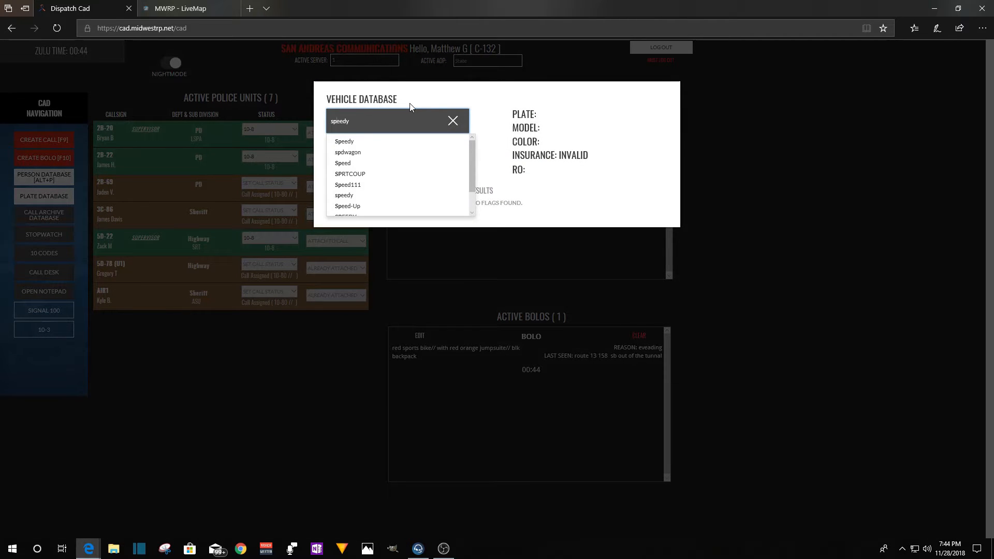
text(spy)
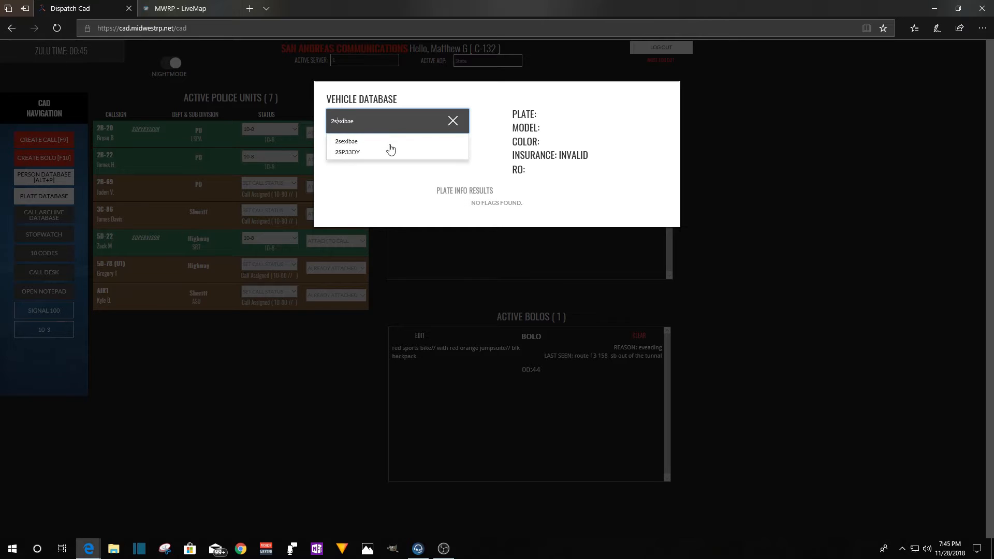
text(spy)
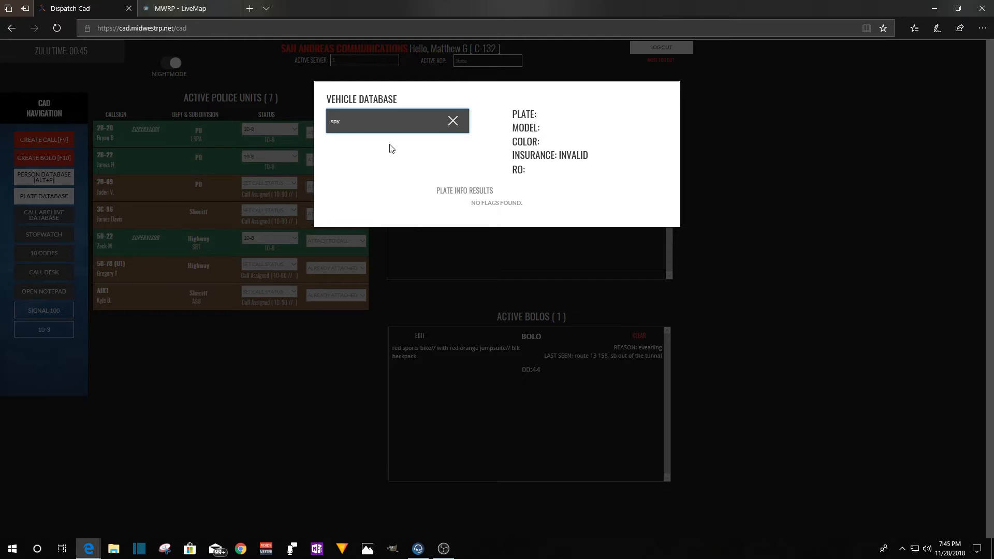
click(454, 120)
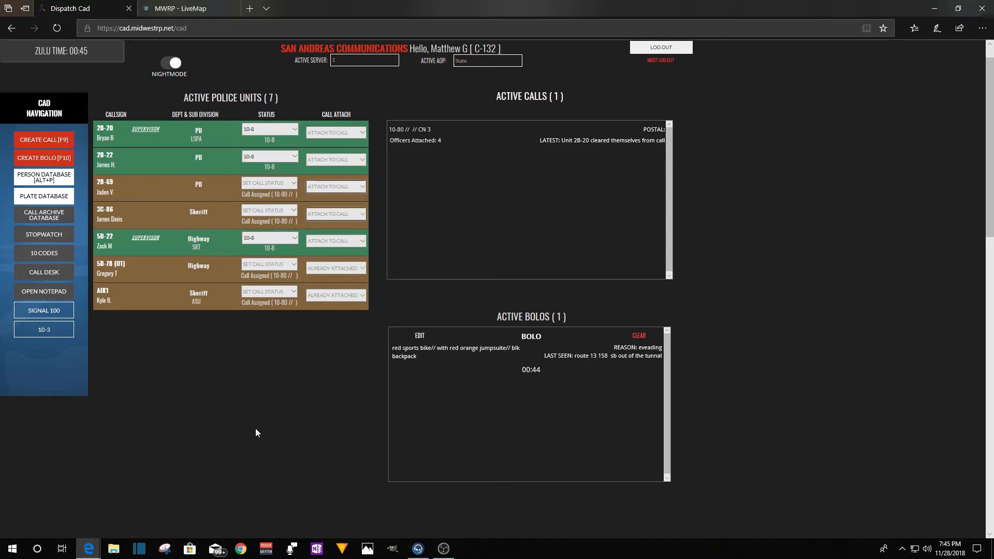
mouse_move(66, 188)
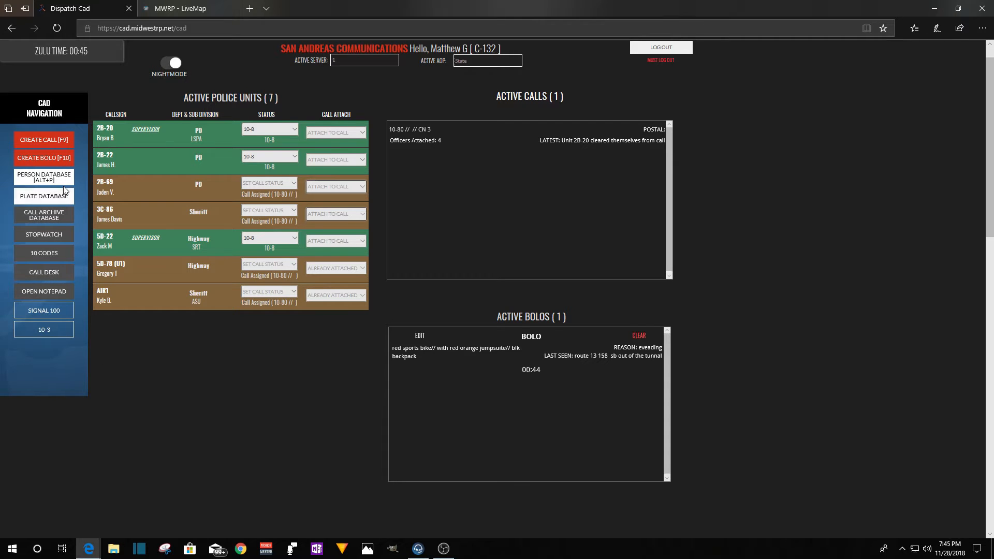
click(43, 176)
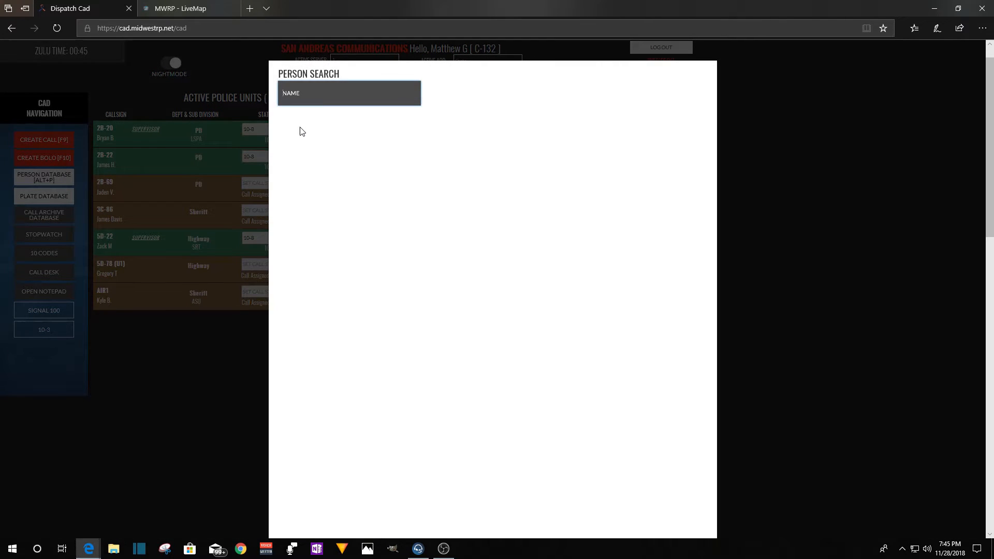
text(travis Griffin)
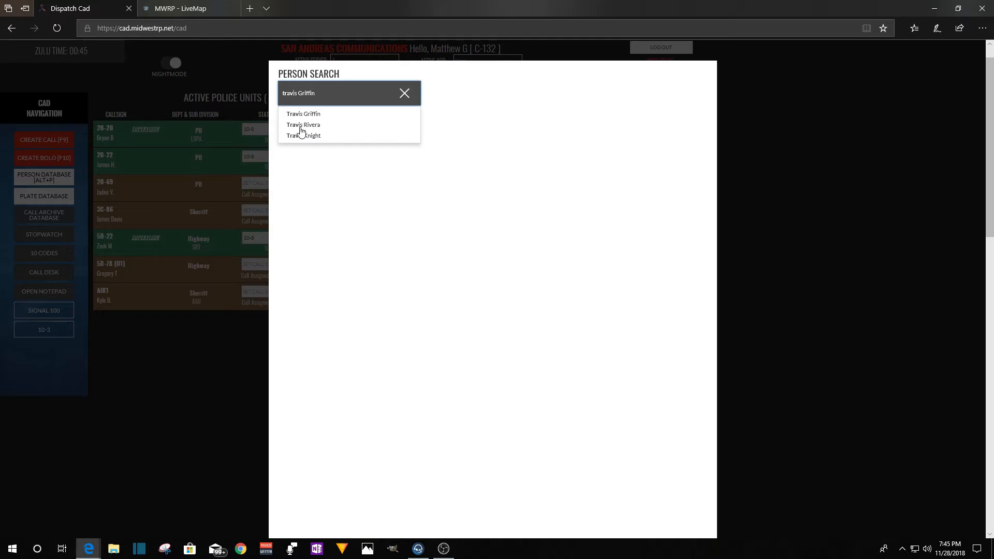
click(302, 135)
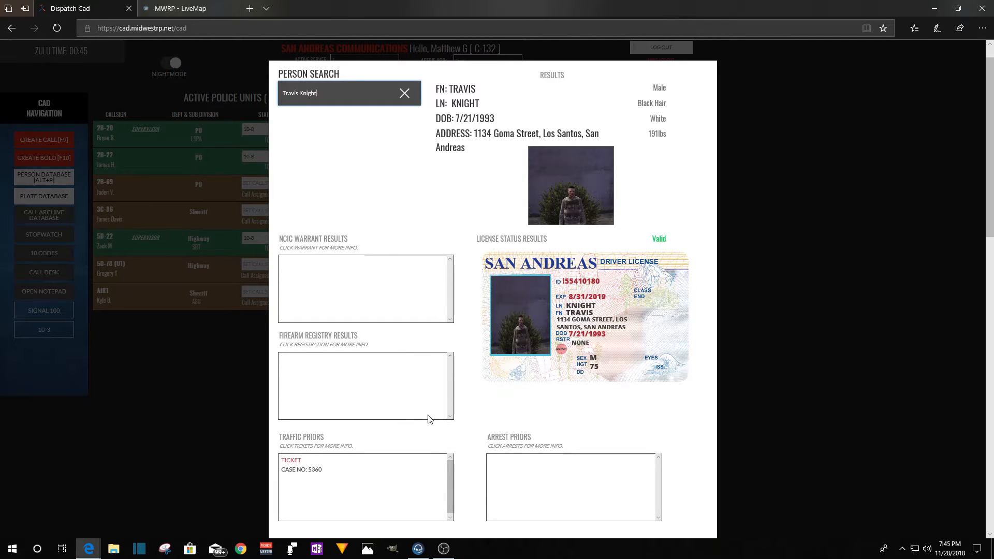
mouse_move(393, 451)
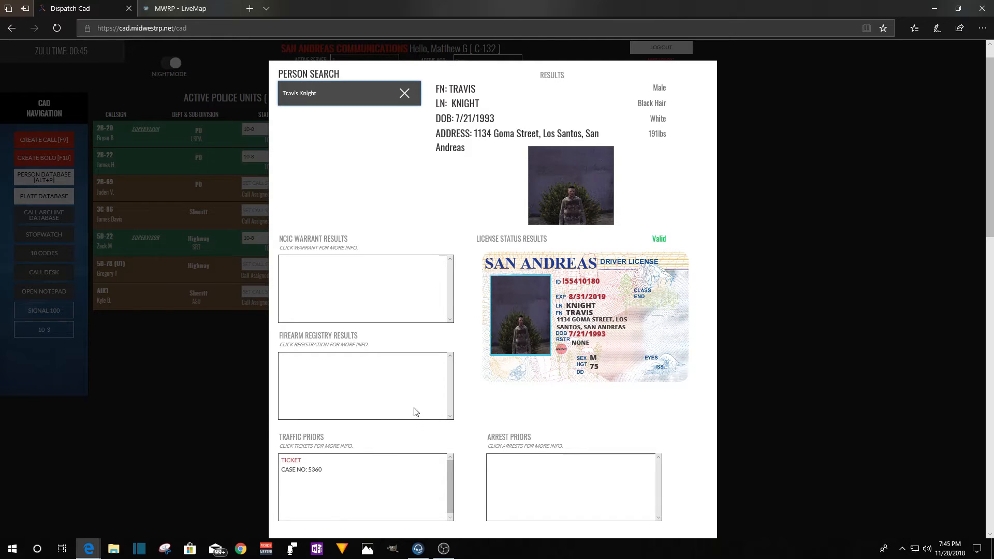
mouse_move(201, 425)
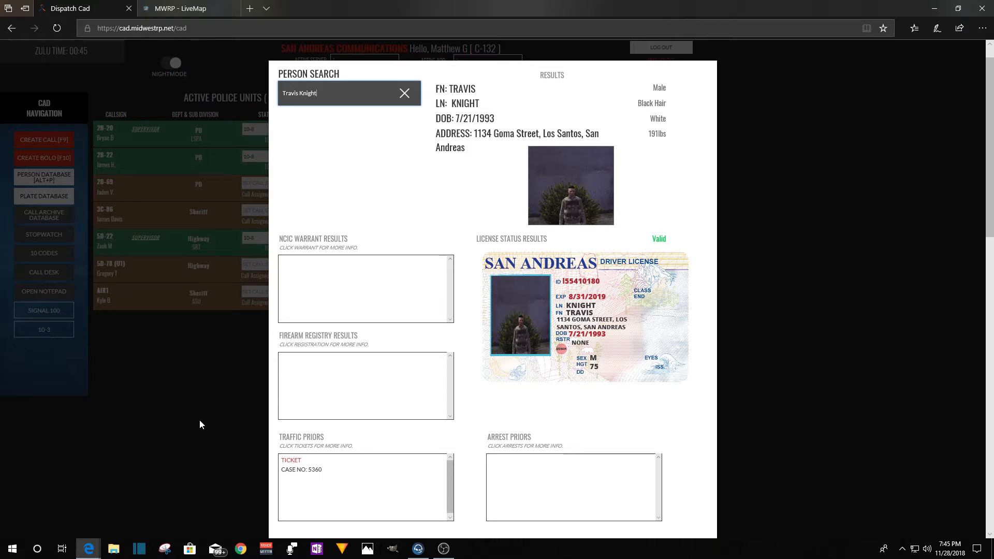
mouse_move(299, 414)
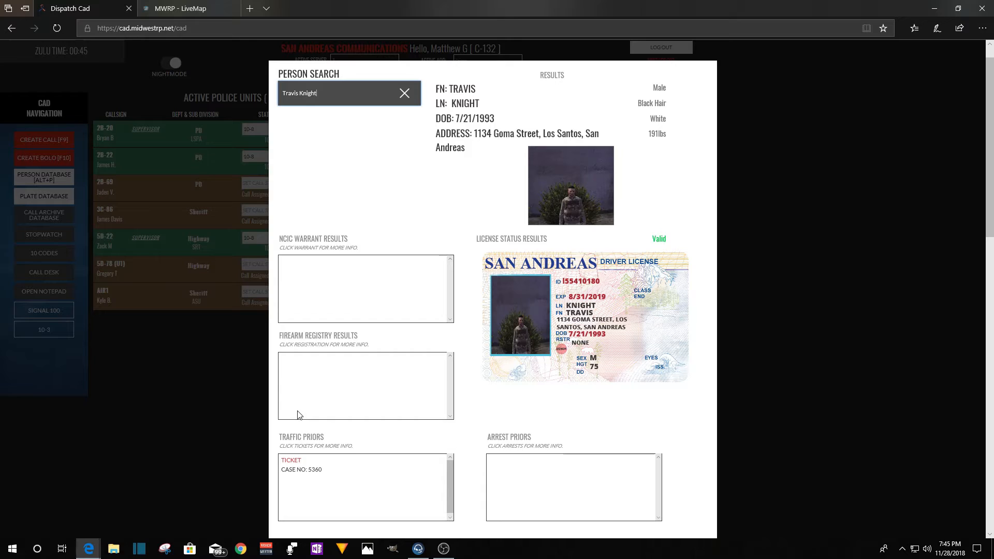
mouse_move(400, 321)
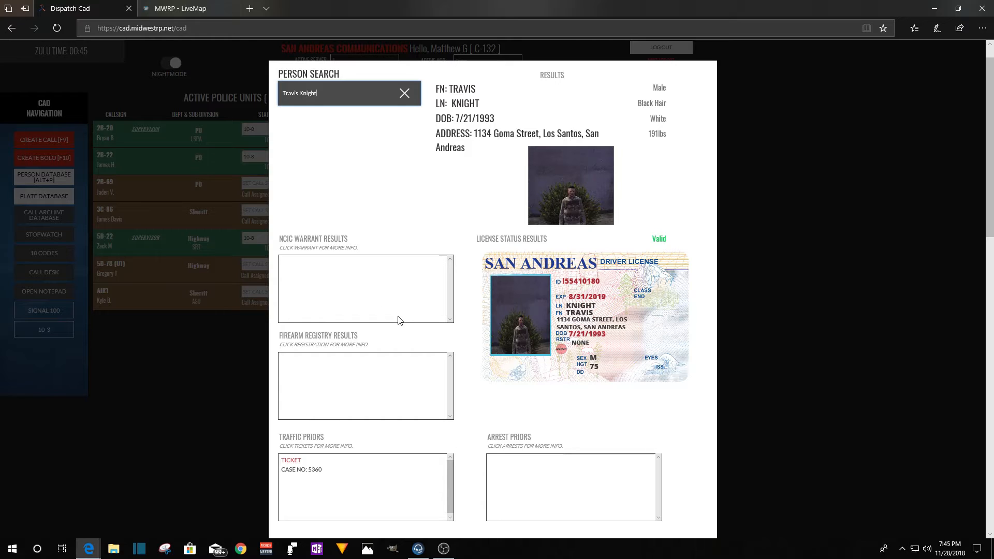
mouse_move(440, 280)
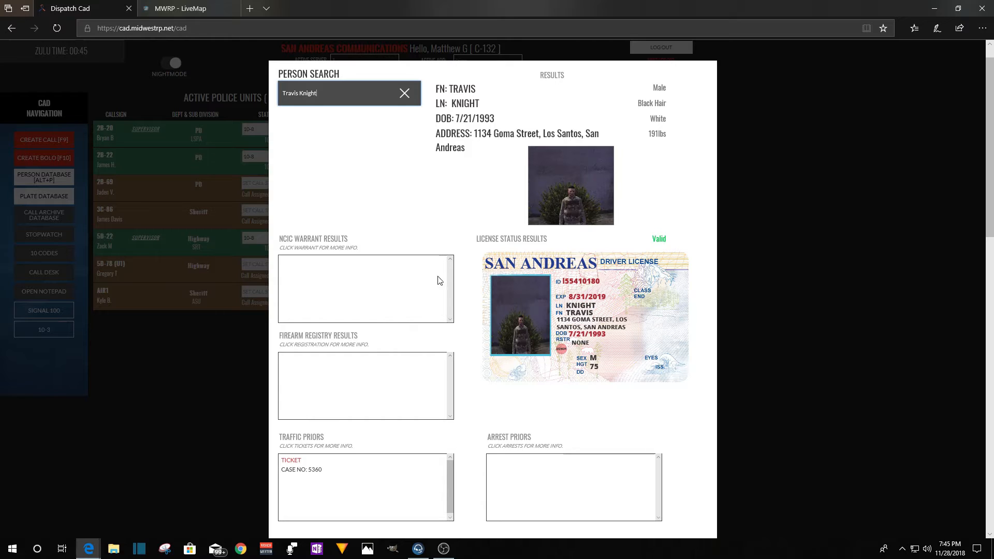
mouse_move(435, 230)
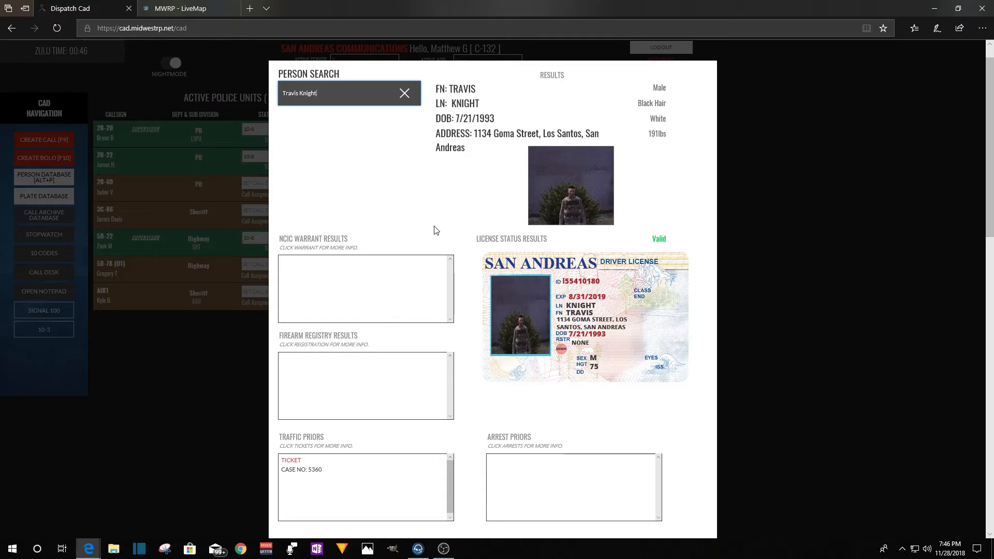
mouse_move(433, 217)
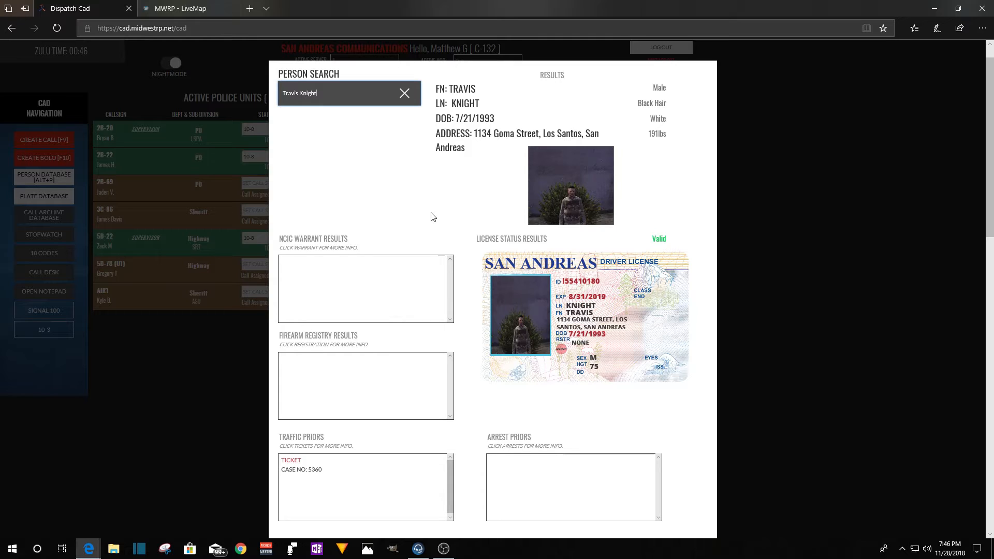
mouse_move(459, 165)
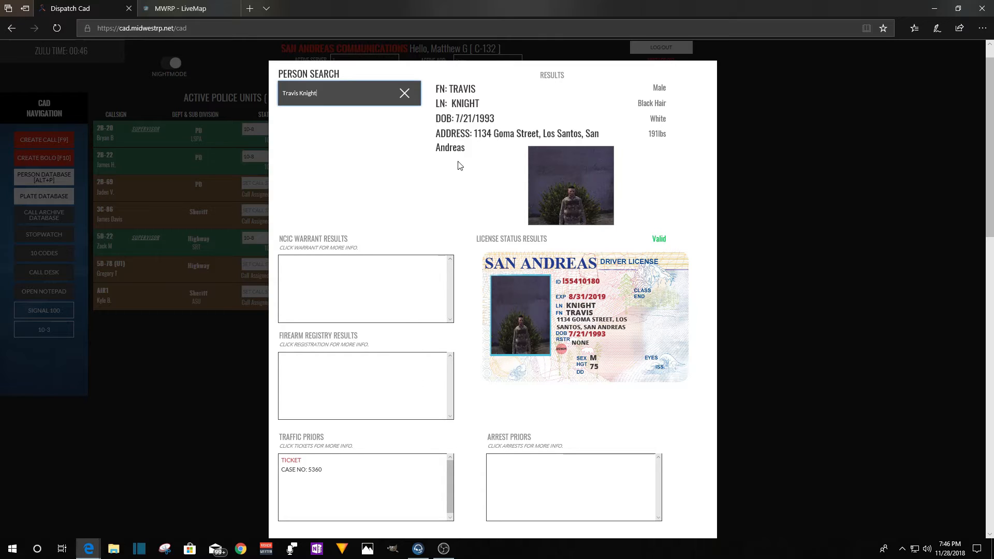
mouse_move(458, 229)
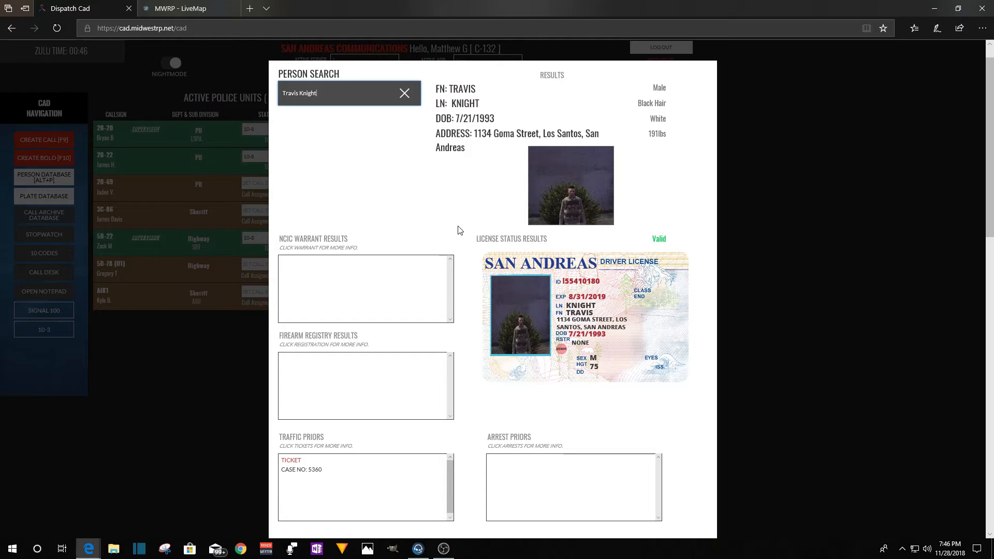
mouse_move(456, 223)
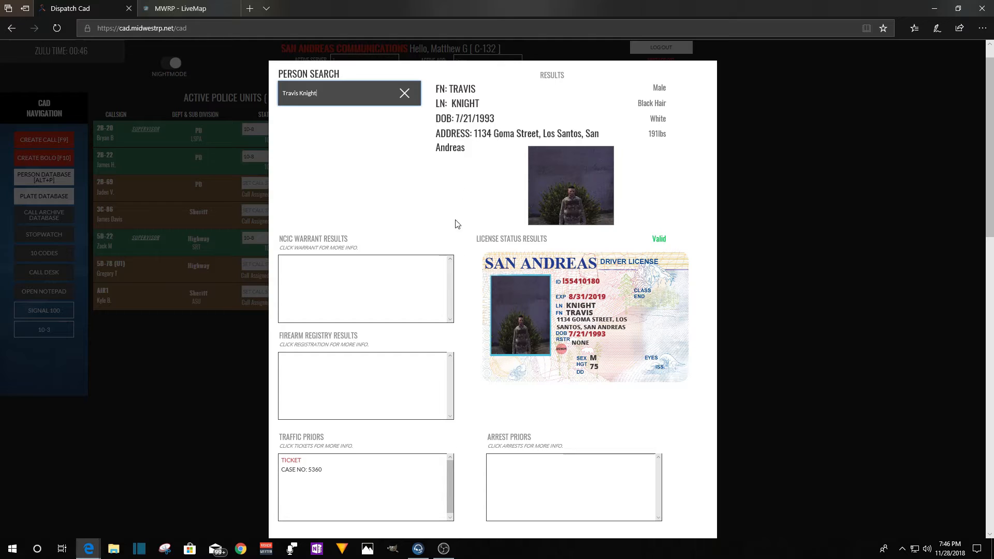
mouse_move(457, 188)
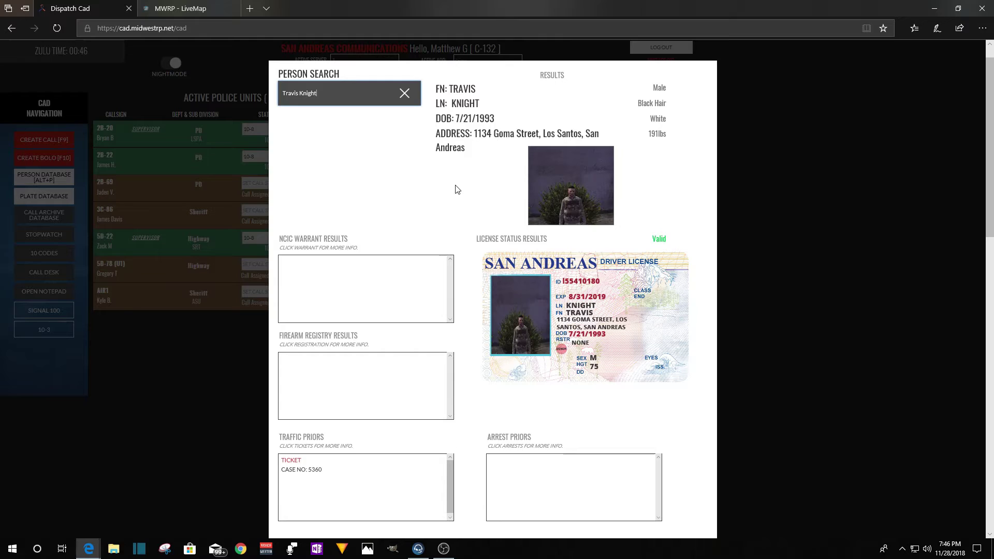
mouse_move(408, 200)
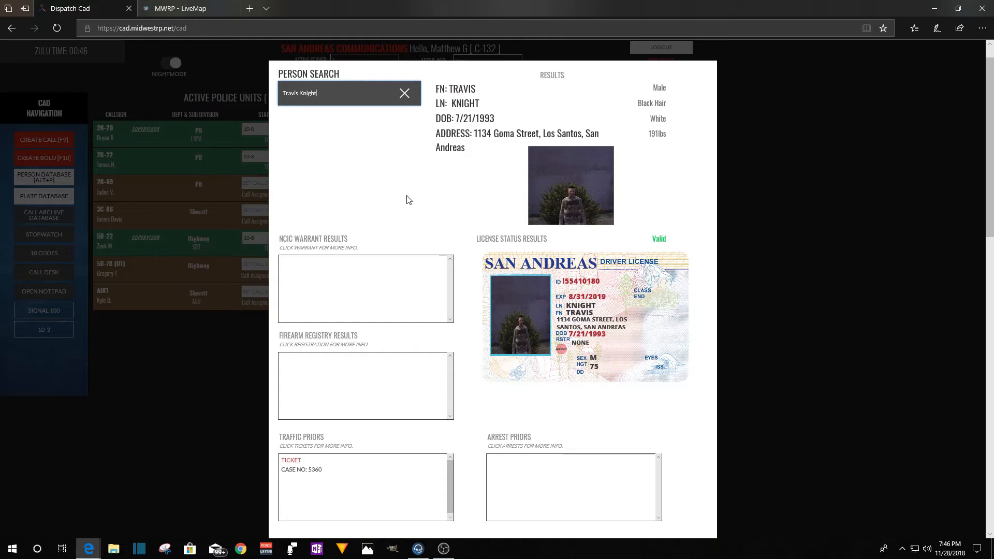
mouse_move(443, 220)
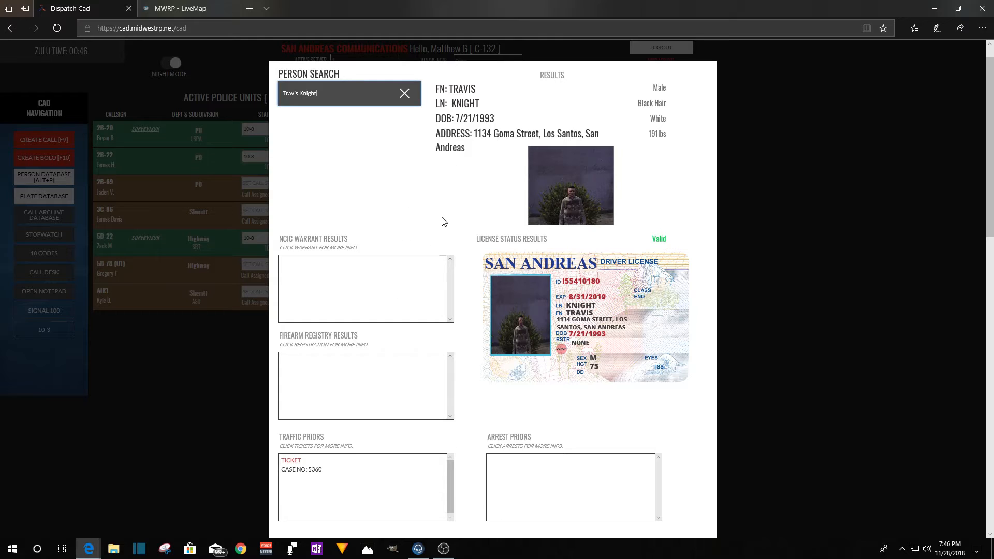
mouse_move(428, 175)
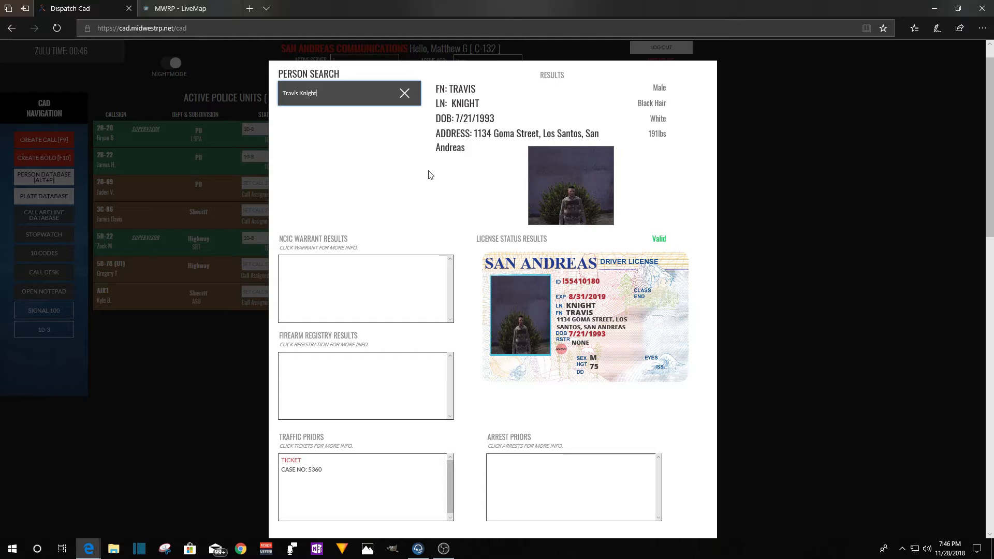
mouse_move(367, 198)
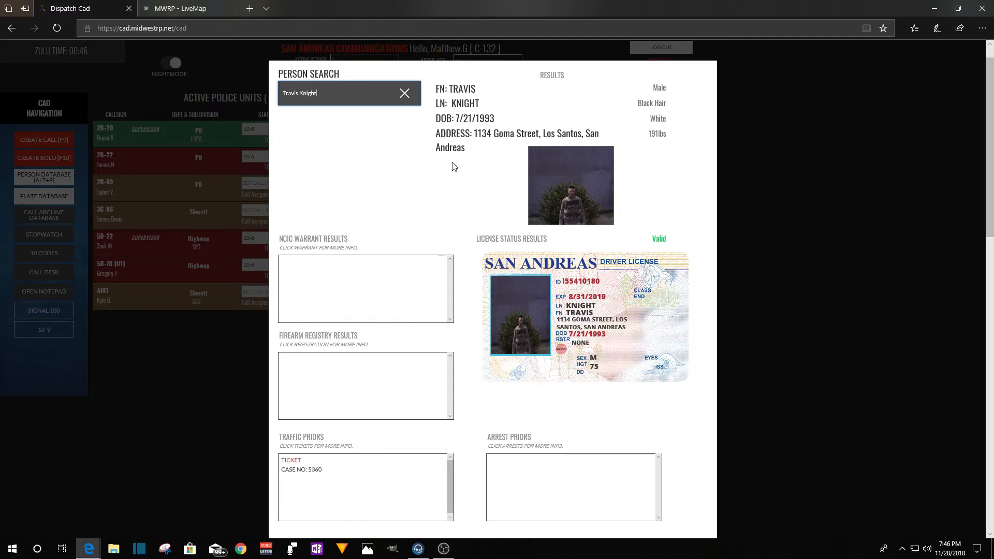
mouse_move(499, 123)
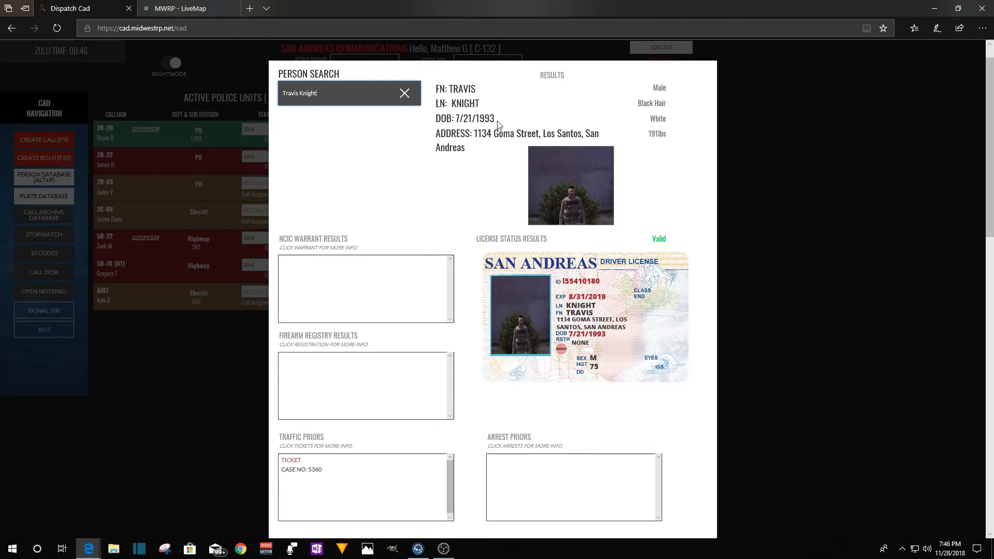
mouse_move(650, 137)
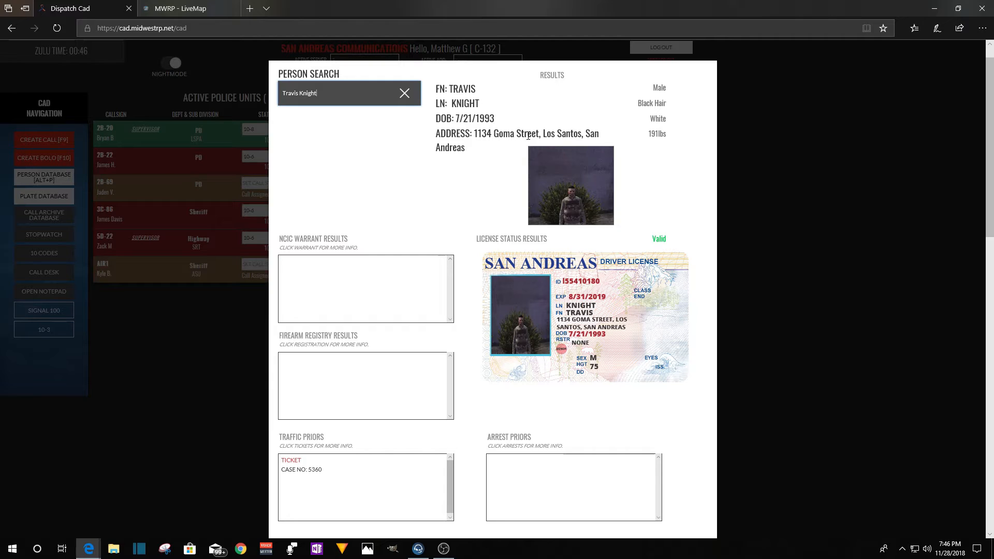
mouse_move(470, 172)
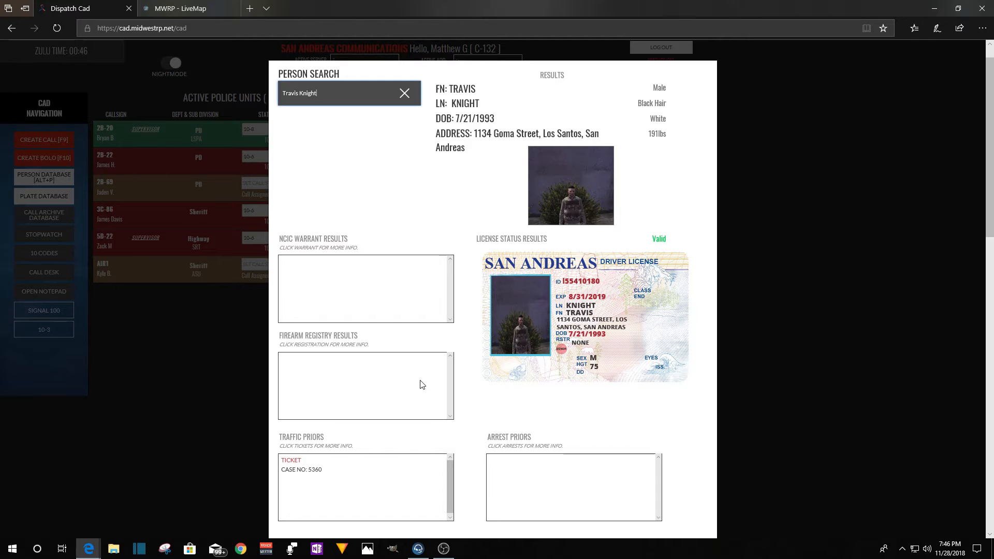
mouse_move(470, 482)
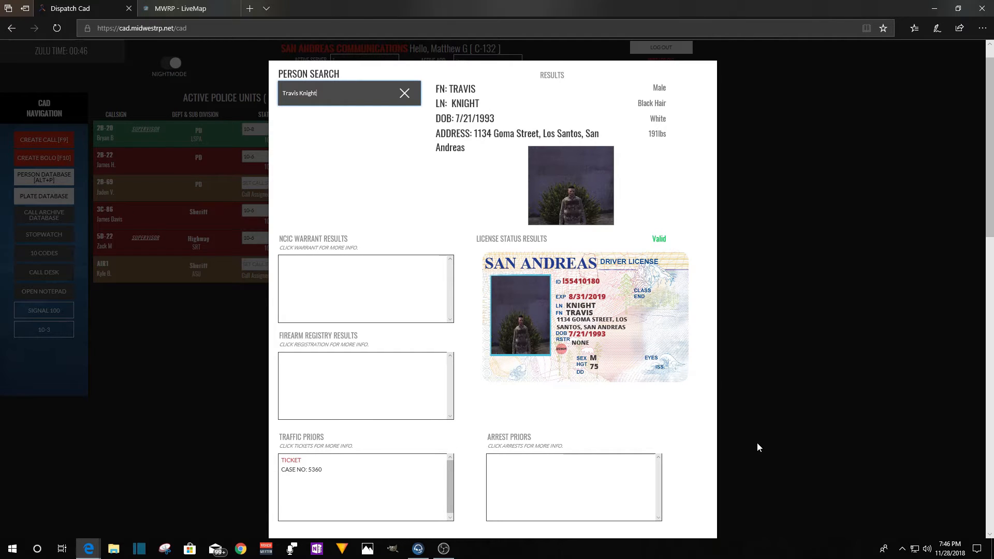
mouse_move(792, 313)
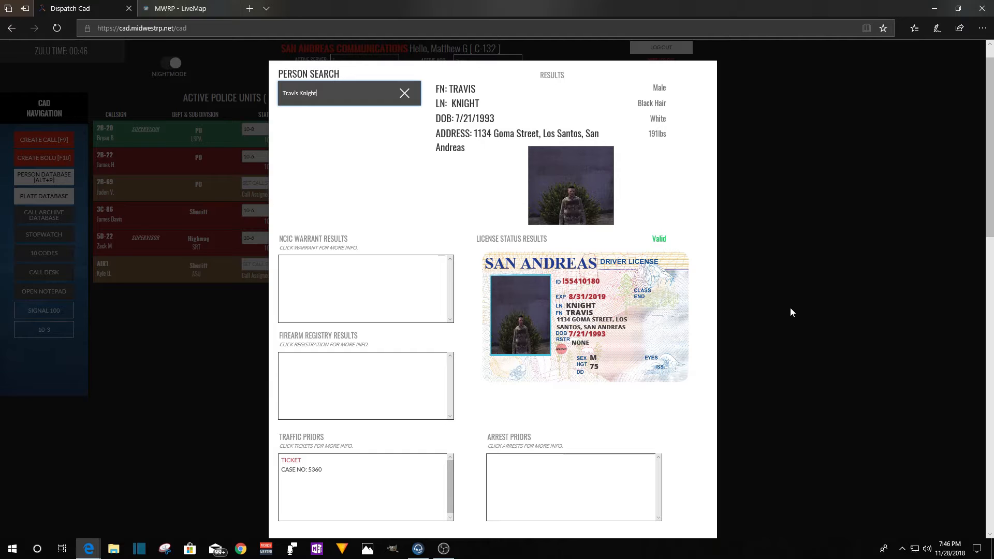
mouse_move(793, 283)
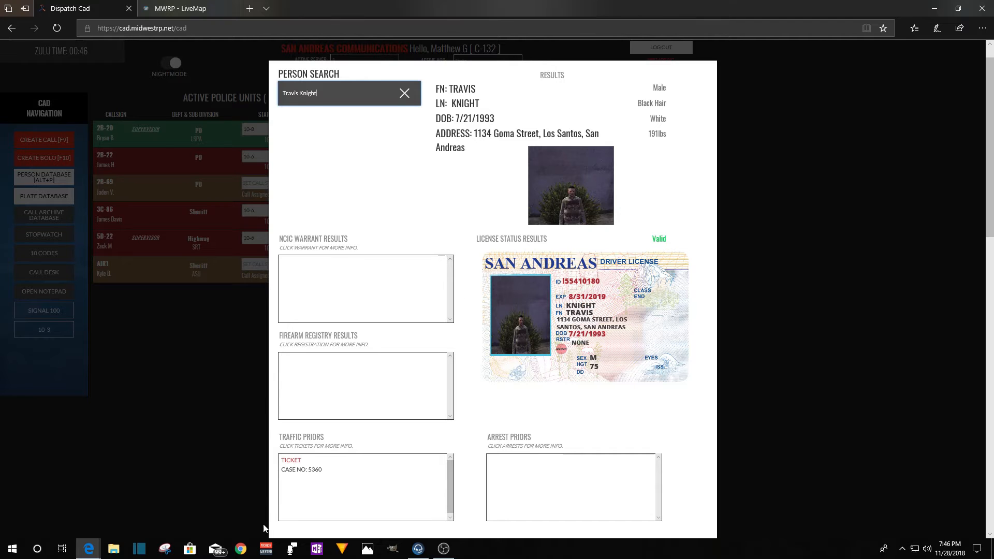
click(300, 469)
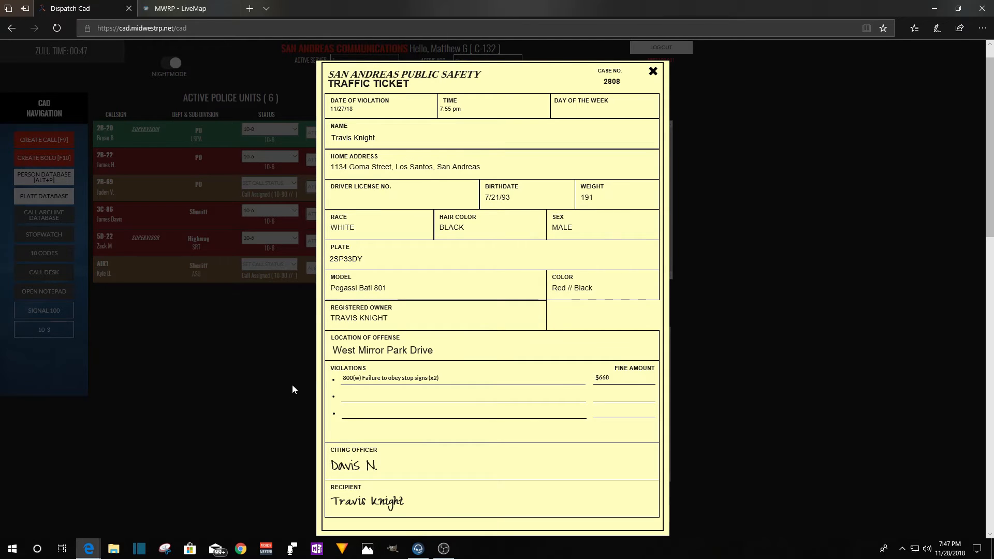
mouse_move(423, 395)
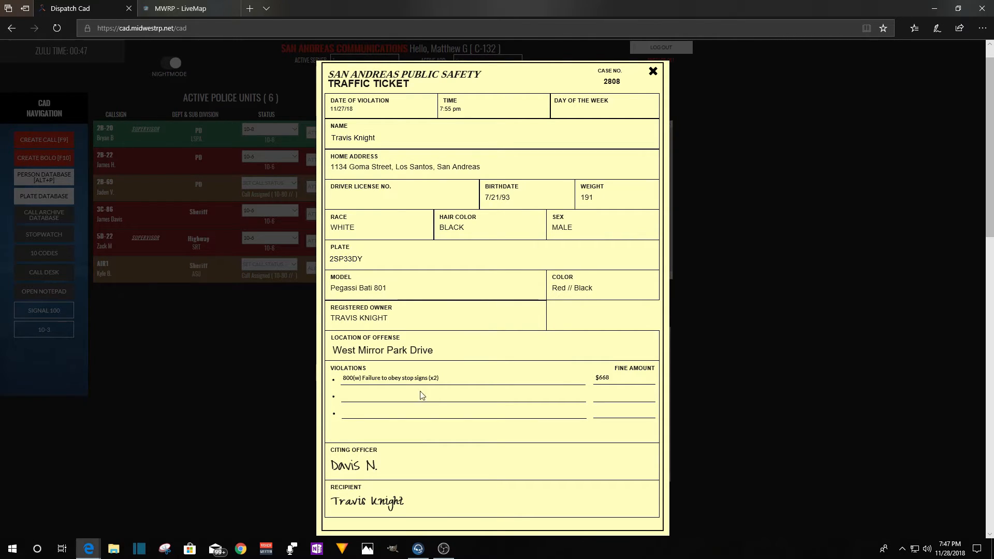
mouse_move(679, 296)
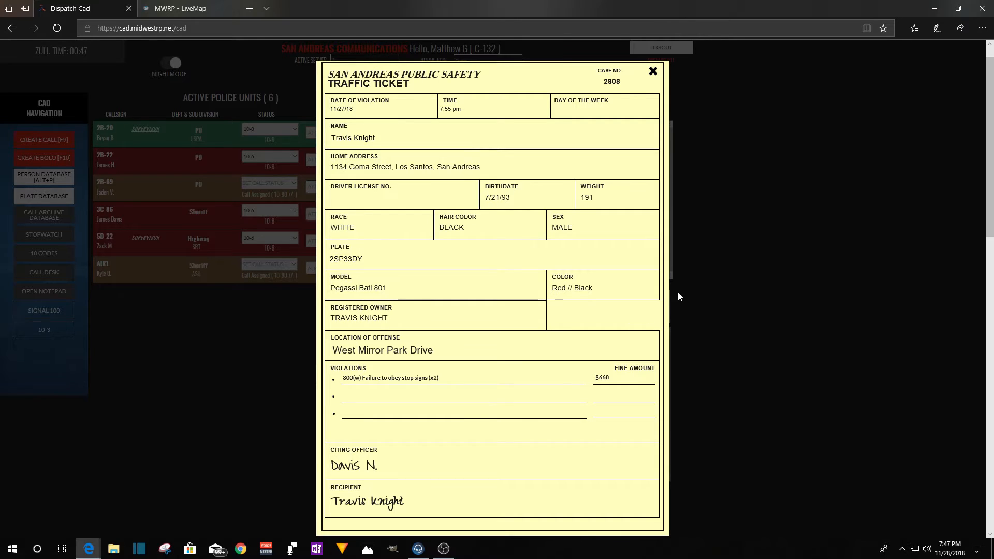
mouse_move(721, 296)
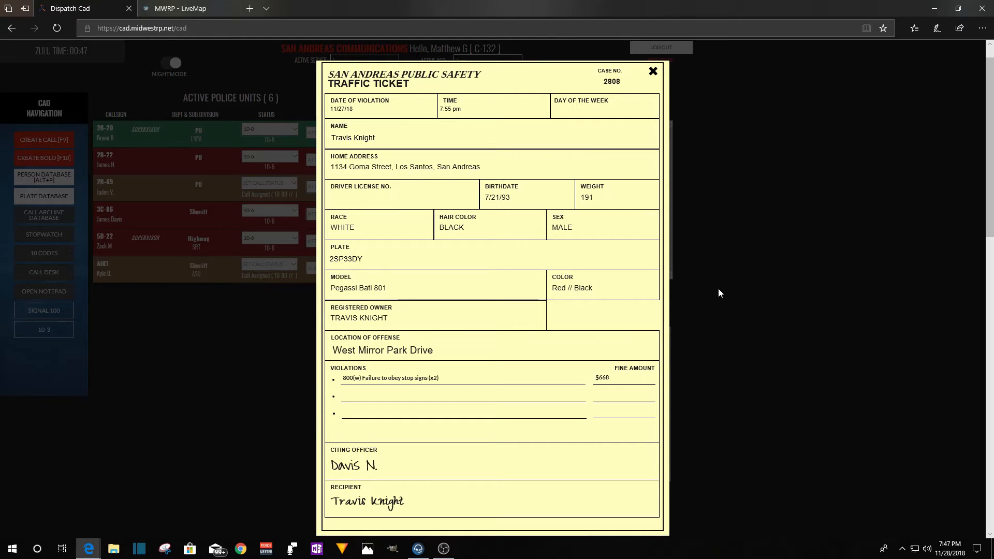
click(652, 71)
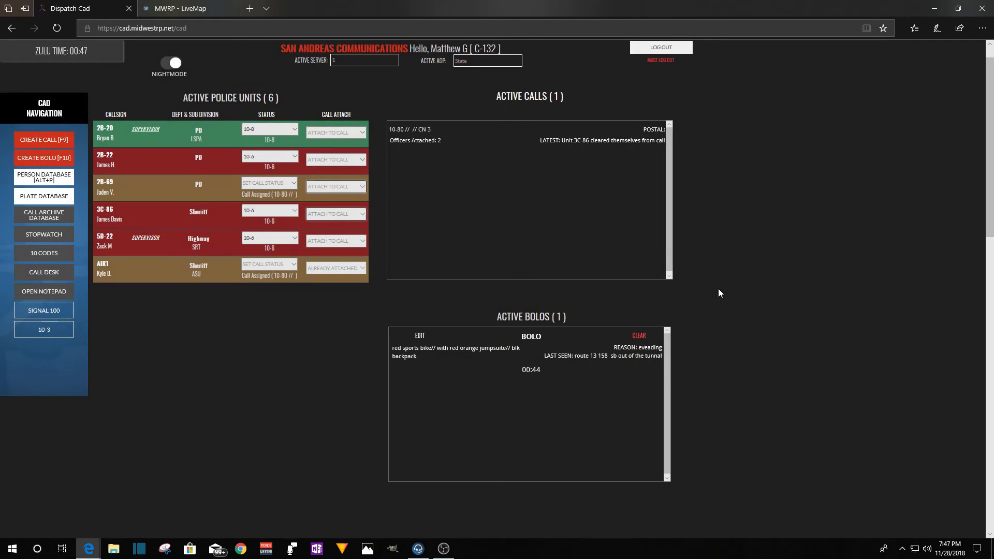
mouse_move(450, 149)
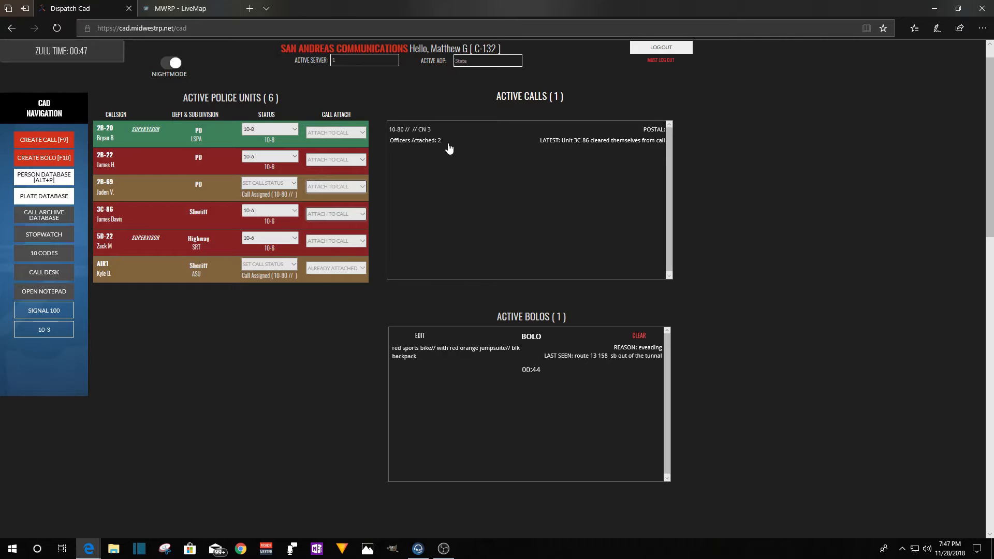
click(476, 132)
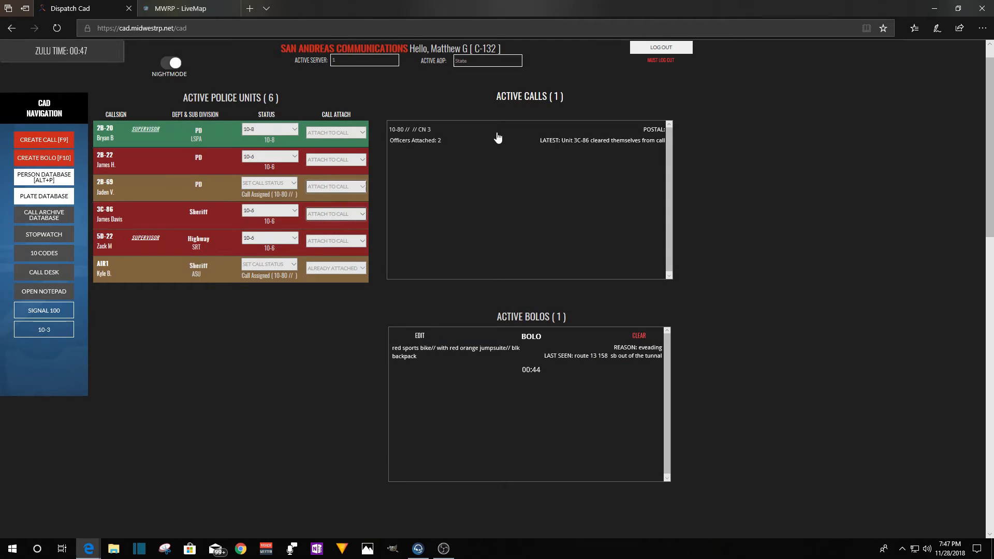
mouse_move(433, 388)
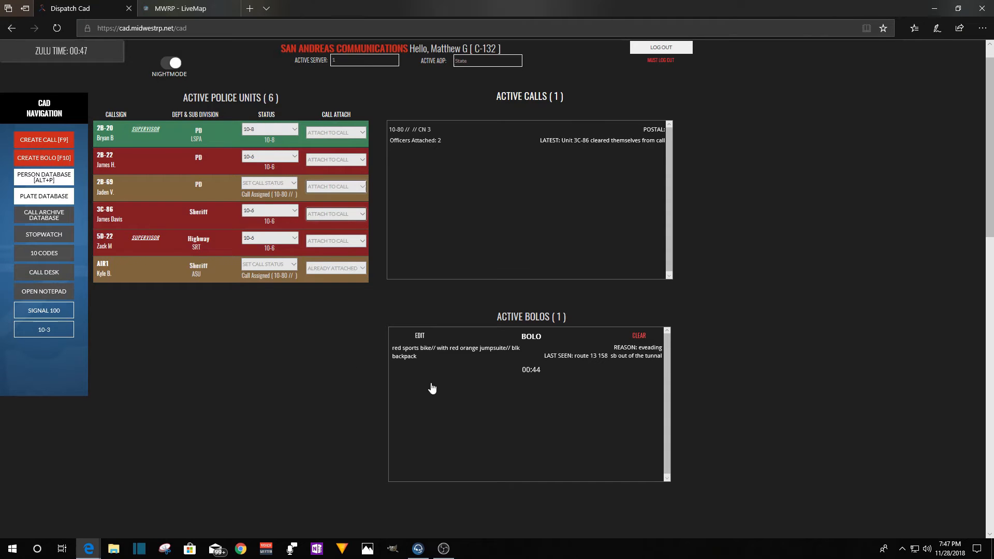
click(419, 336)
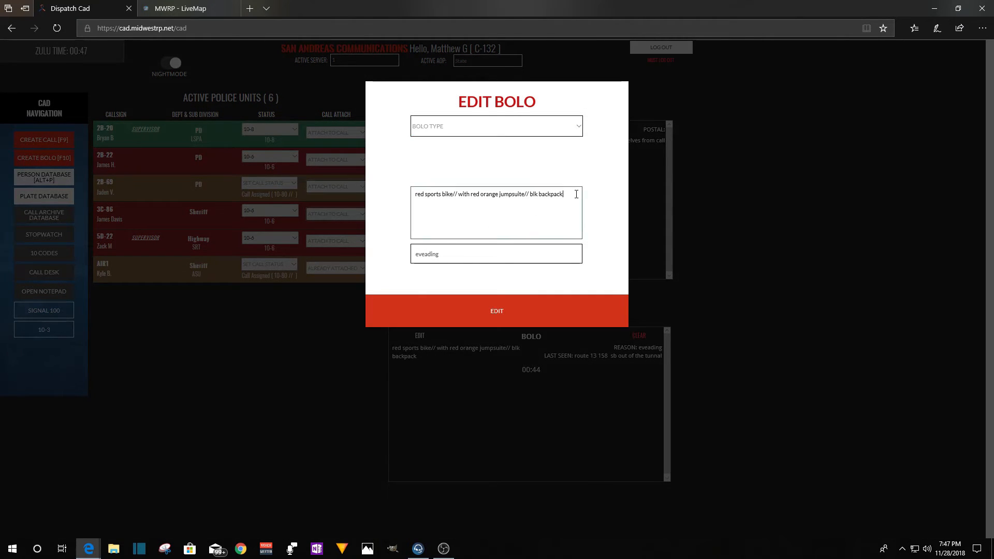
text(//)
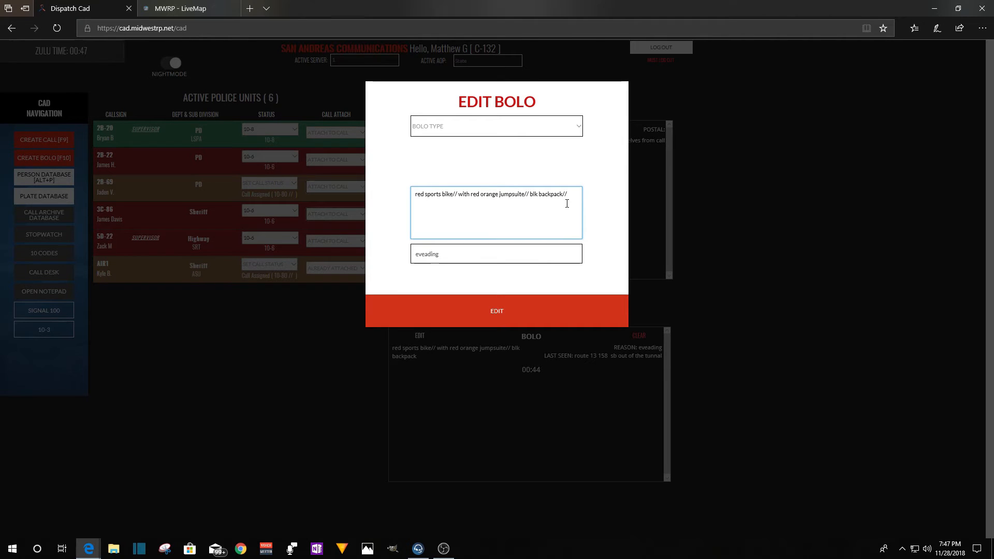
text(RO trl)
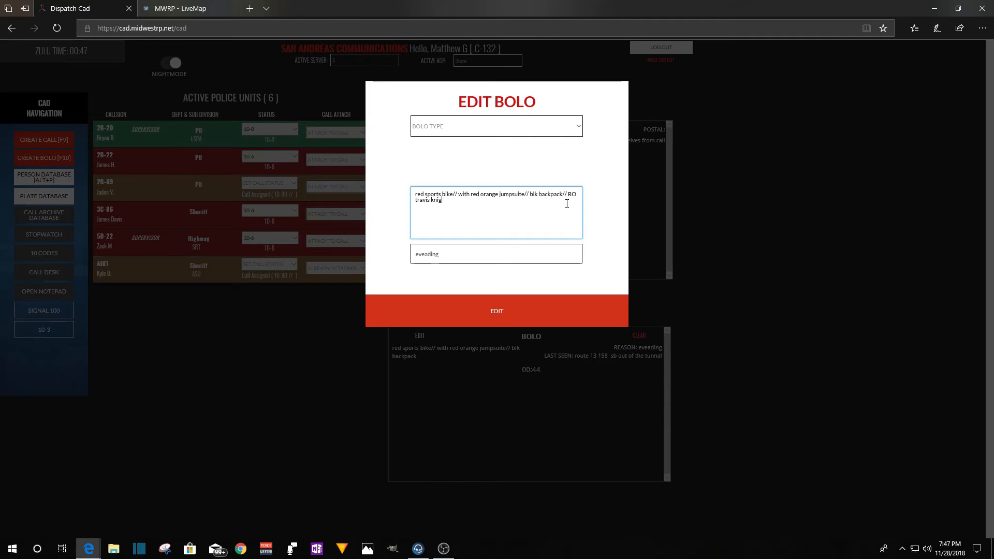
text(ht)
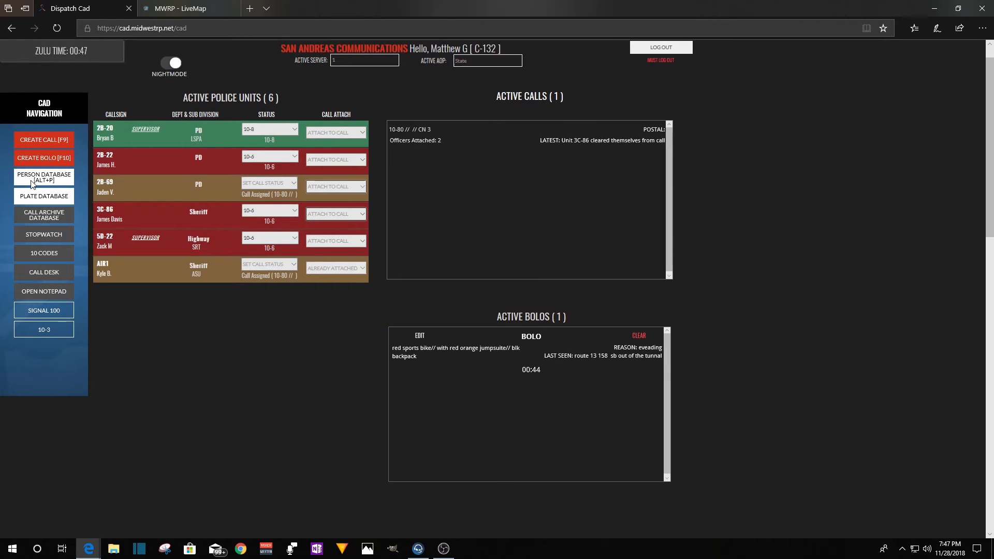
click(44, 177)
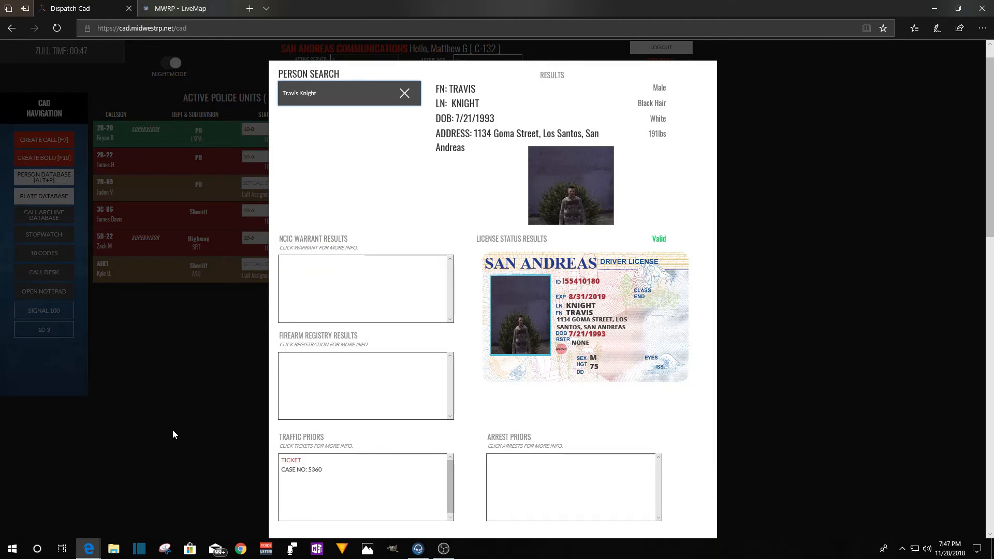
click(404, 93)
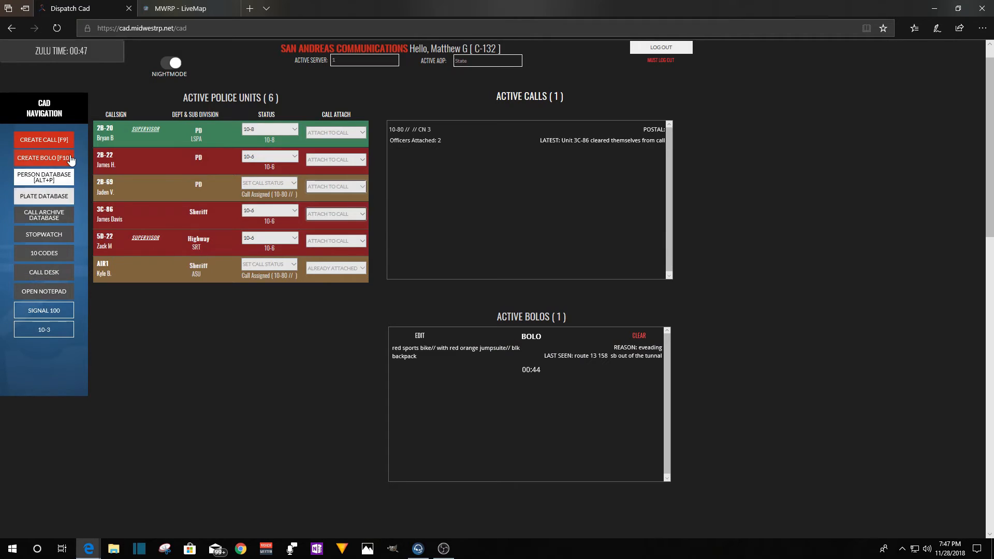
mouse_move(418, 353)
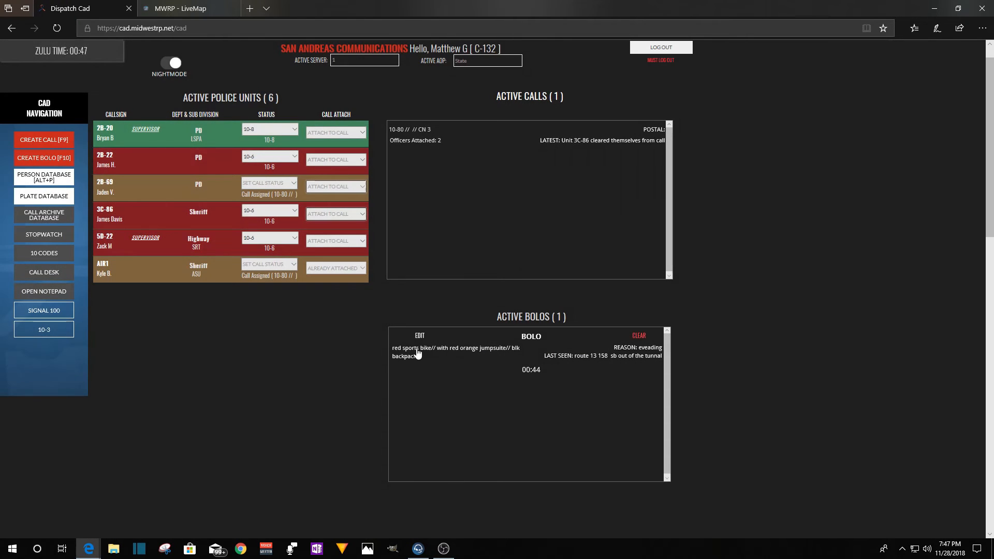
click(419, 335)
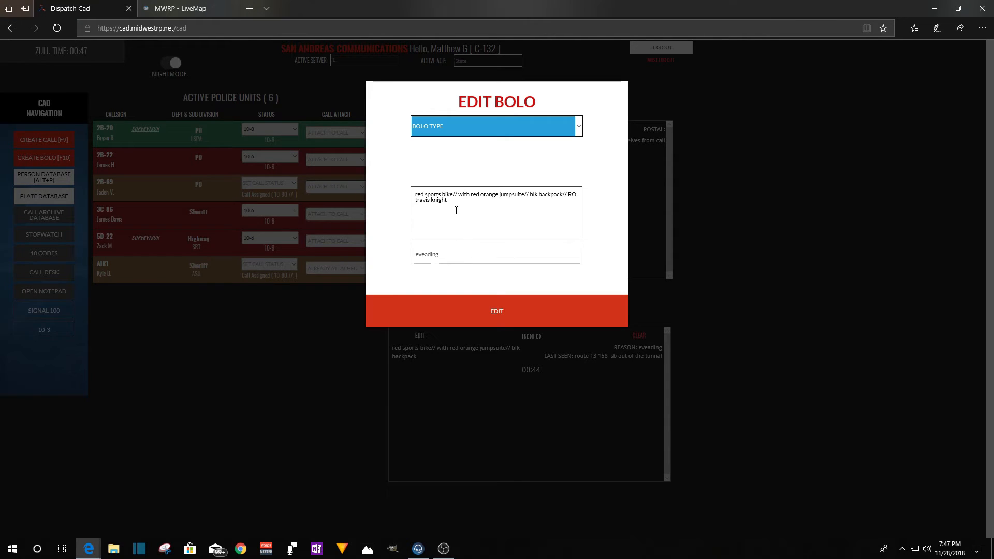
click(456, 211)
text(.)
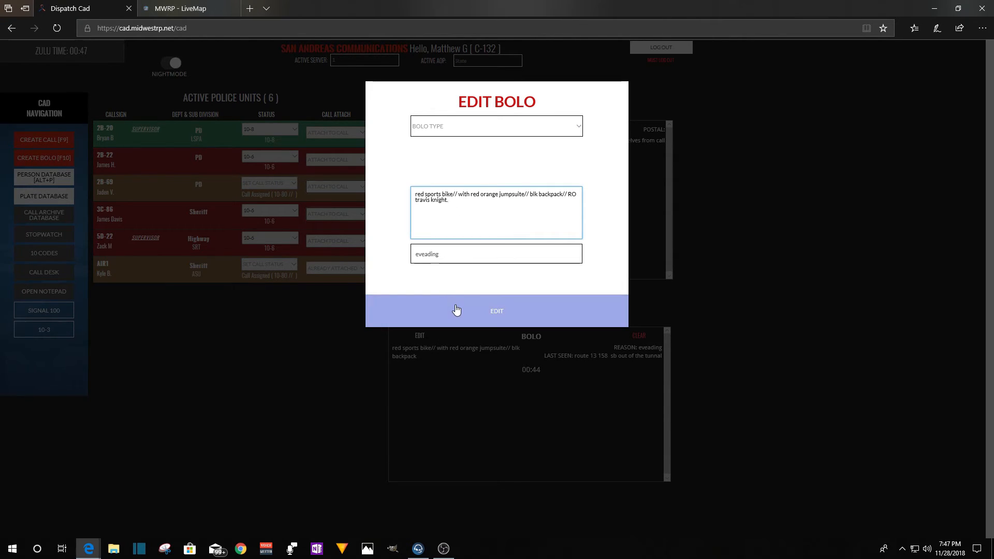
click(497, 310)
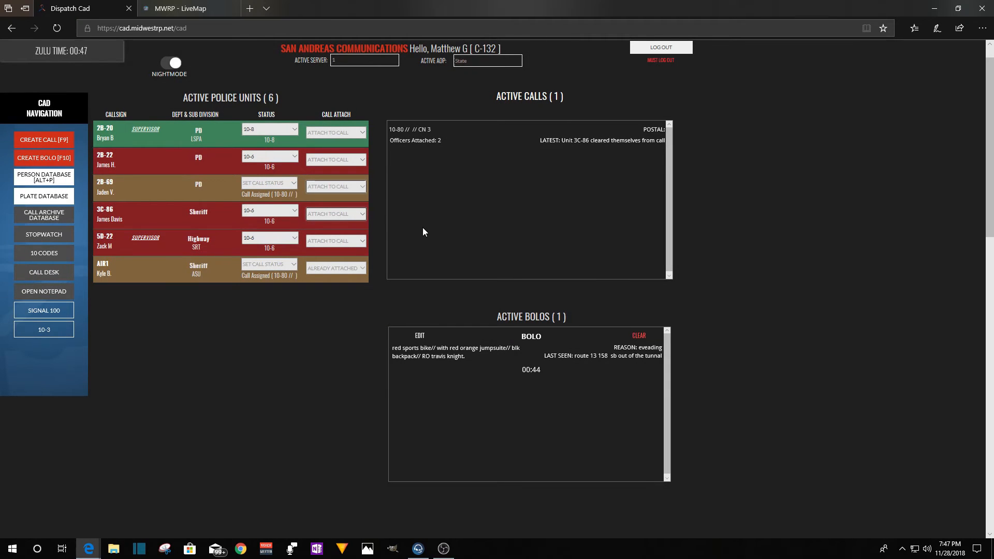
mouse_move(367, 116)
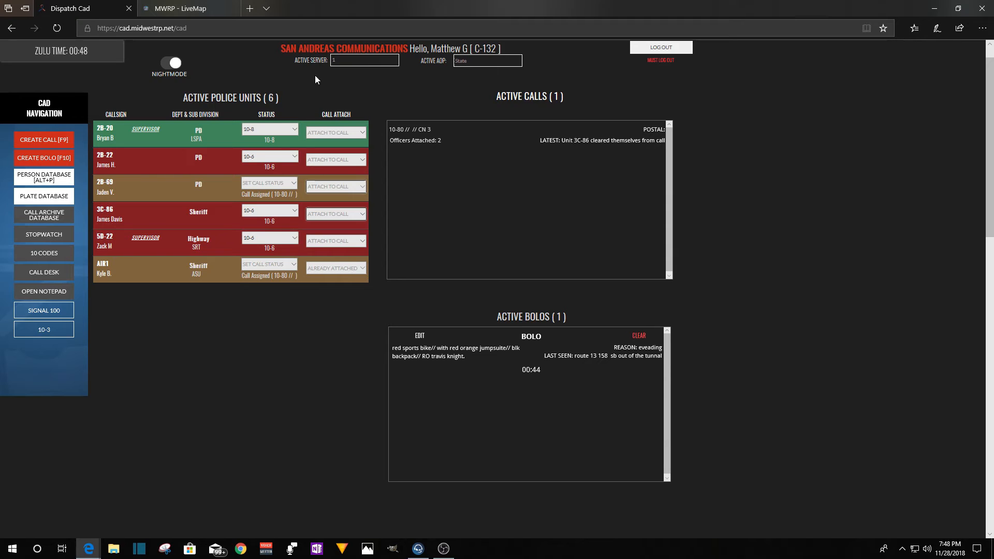
mouse_move(476, 240)
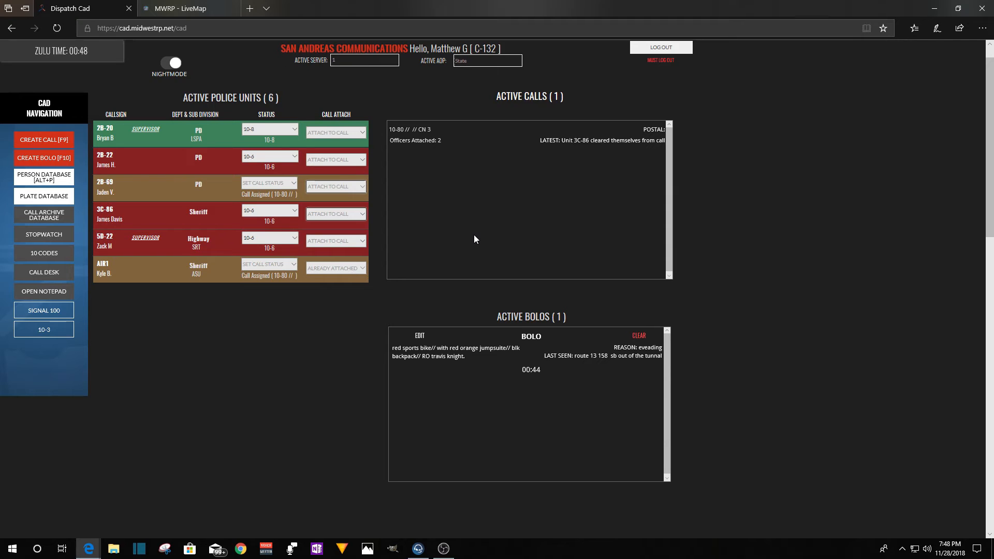
mouse_move(507, 299)
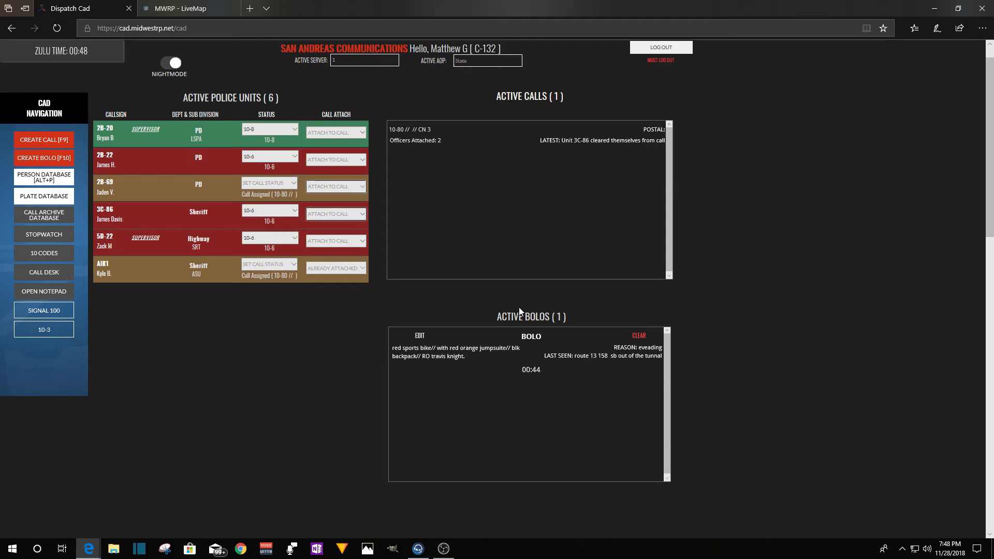
mouse_move(323, 297)
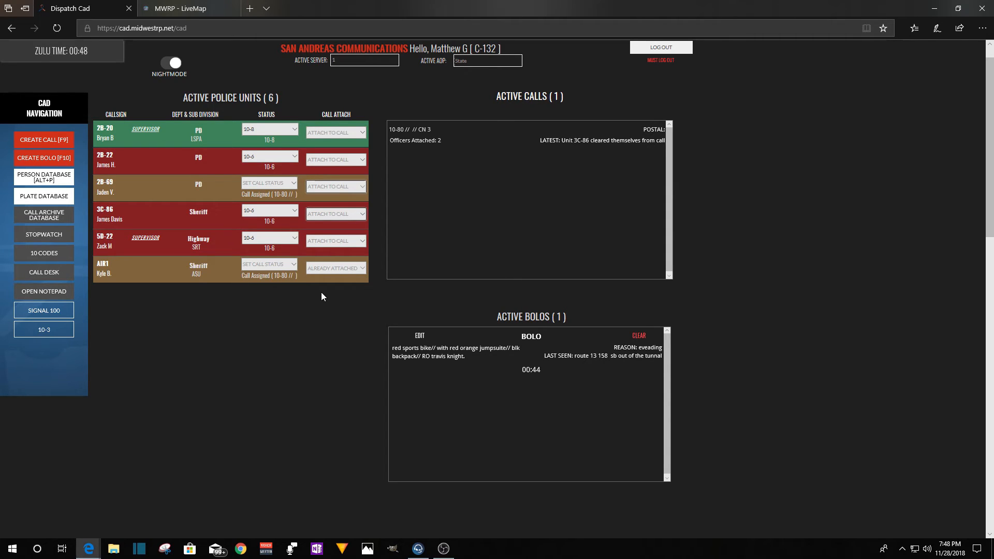
mouse_move(423, 278)
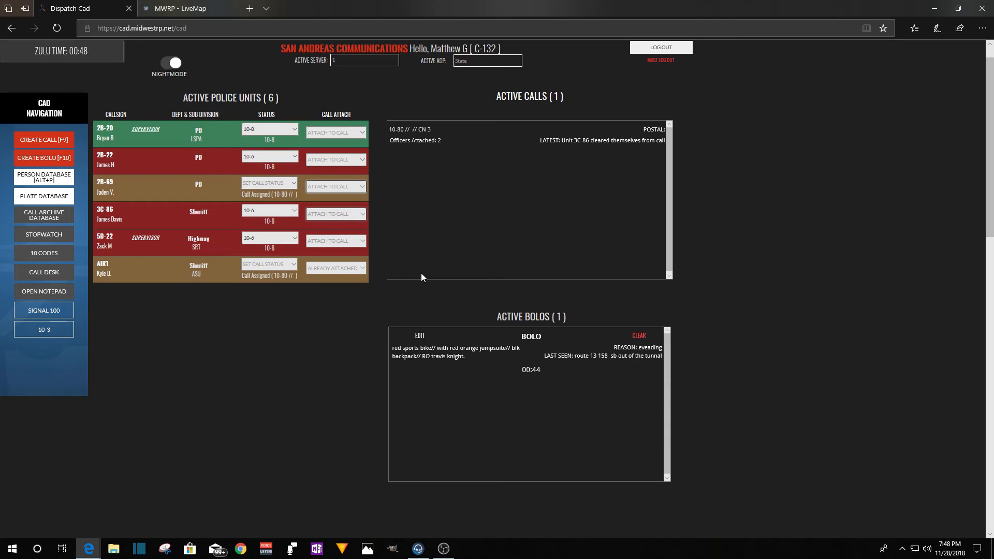
mouse_move(433, 296)
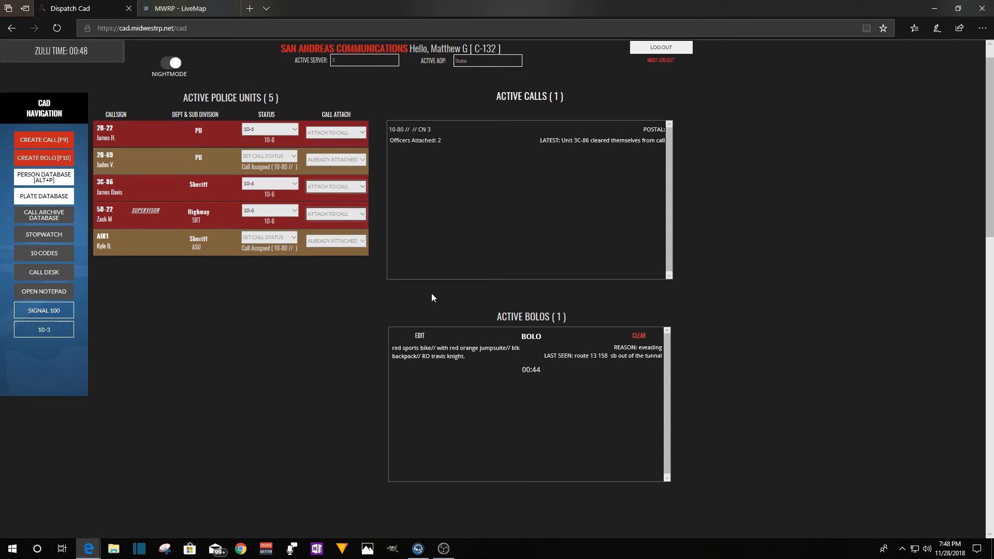
mouse_move(418, 266)
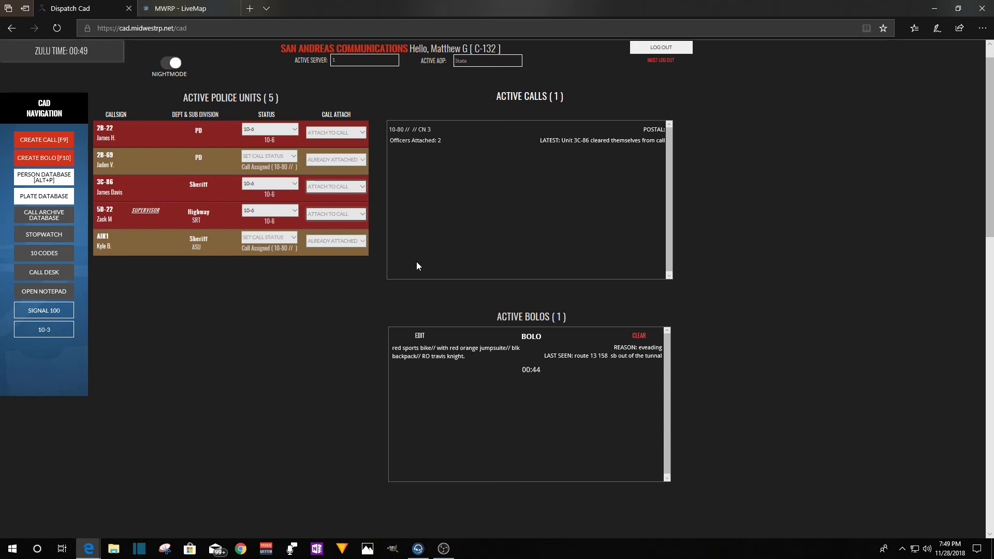
mouse_move(358, 461)
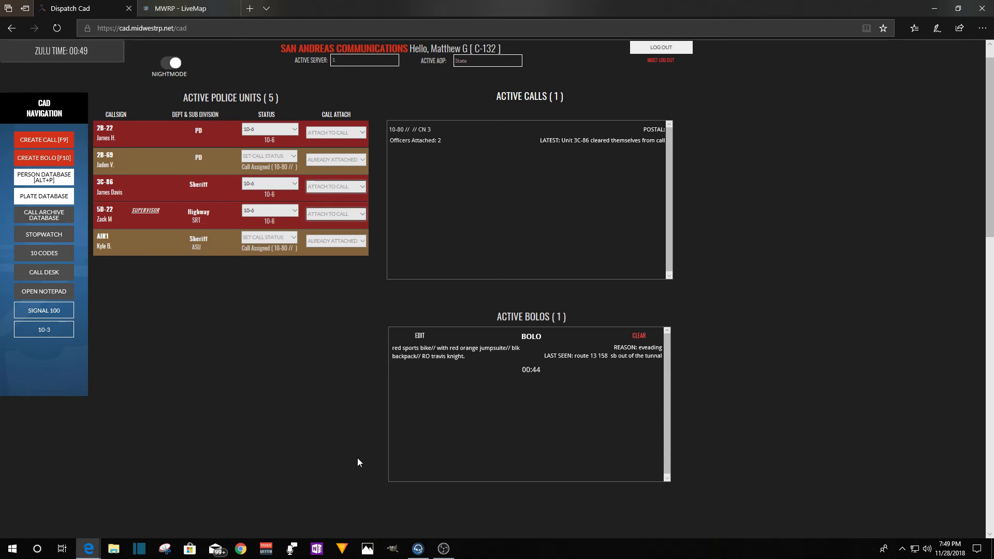
mouse_move(658, 243)
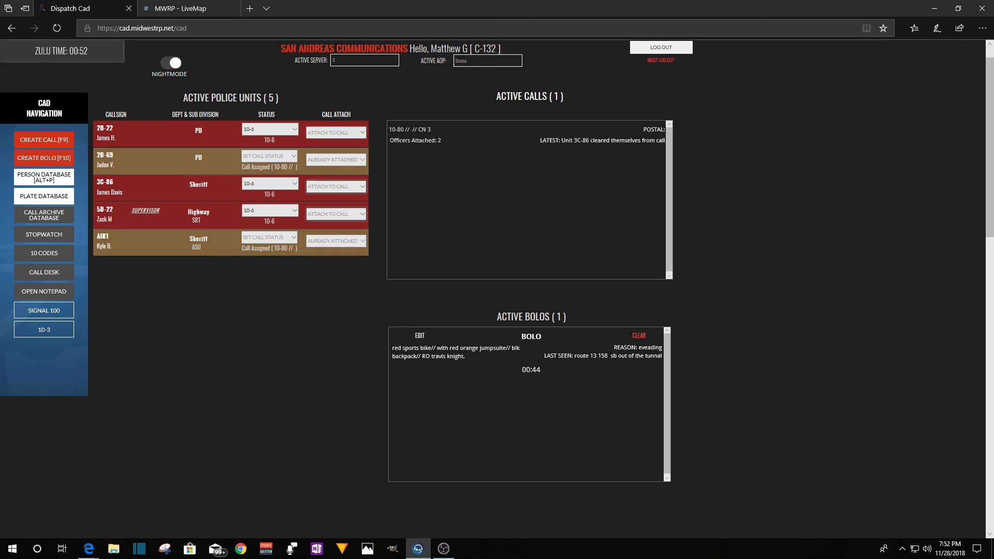
mouse_move(432, 152)
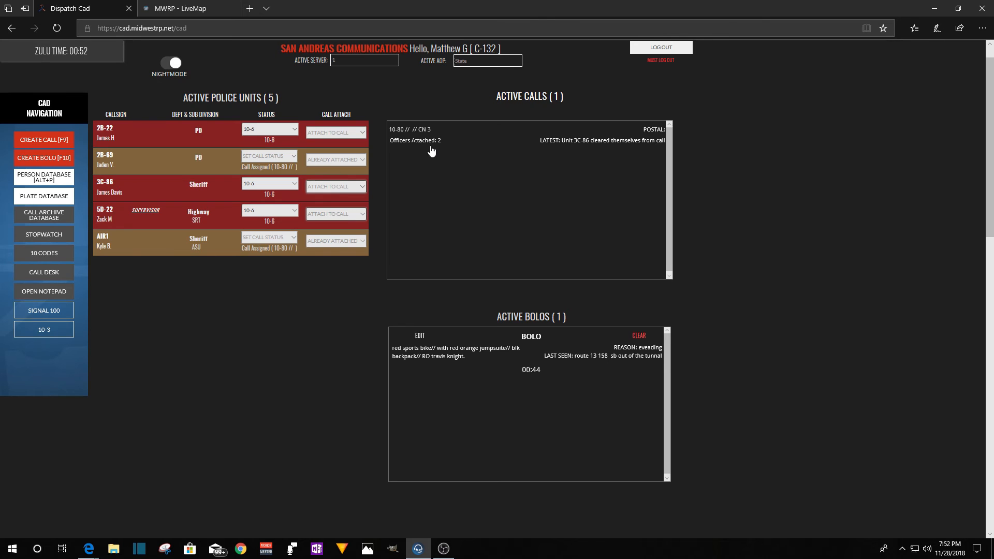
Archive call number 3 from its Call Details, leaving no active calls.
click(431, 129)
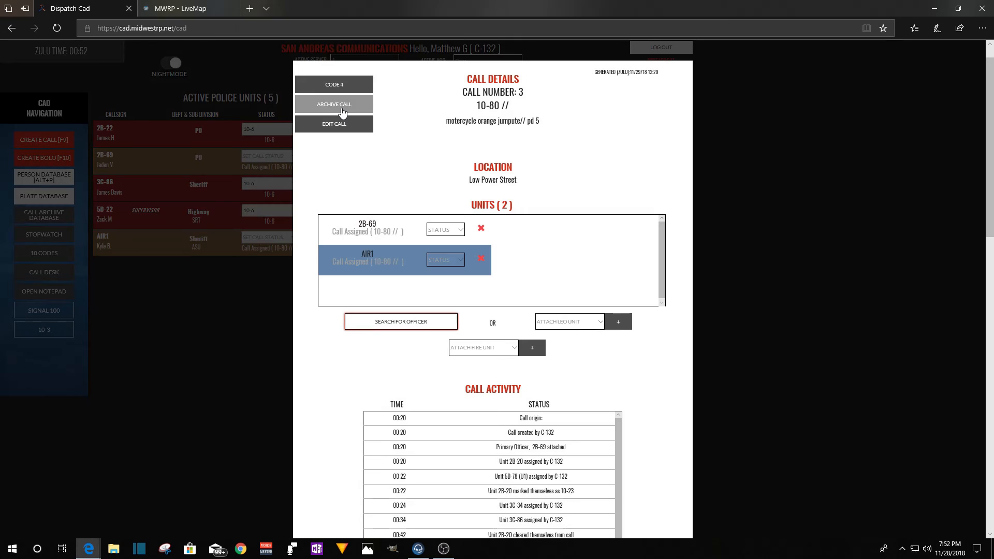
click(334, 103)
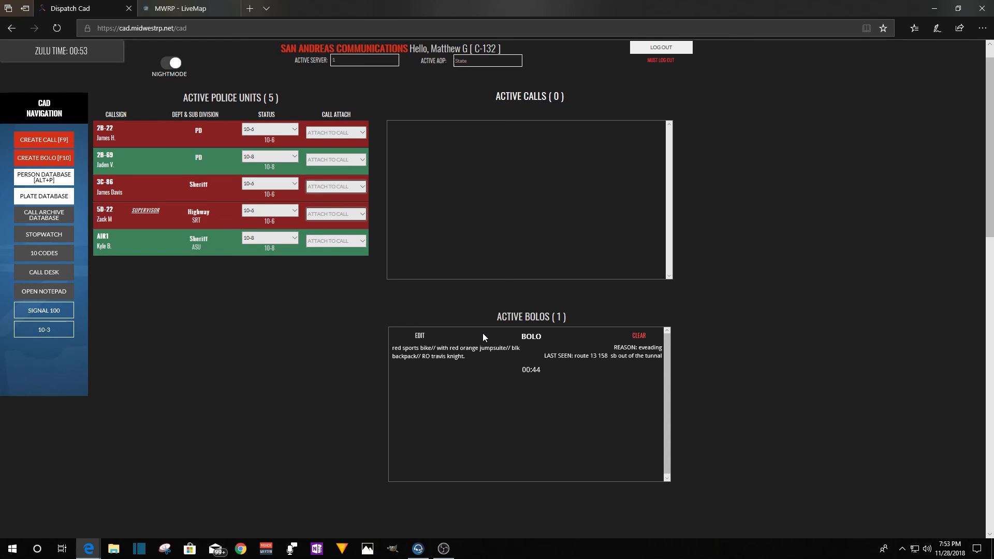
mouse_move(477, 324)
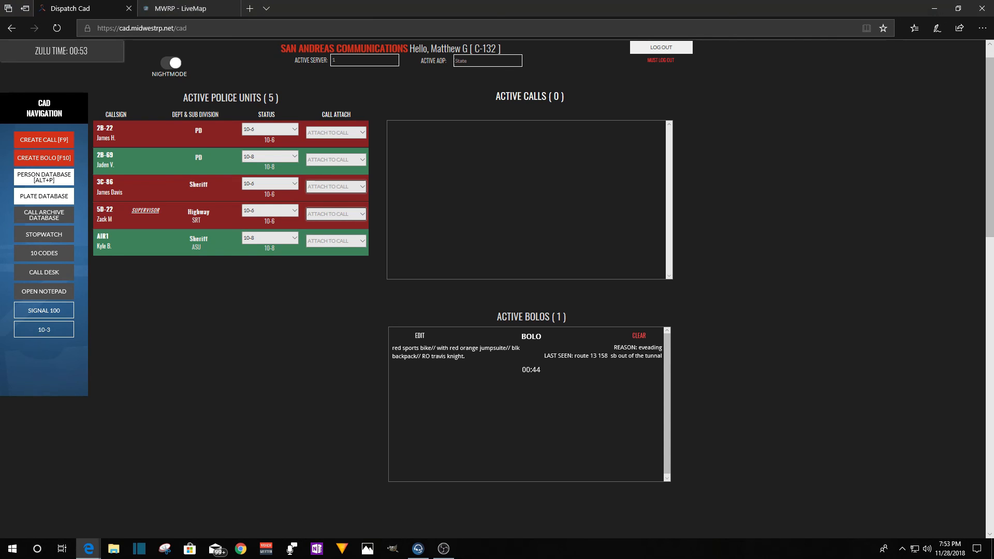
mouse_move(857, 4)
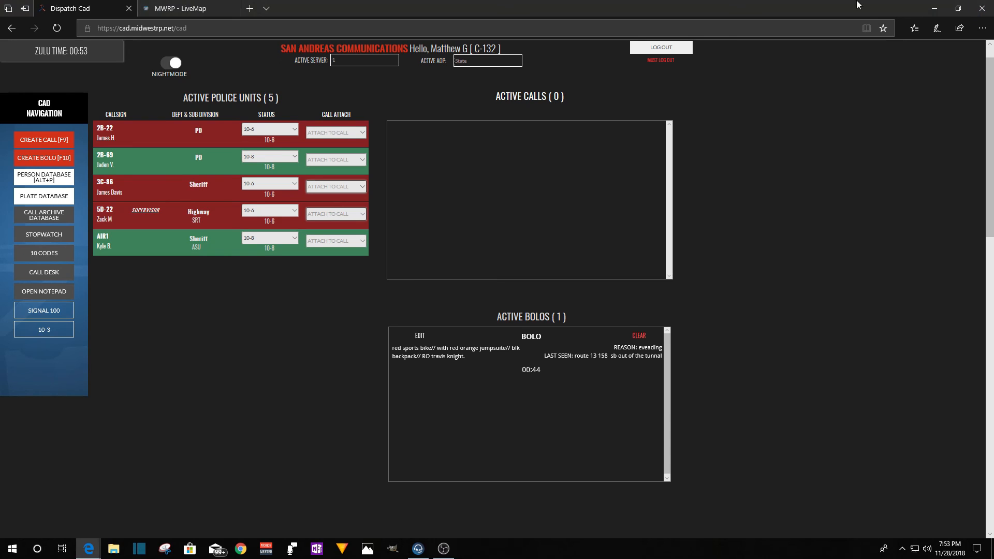
mouse_move(44, 272)
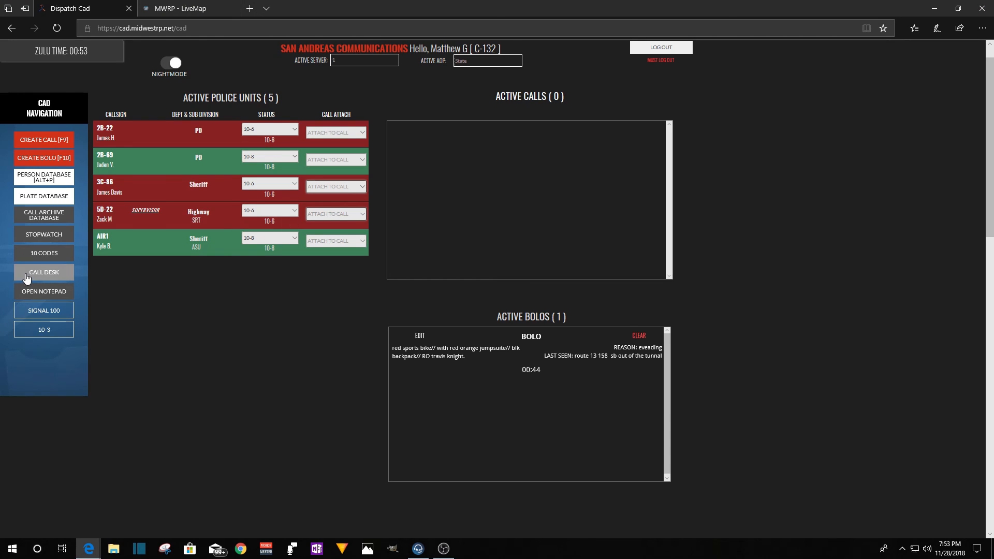
Check the LiveMap, dismissing the logout reminder and map error, then return to Dispatch CAD.
click(181, 8)
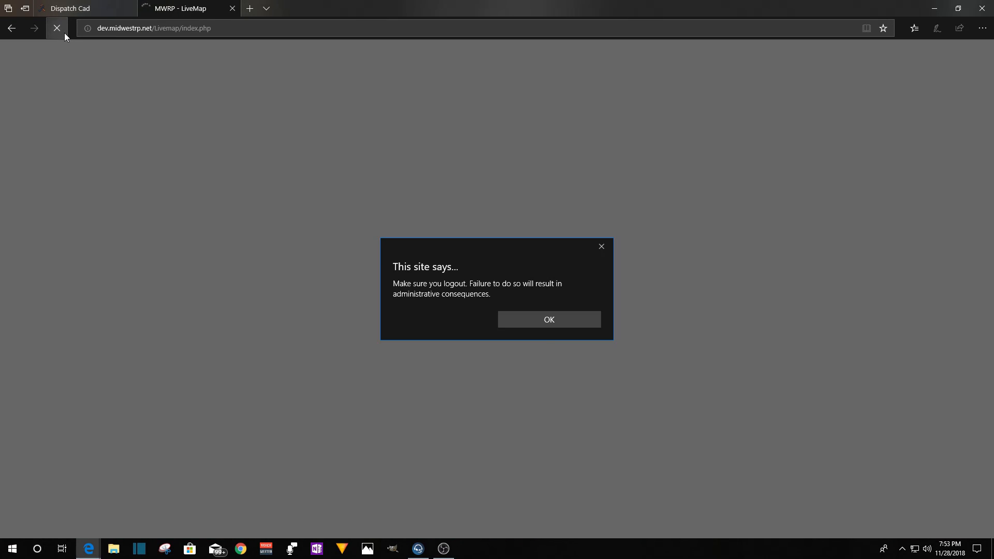
click(548, 318)
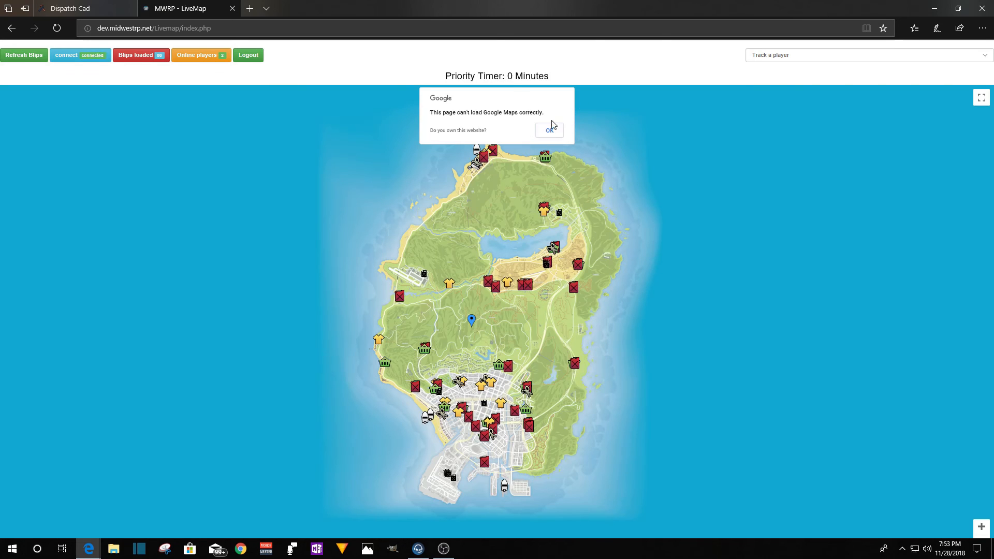
click(548, 130)
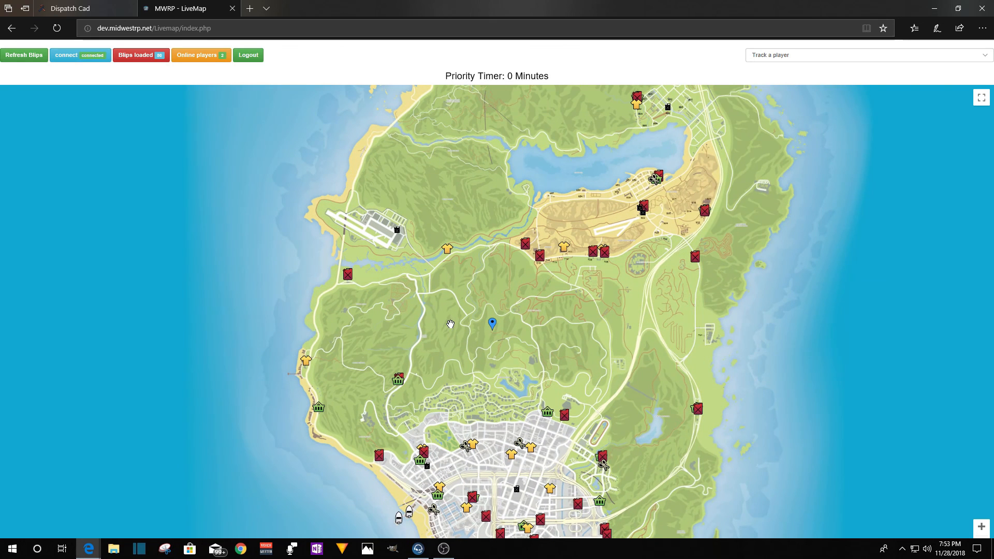
click(72, 8)
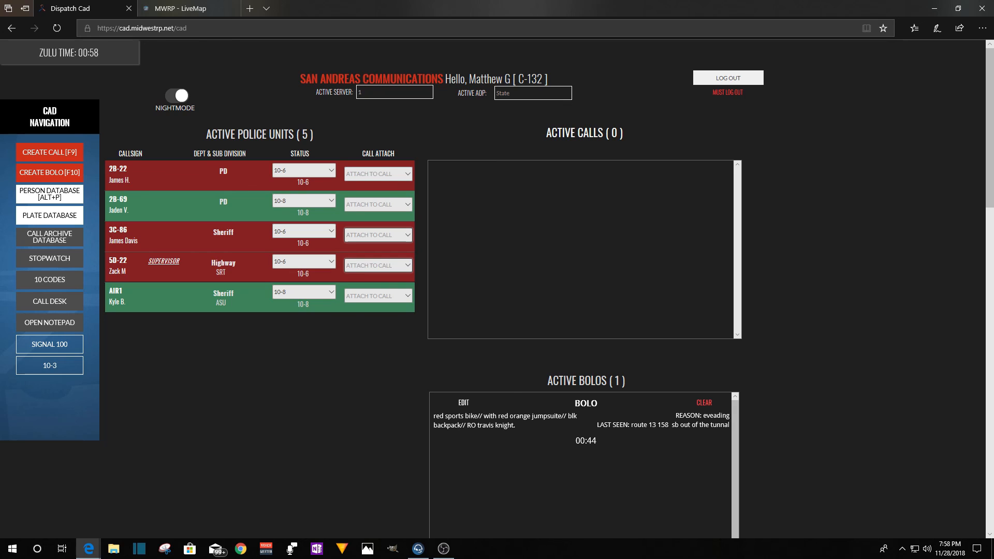
mouse_move(948, 305)
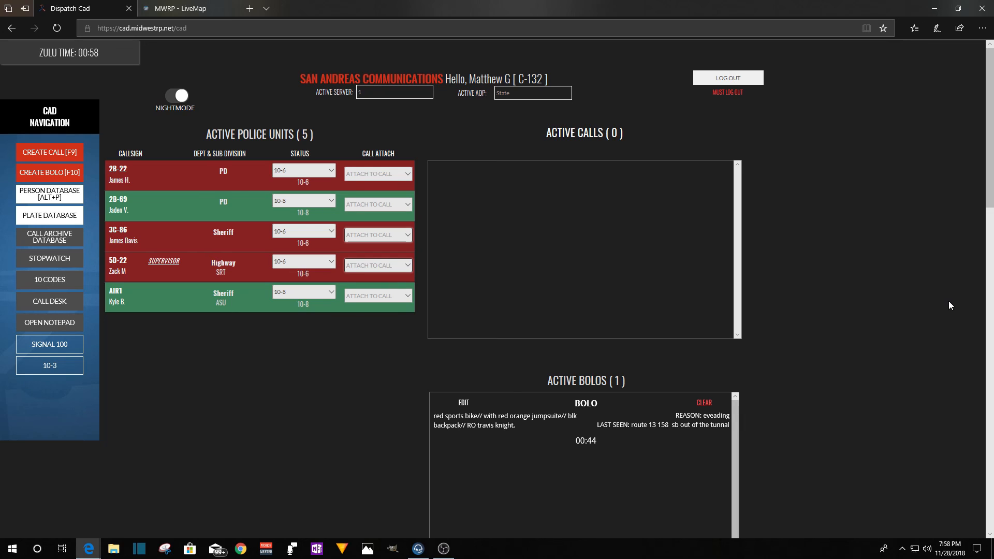
mouse_move(885, 309)
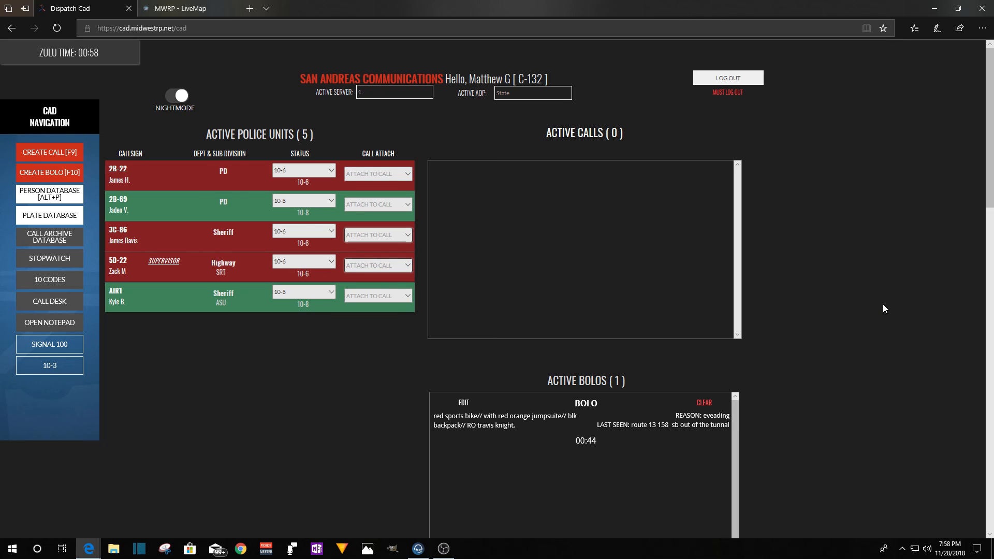